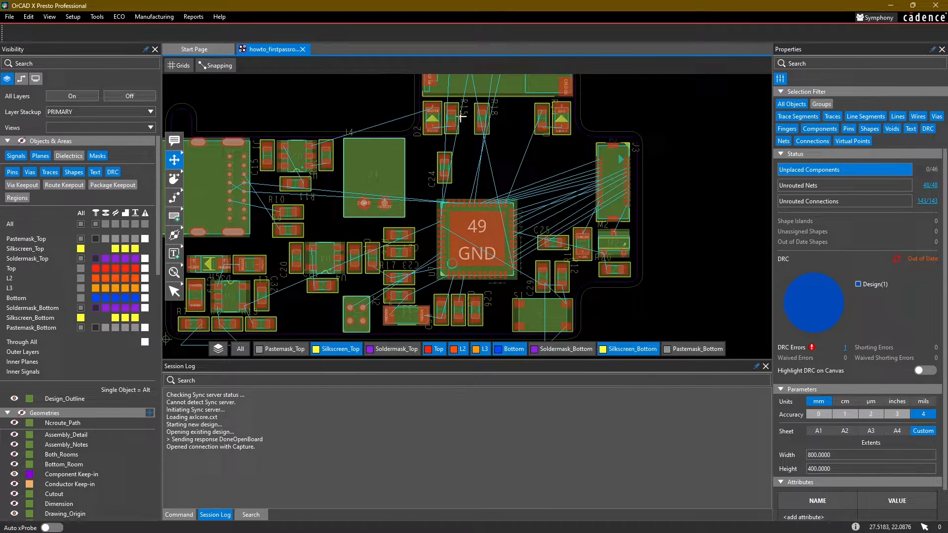
# Open the Constraint Manager from Tools, showing the Physical Constraint Set All Layers worksheet.
pyautogui.click(96, 16)
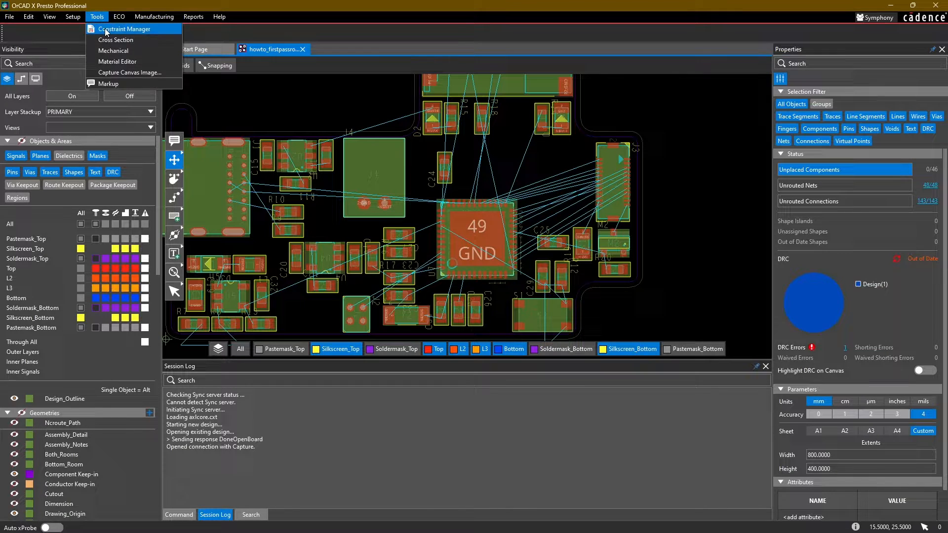
pyautogui.click(124, 29)
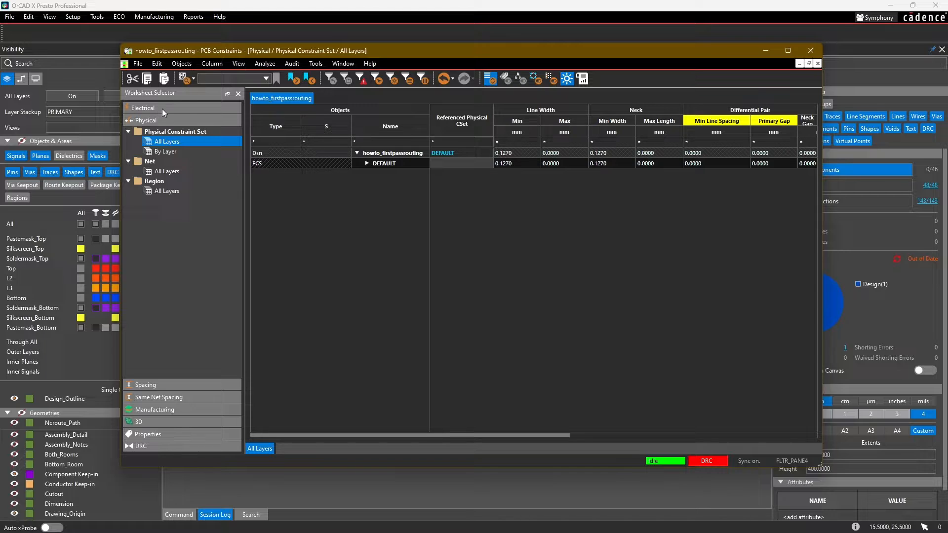
pyautogui.click(143, 108)
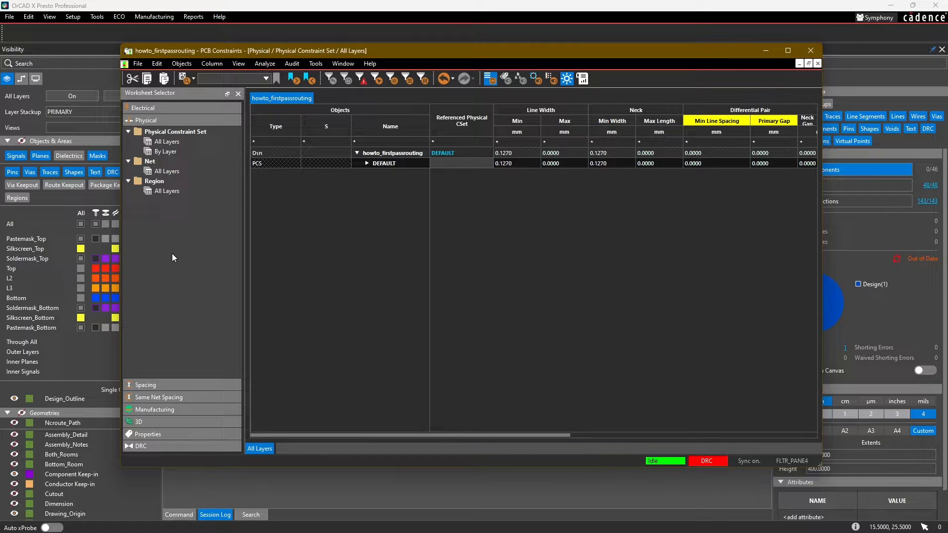
pyautogui.moveTo(216, 247)
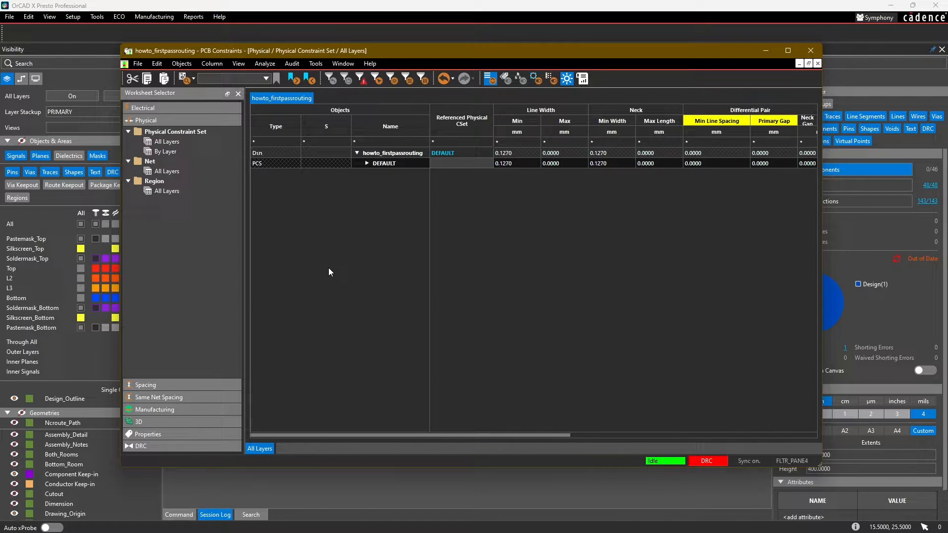
pyautogui.moveTo(168, 397)
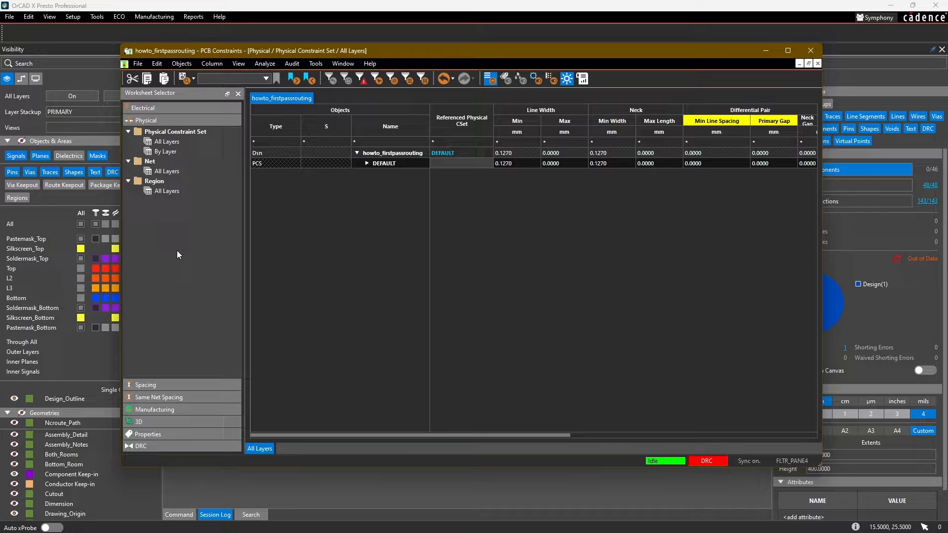
pyautogui.click(175, 132)
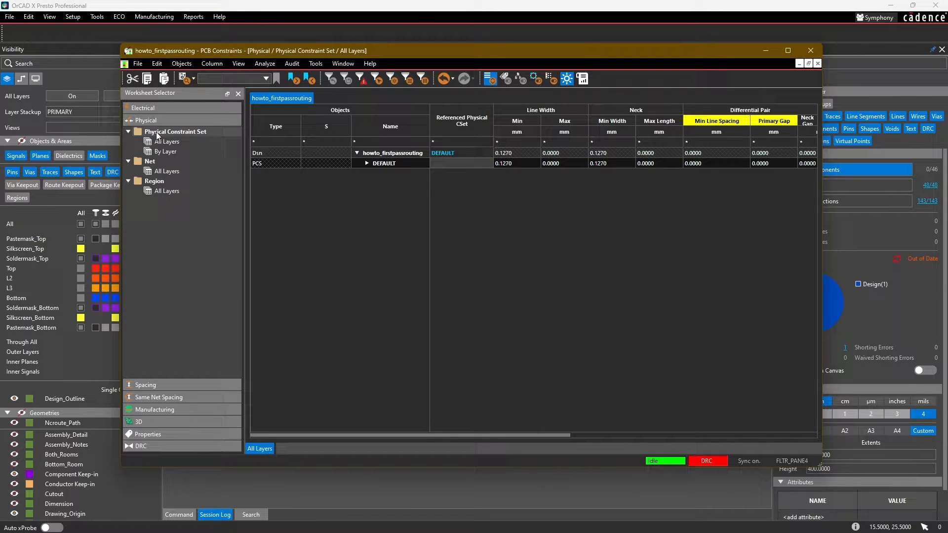
pyautogui.click(166, 151)
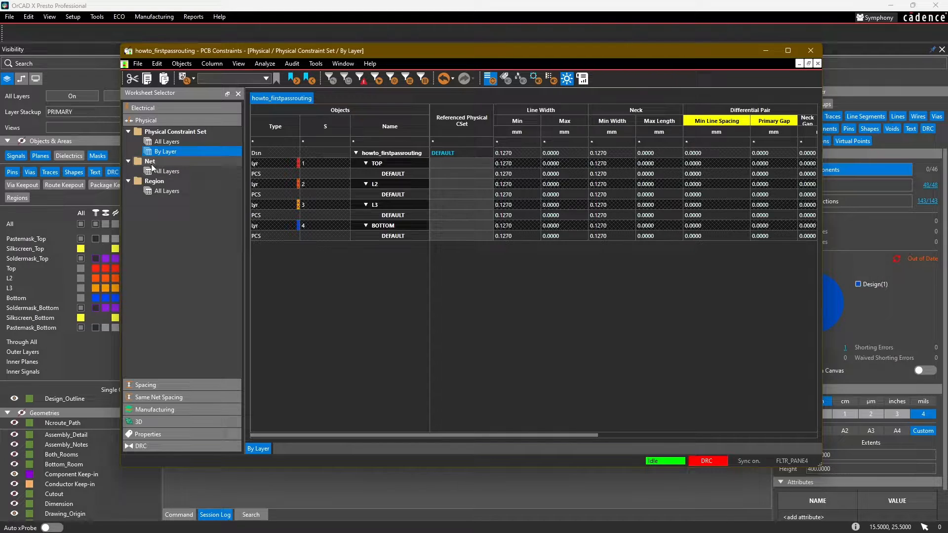
pyautogui.click(164, 141)
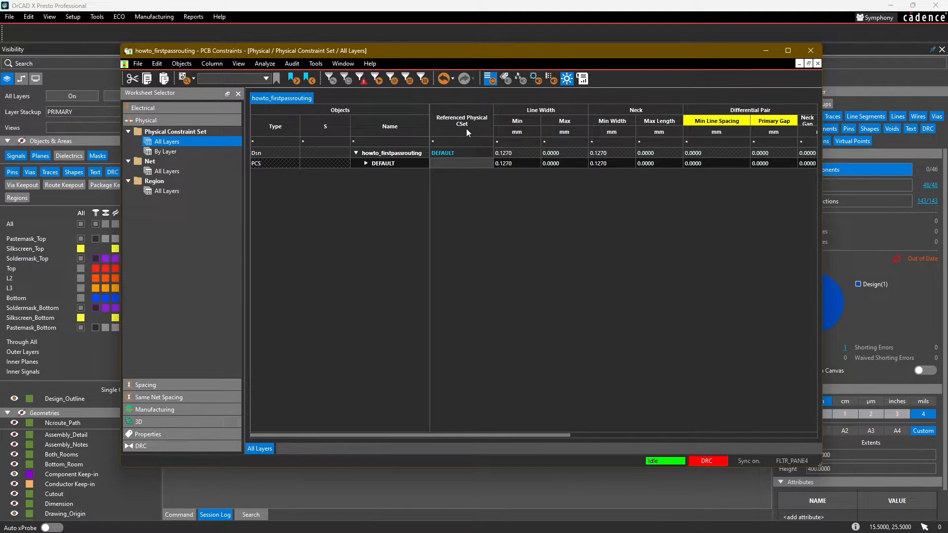
pyautogui.moveTo(397, 161)
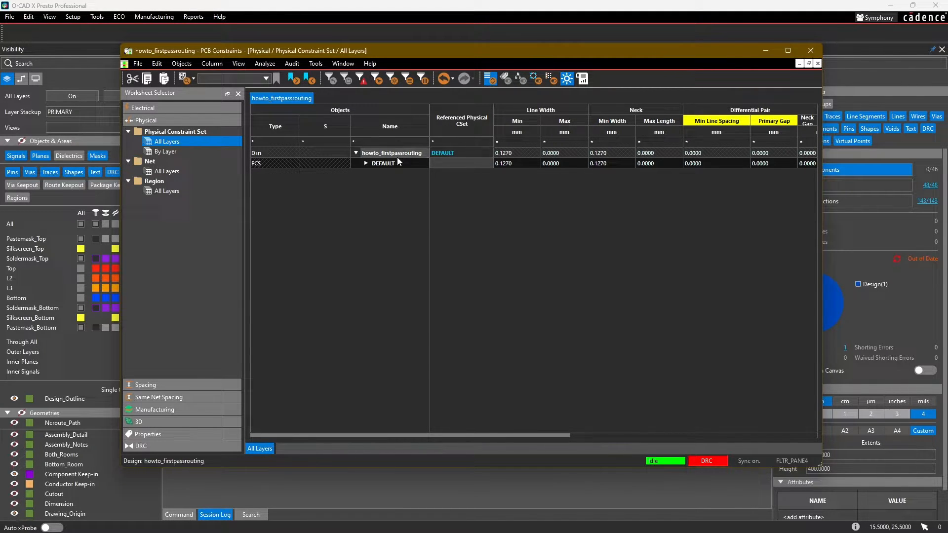
pyautogui.click(383, 164)
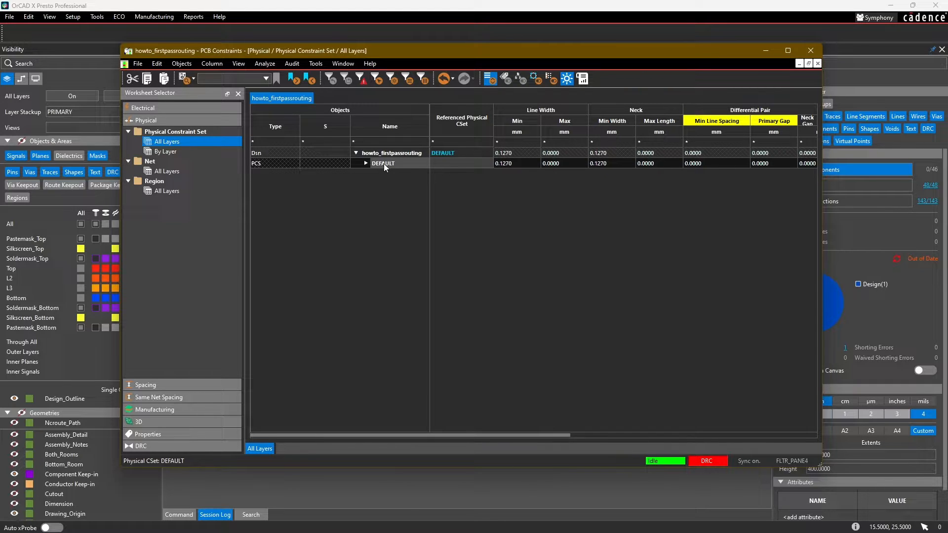
pyautogui.moveTo(390, 164)
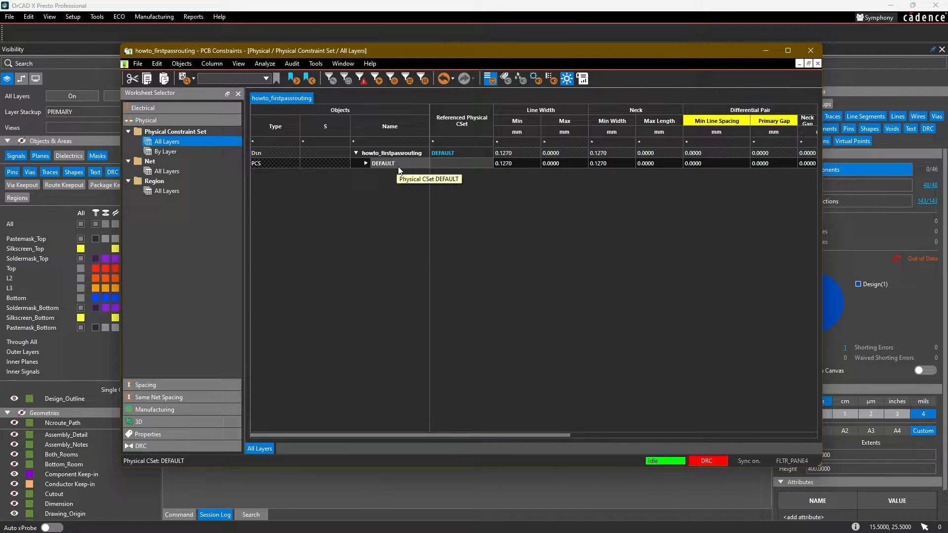
# Create a new physical constraint set named POWER from the DEFAULT set.
pyautogui.rightClick(383, 164)
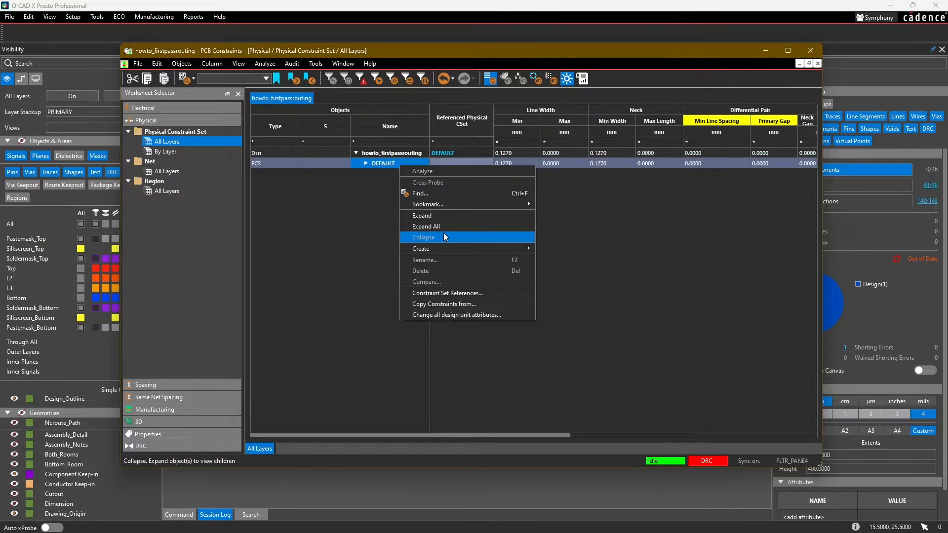
pyautogui.moveTo(421, 248)
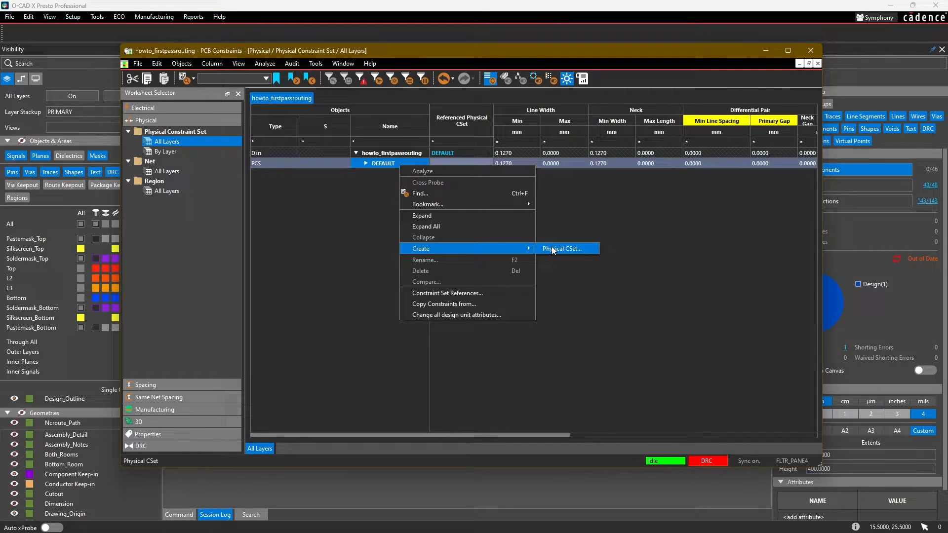
pyautogui.click(561, 248)
pyautogui.write('POWER')
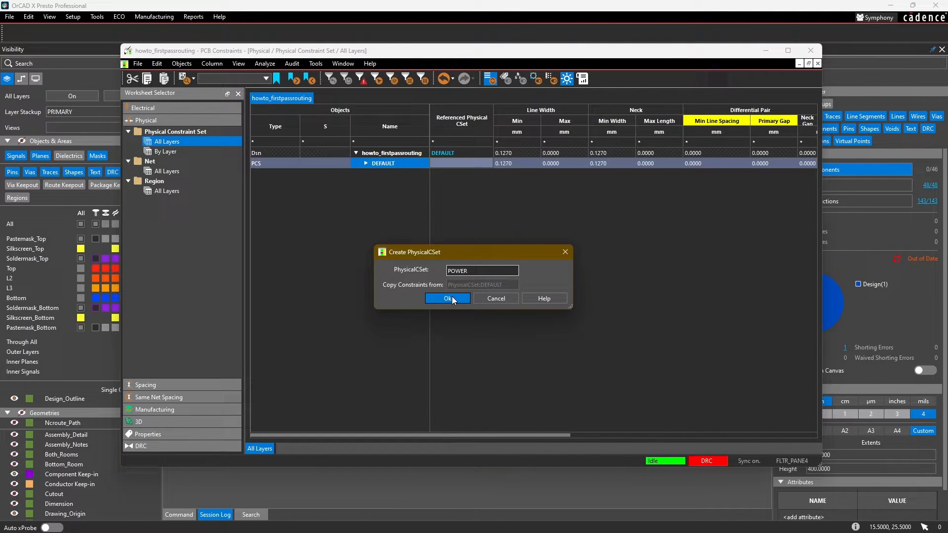
pyautogui.click(447, 299)
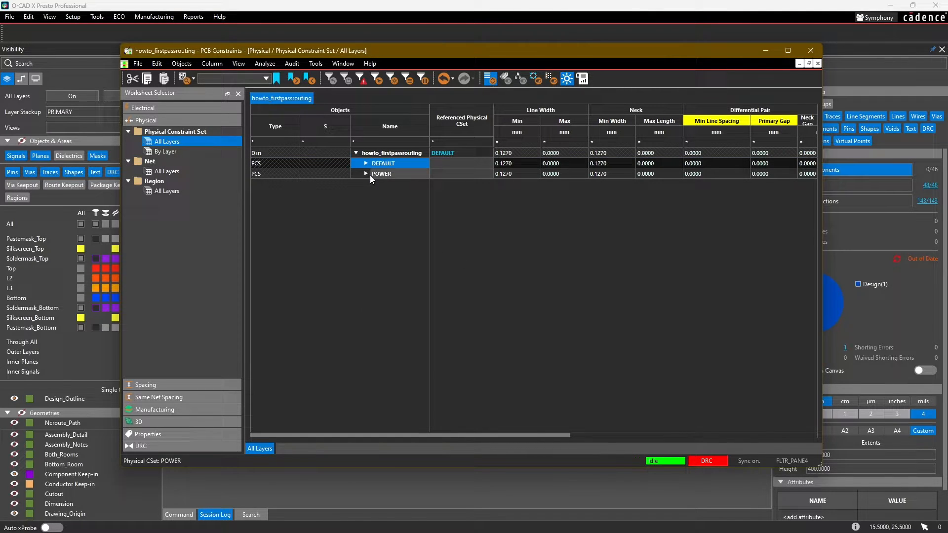
# Expand and collapse POWER's Conductor and Plane layer rows to review them.
pyautogui.click(366, 173)
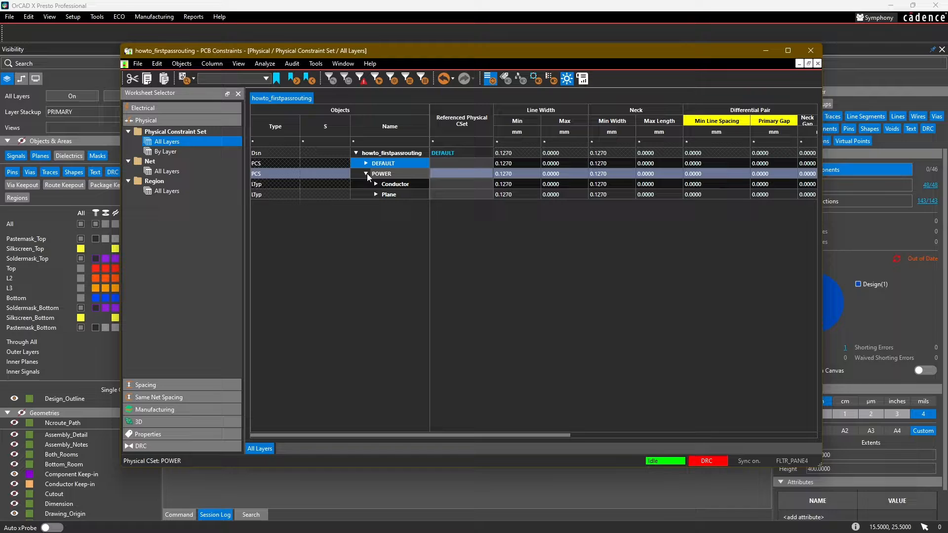
pyautogui.click(375, 184)
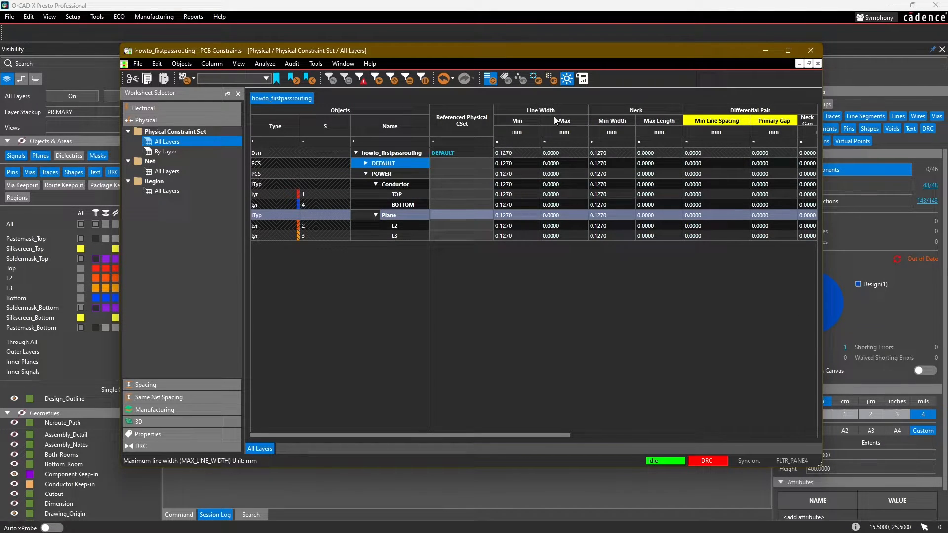
pyautogui.moveTo(471, 192)
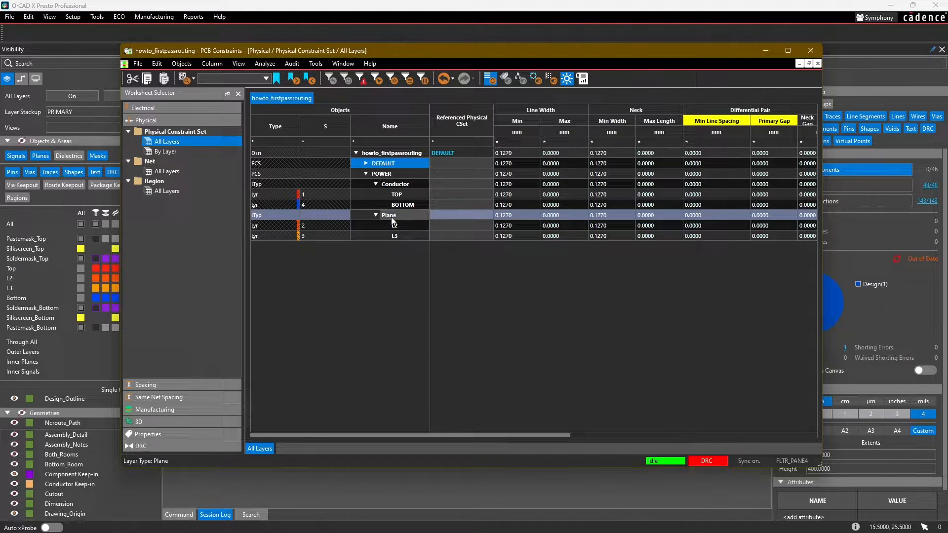
pyautogui.click(366, 184)
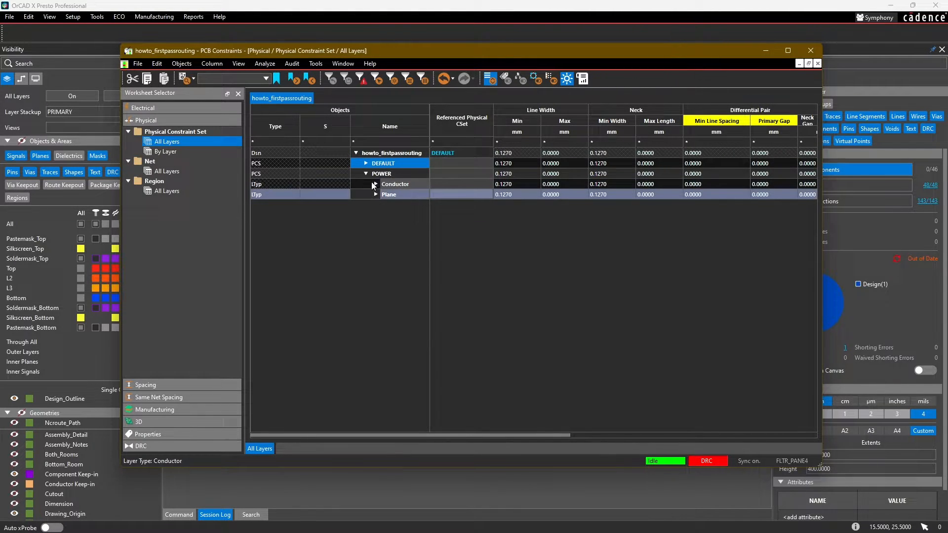
pyautogui.click(366, 174)
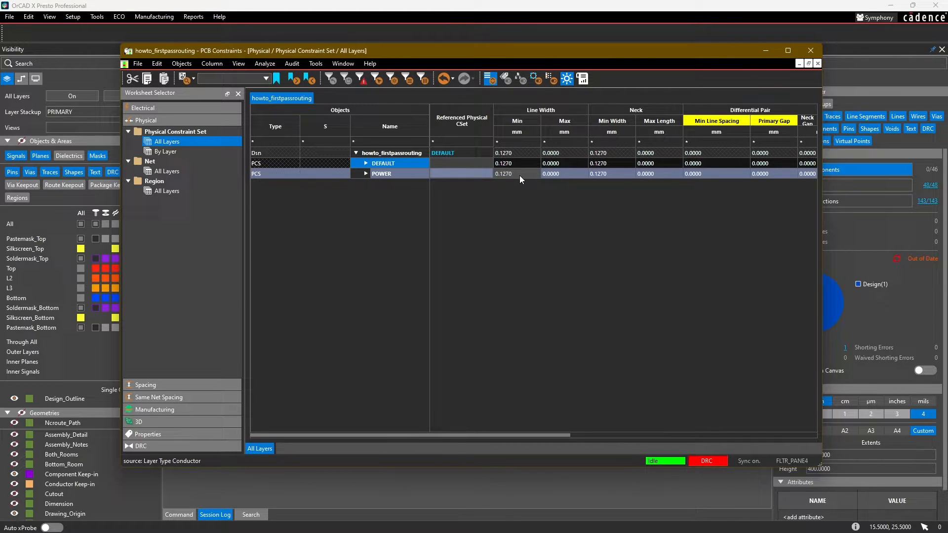
pyautogui.click(382, 173)
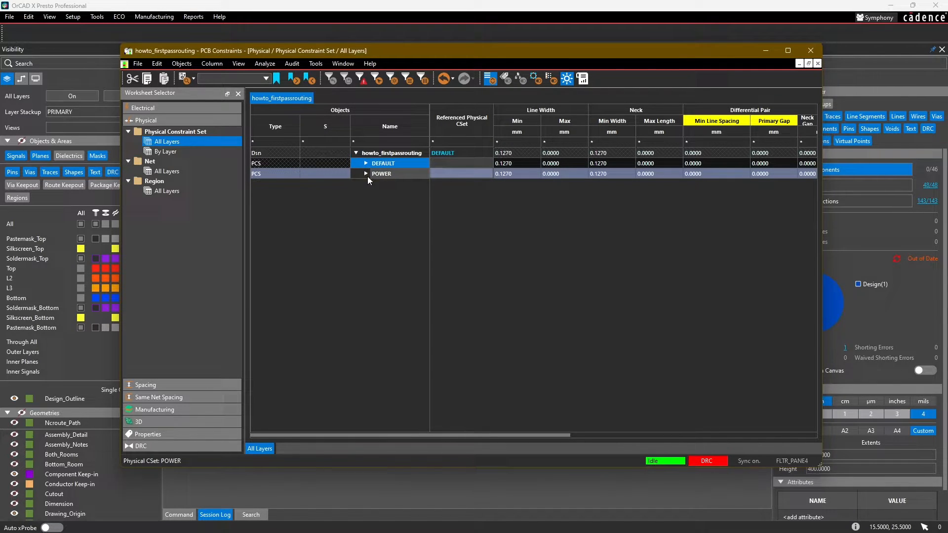
pyautogui.click(366, 174)
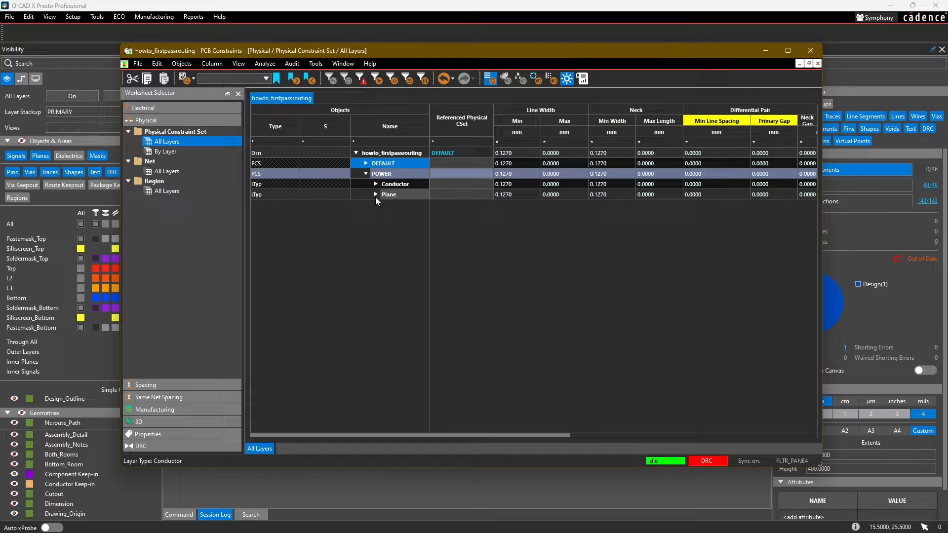
pyautogui.click(366, 173)
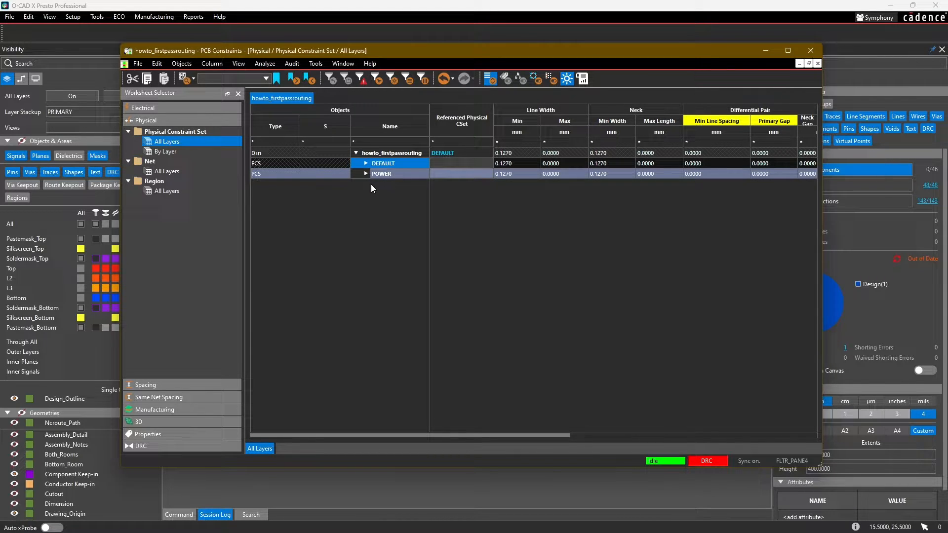
pyautogui.moveTo(374, 194)
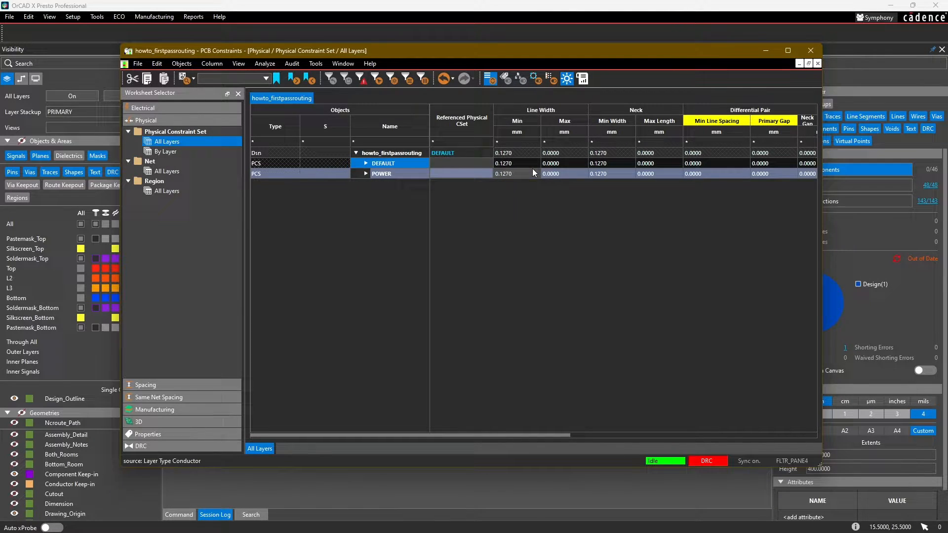
# Set POWER's line width to 0.508 mm minimum and 2.54 mm maximum.
pyautogui.click(516, 174)
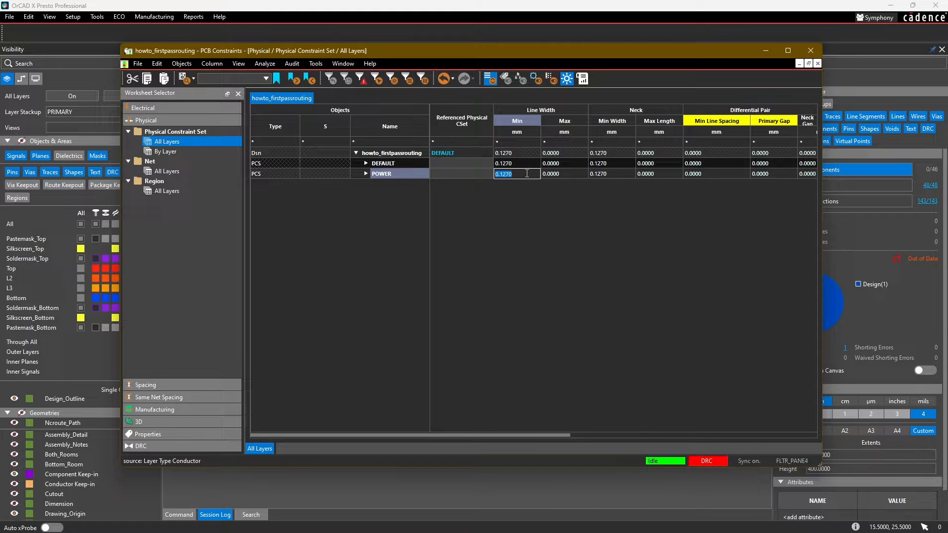
pyautogui.write('0.508')
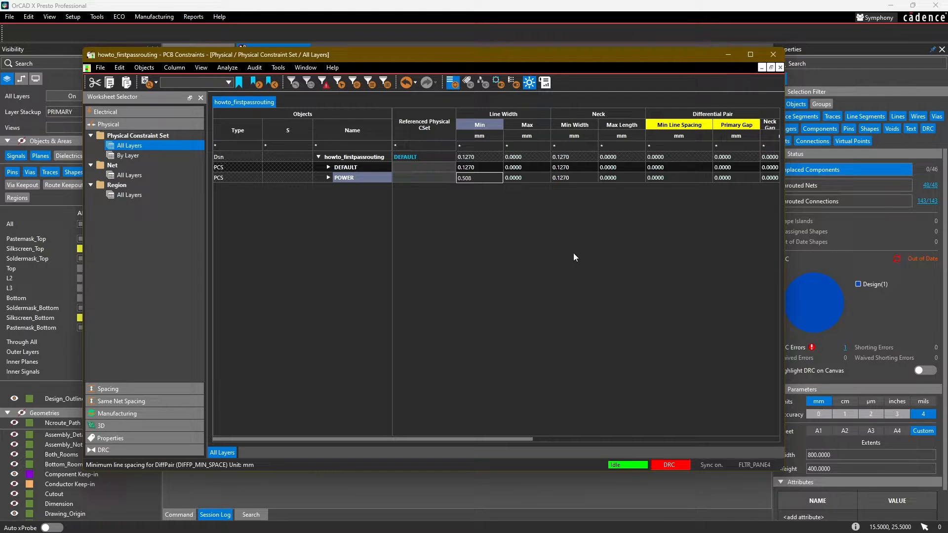
pyautogui.click(480, 177)
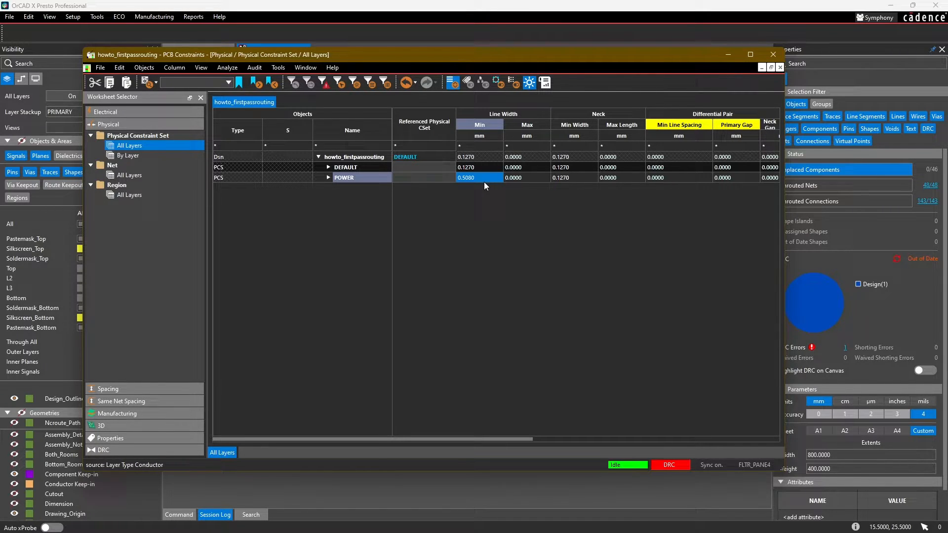
pyautogui.click(513, 177)
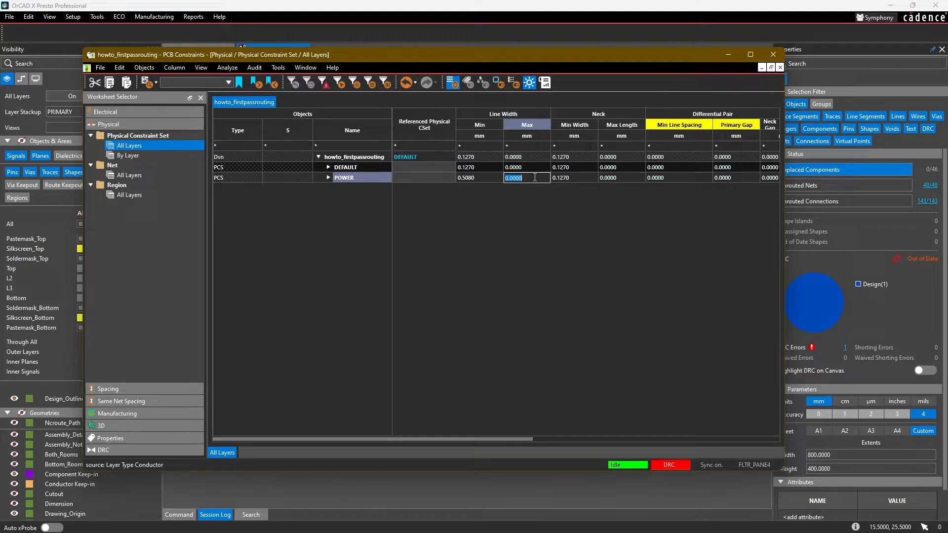
pyautogui.write('2.5400')
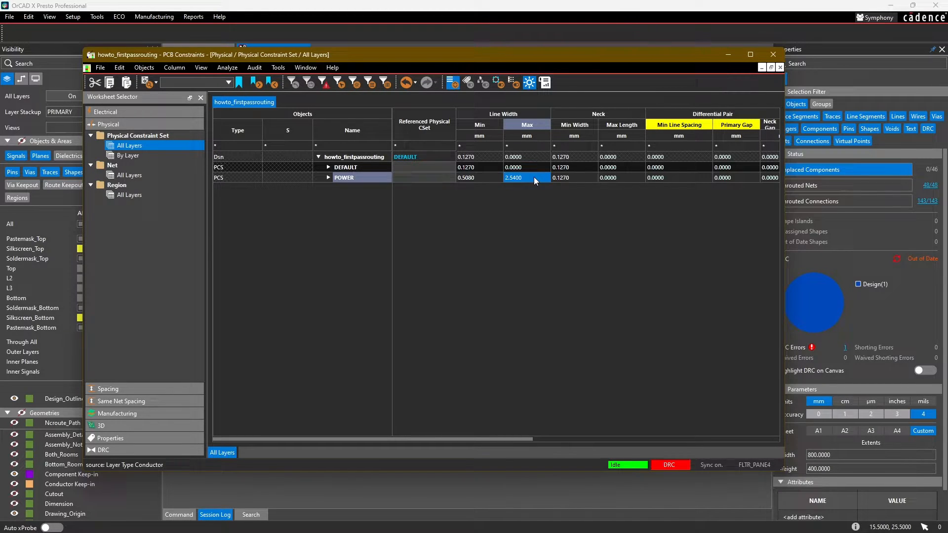
pyautogui.click(512, 167)
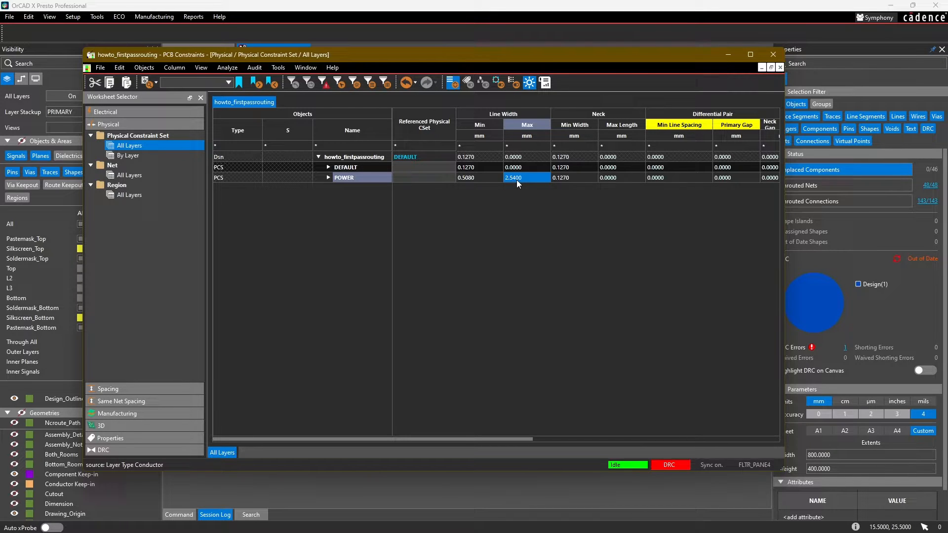
pyautogui.moveTo(521, 185)
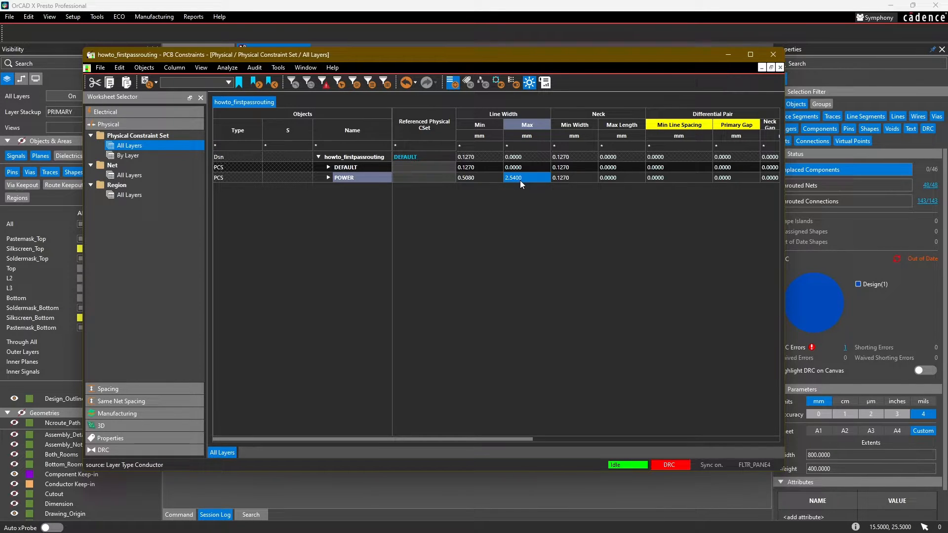
pyautogui.moveTo(598, 113)
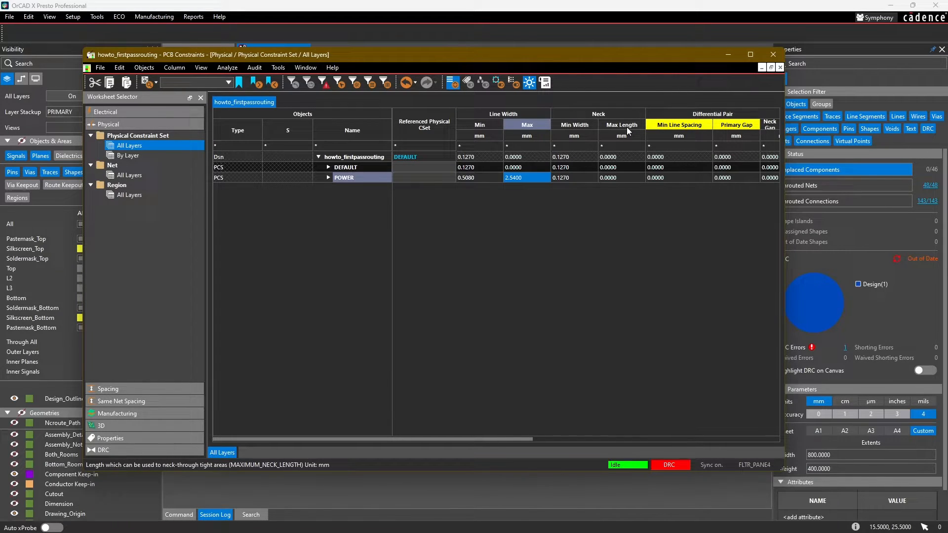
pyautogui.moveTo(627, 131)
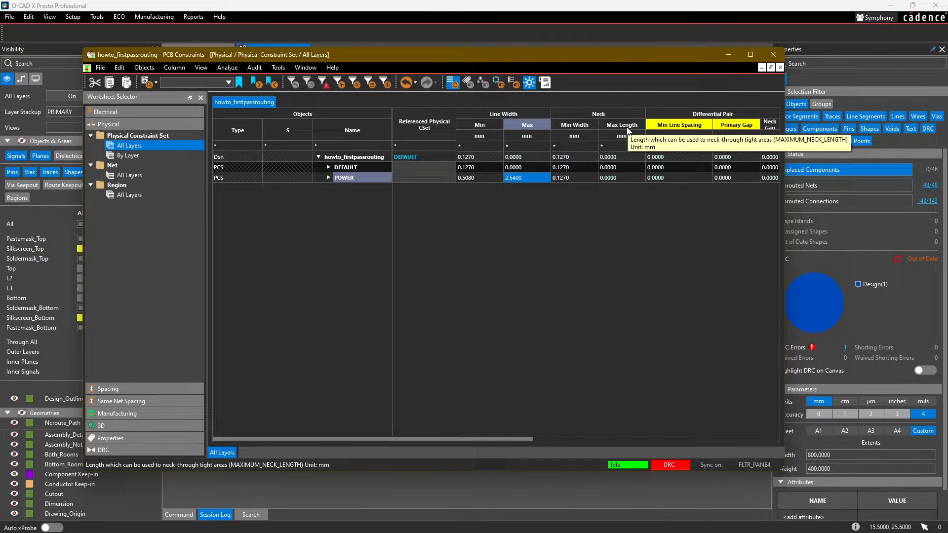
# Set POWER's neck minimum width to 10 mil and neck maximum length to 5 mm.
pyautogui.click(573, 178)
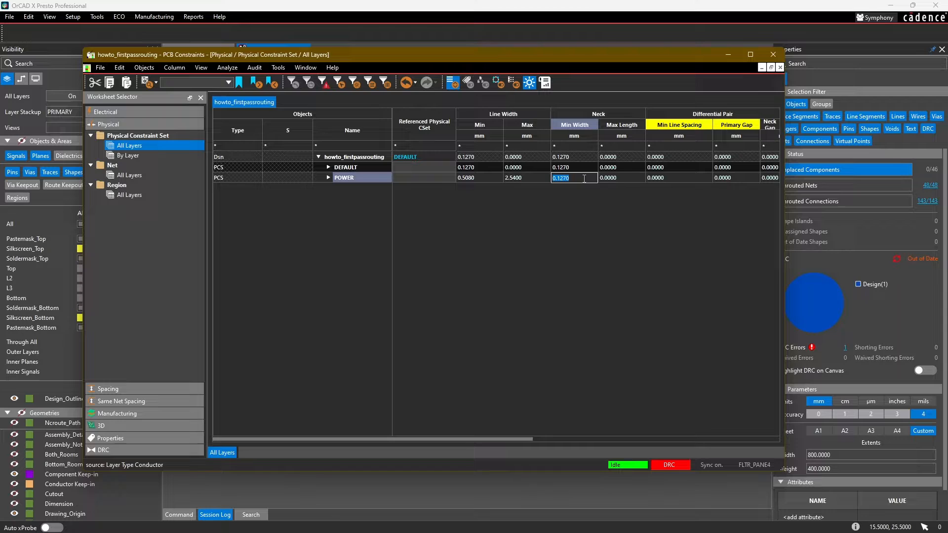
pyautogui.write('10')
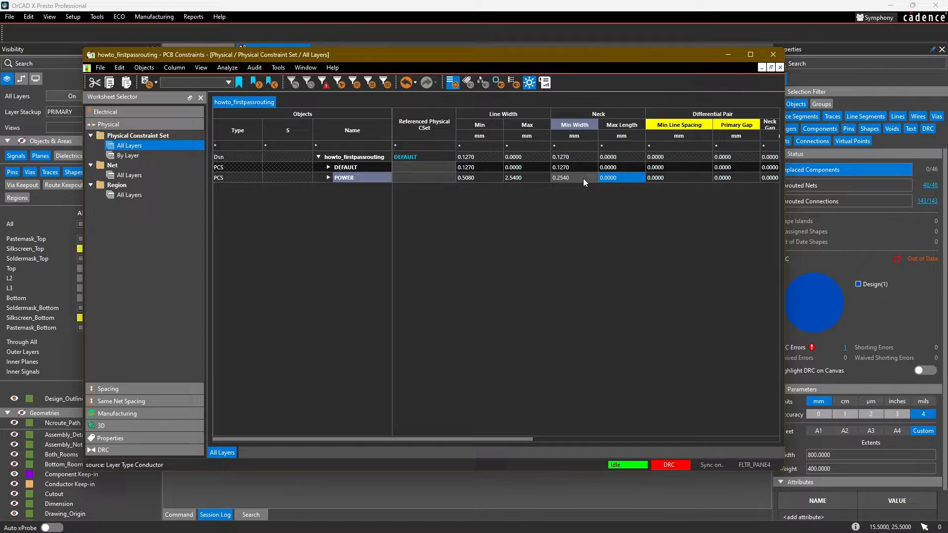
pyautogui.write('5m')
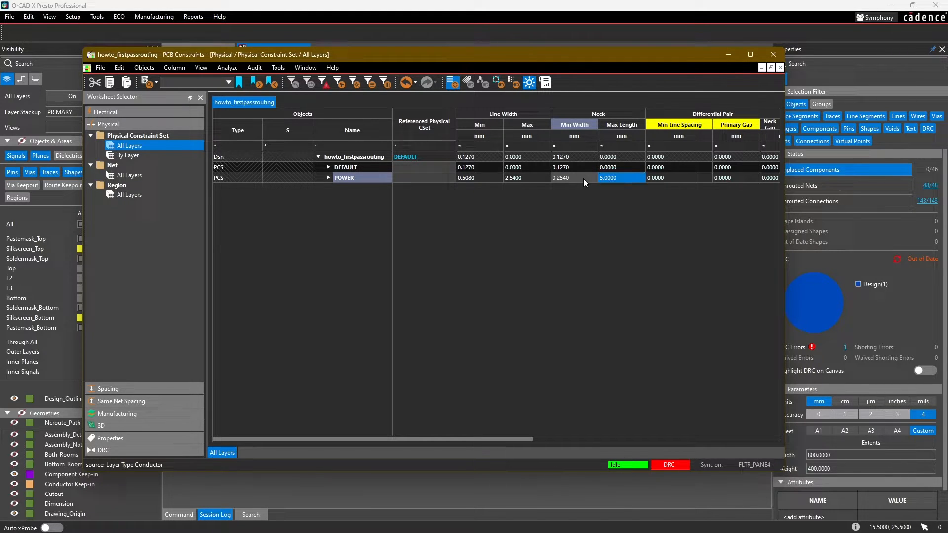
pyautogui.click(573, 178)
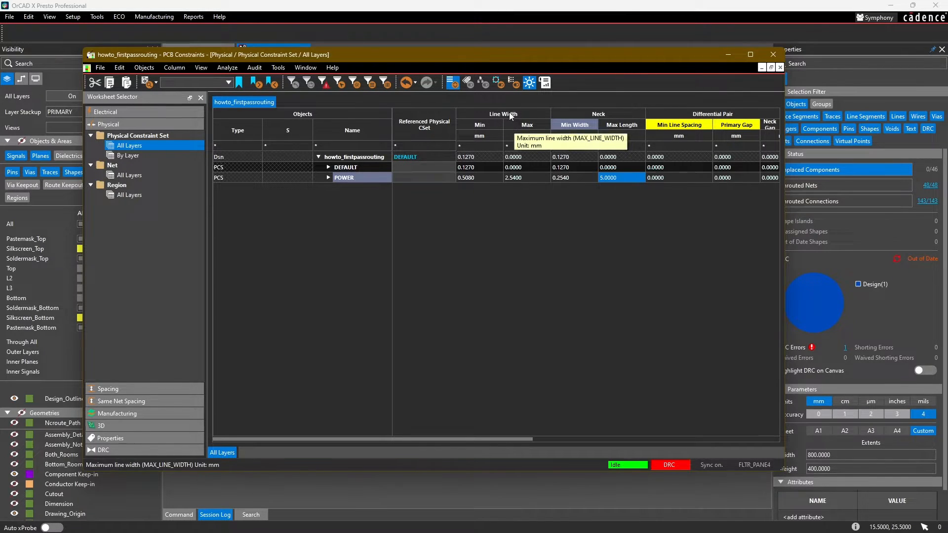
# Create a new physical constraint set named SIGNAL from DEFAULT.
pyautogui.click(345, 167)
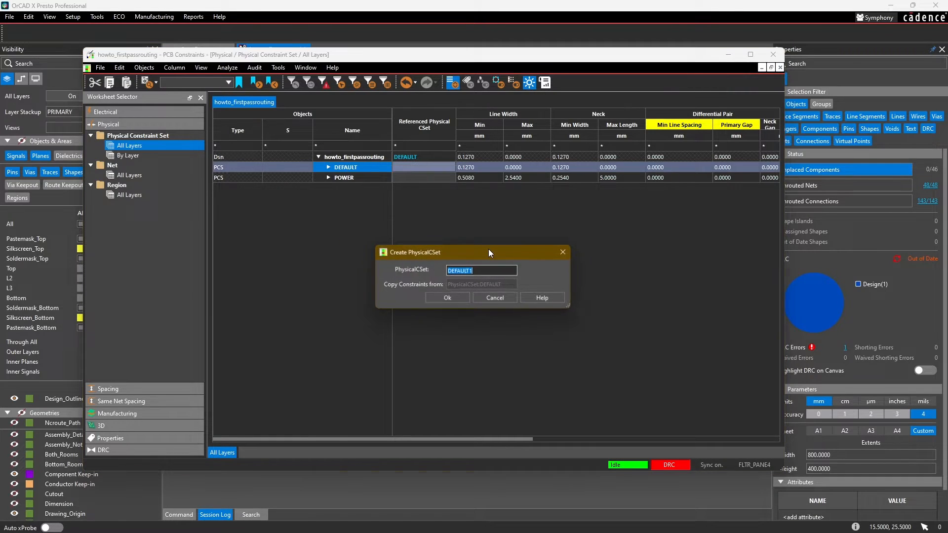
pyautogui.write('SIGNAL')
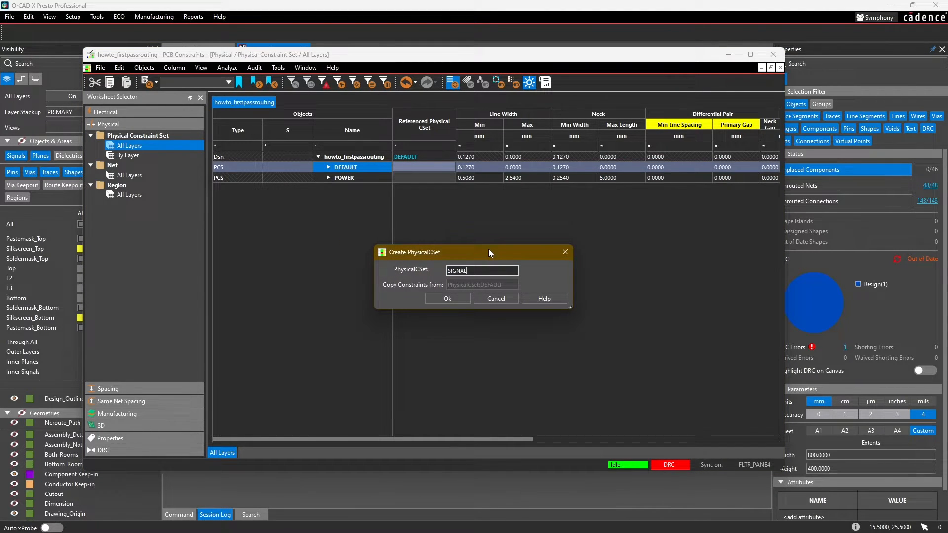
pyautogui.click(447, 298)
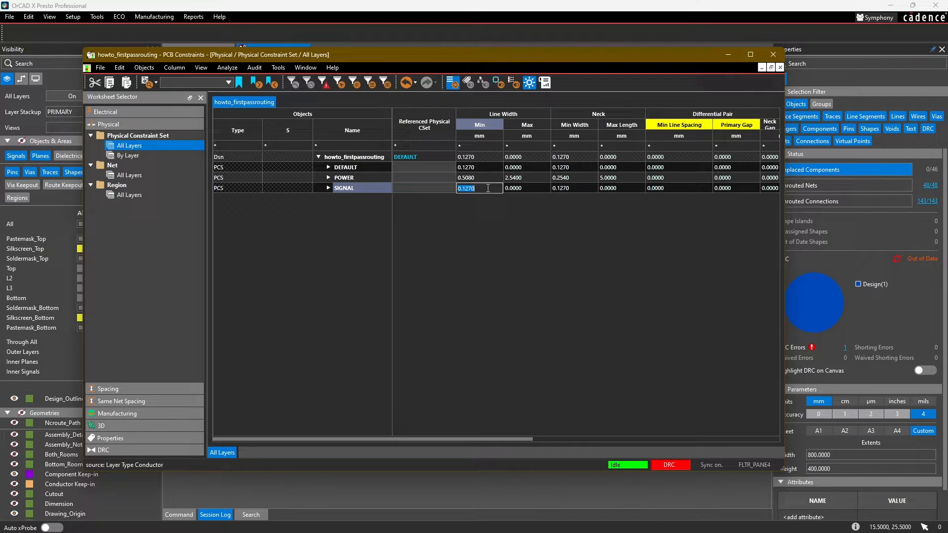
# Give SIGNAL a 0.15 mm minimum line width and a 5 mil neck minimum width.
pyautogui.write('0.1500')
pyautogui.click(526, 188)
pyautogui.write('0.2540')
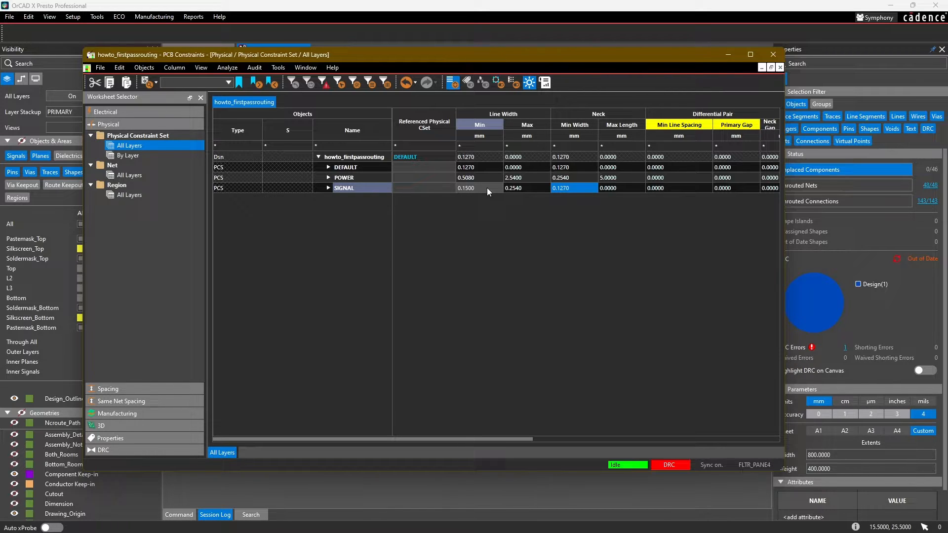
pyautogui.write('5mi')
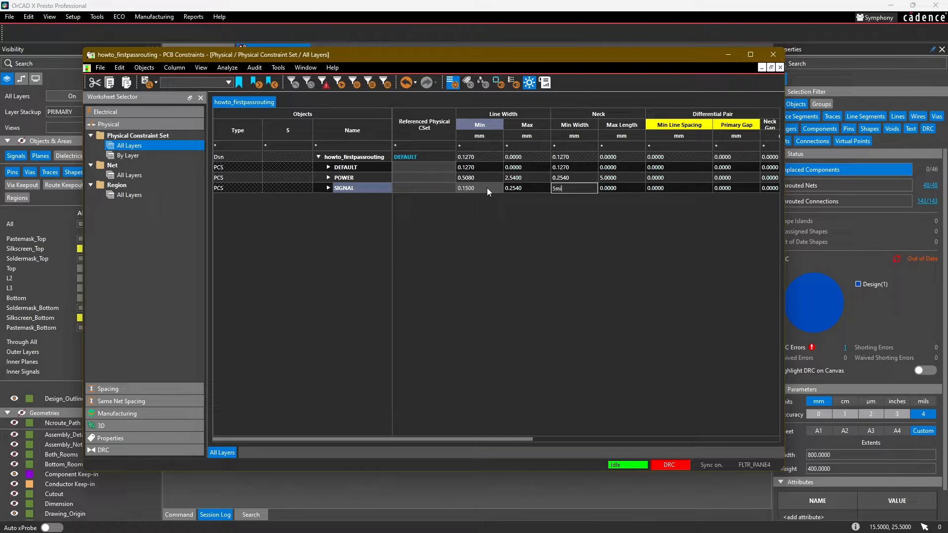
pyautogui.click(622, 188)
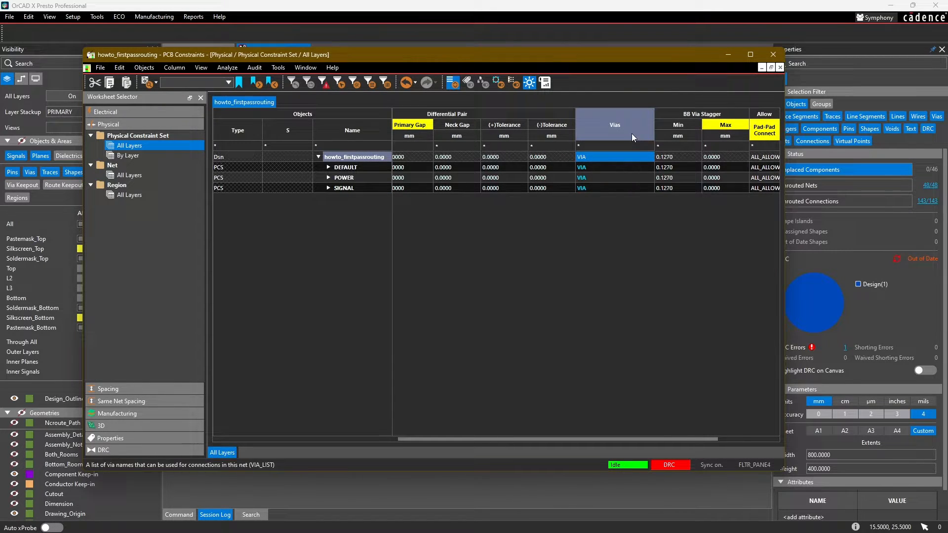
# Select POWER's differential-pair positive tolerance cell in the worksheet.
pyautogui.click(504, 177)
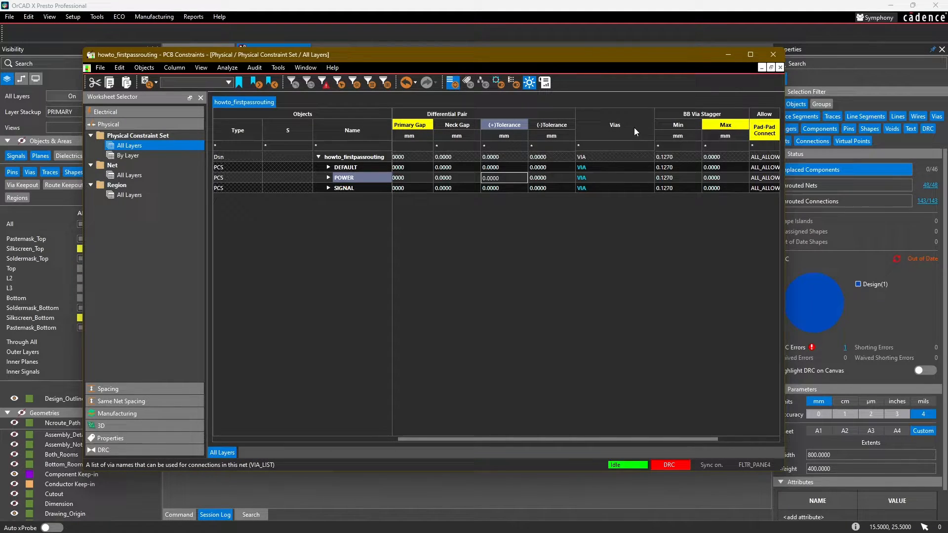
pyautogui.moveTo(253, 67)
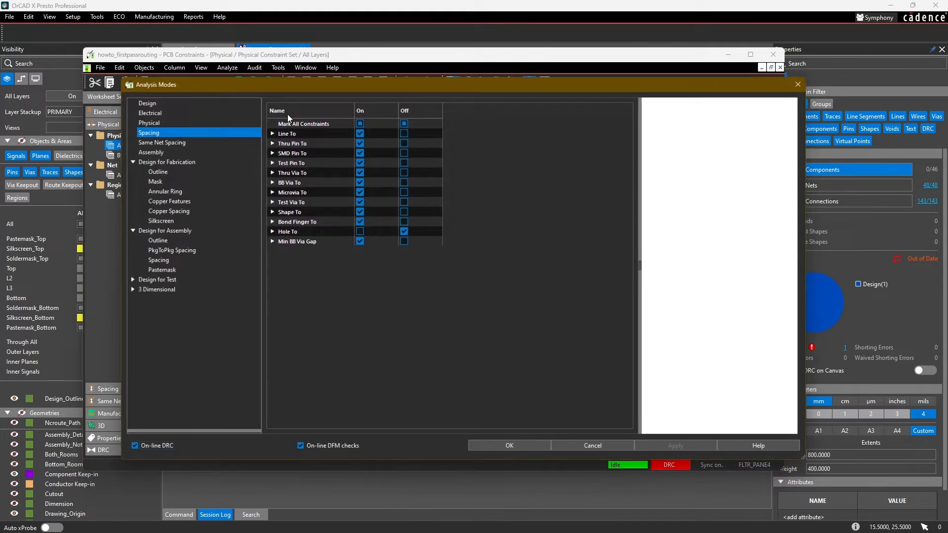
# In Analysis Modes, review the Spacing checks and keep Max line width enabled under Physical.
pyautogui.click(287, 133)
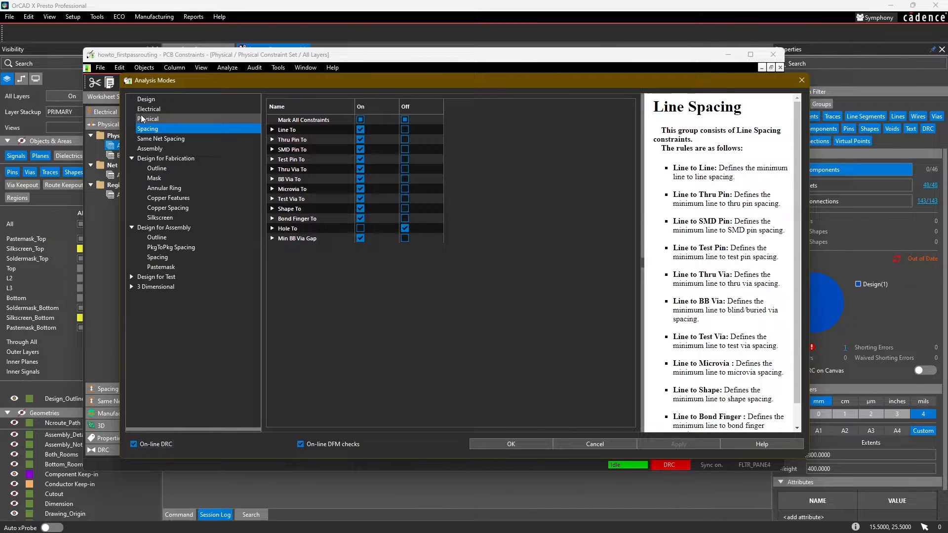
pyautogui.click(148, 118)
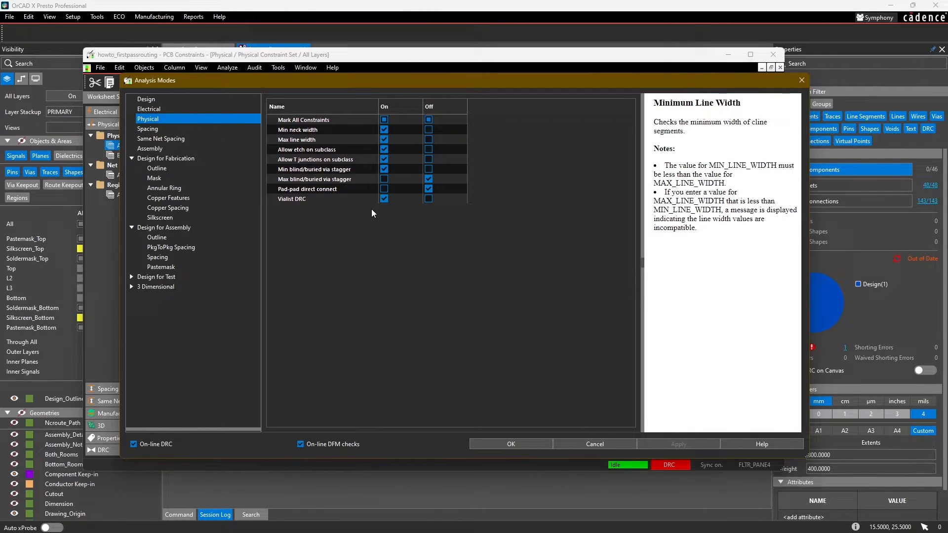
pyautogui.click(297, 139)
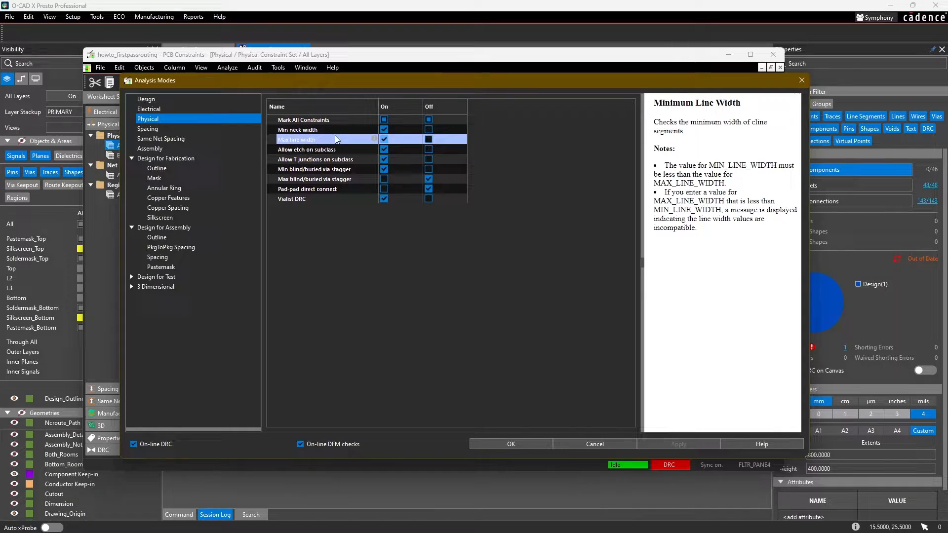
pyautogui.click(384, 139)
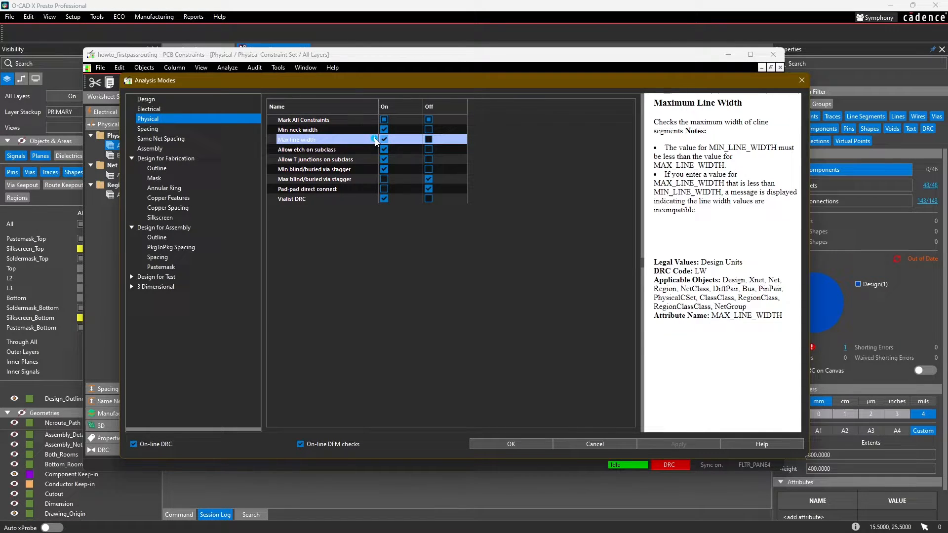
pyautogui.moveTo(375, 139)
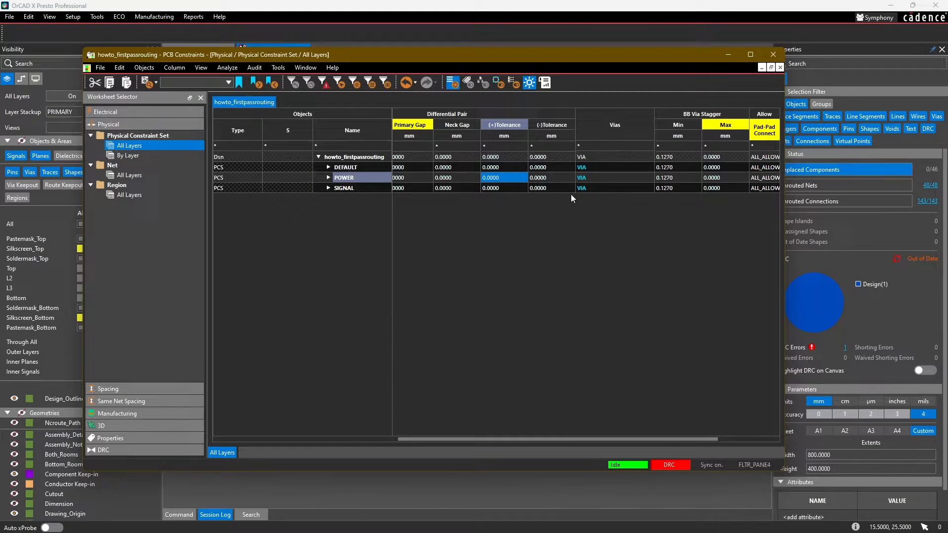
pyautogui.moveTo(614, 124)
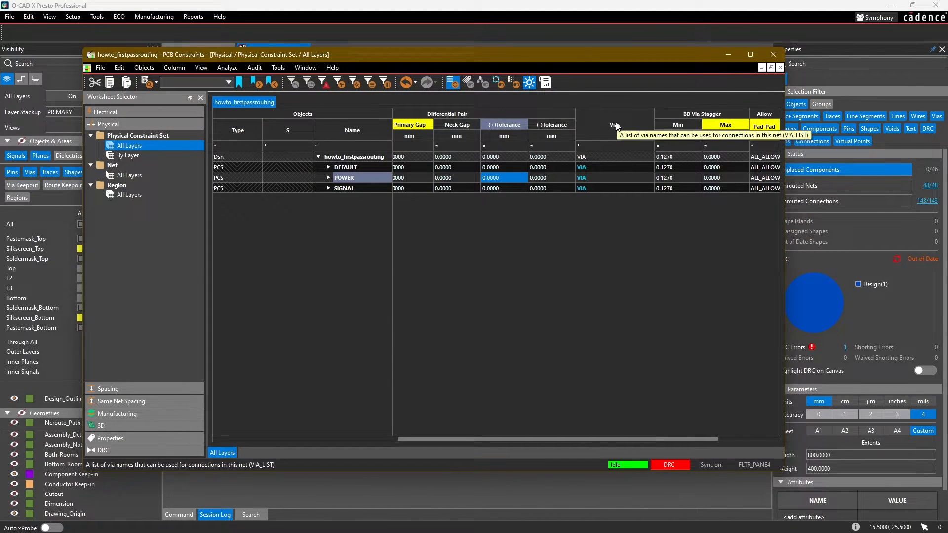
# Make ROUTE_VIA the via for the POWER and SIGNAL constraint sets via Edit Via List.
pyautogui.click(614, 178)
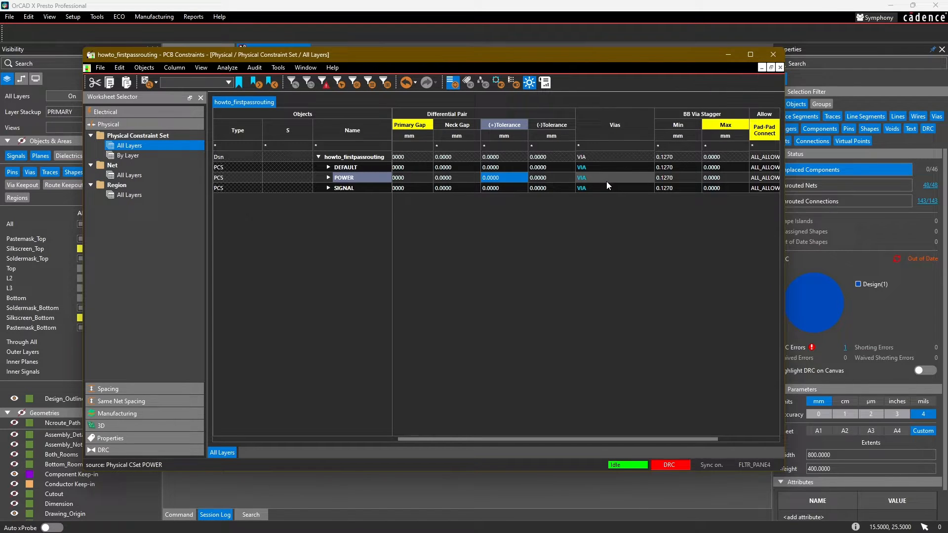
pyautogui.click(614, 177)
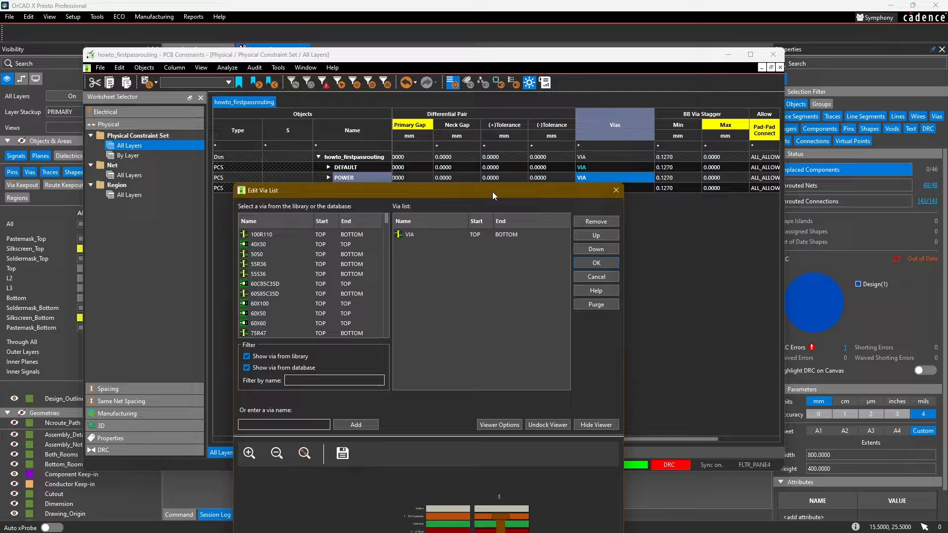
pyautogui.moveTo(493, 190); pyautogui.dragTo(502, 125)
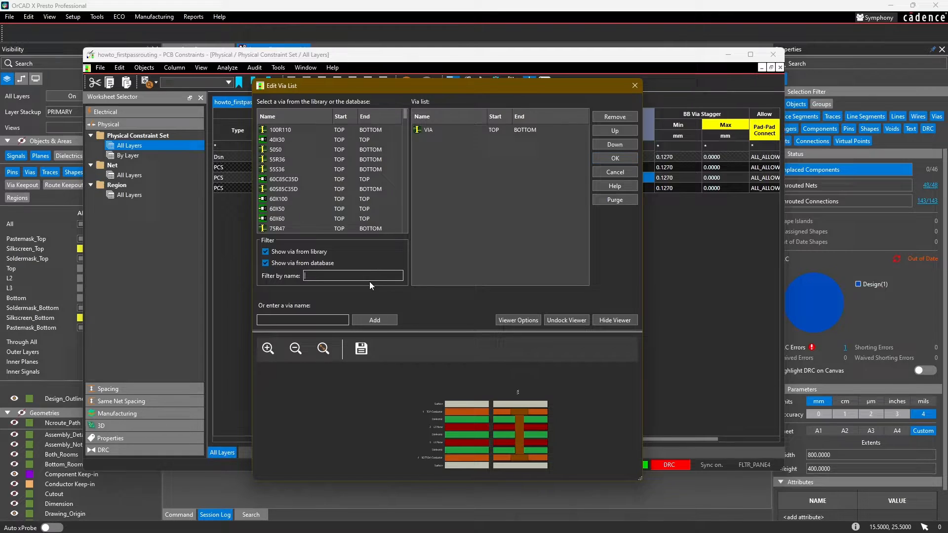
pyautogui.write('route')
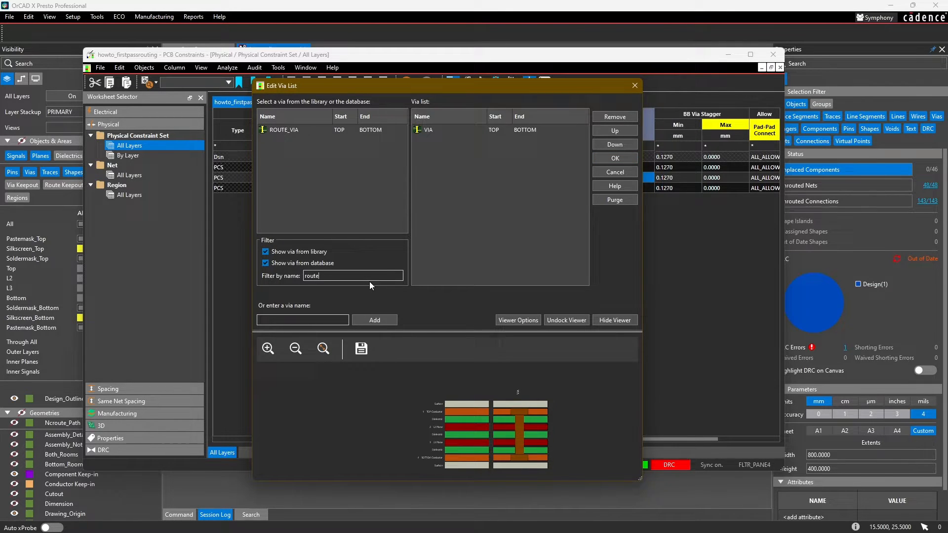
pyautogui.click(284, 130)
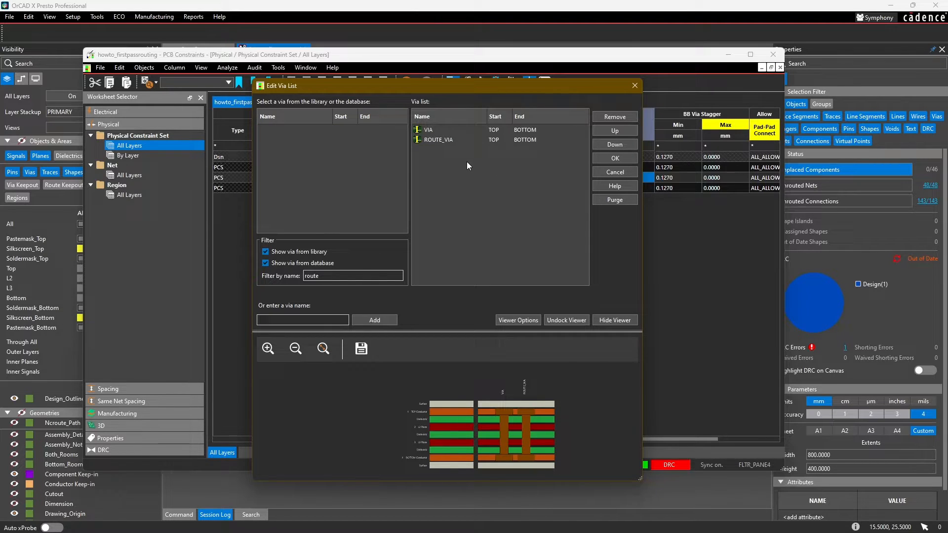
pyautogui.click(428, 130)
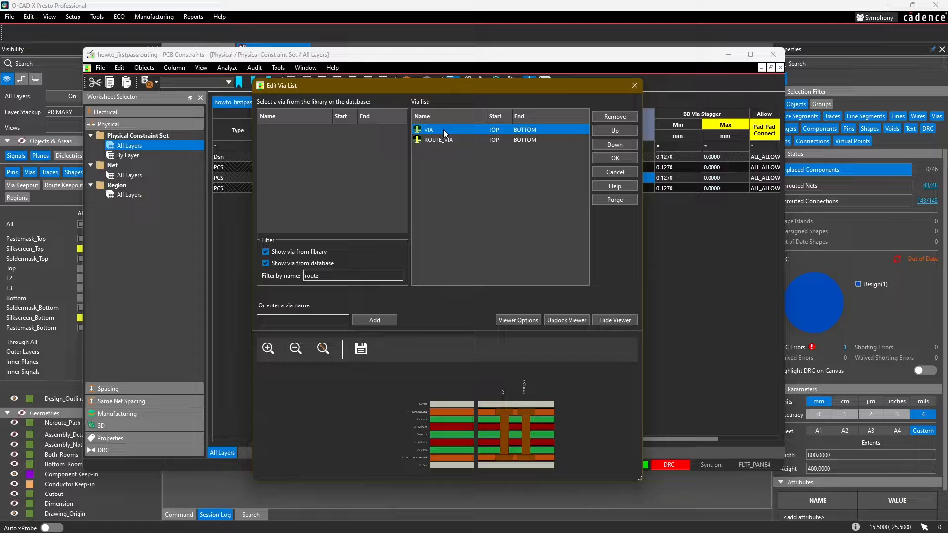
pyautogui.click(615, 116)
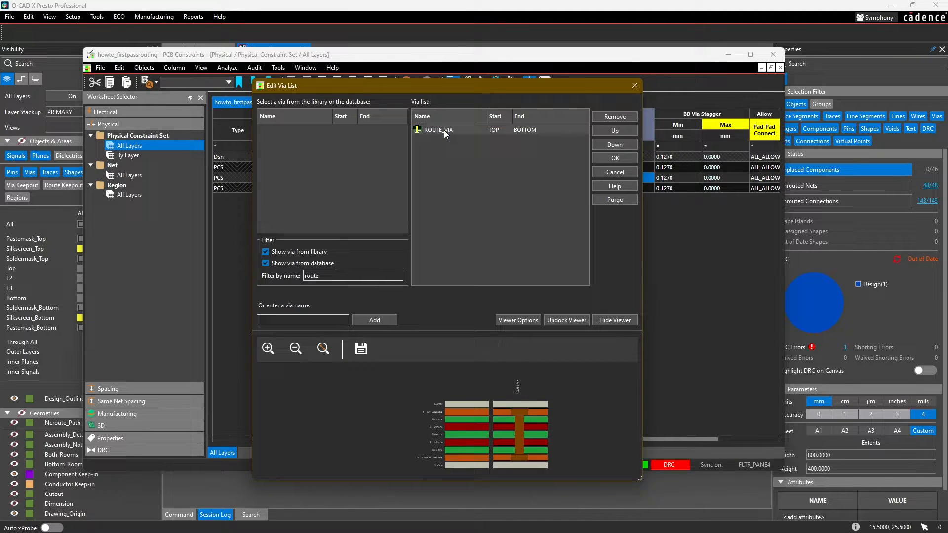
pyautogui.click(422, 223)
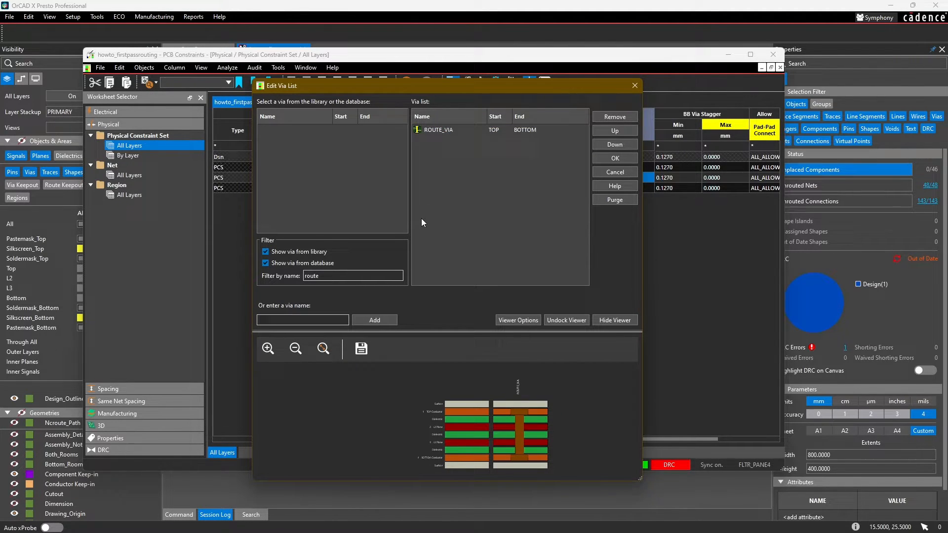
pyautogui.moveTo(439, 228)
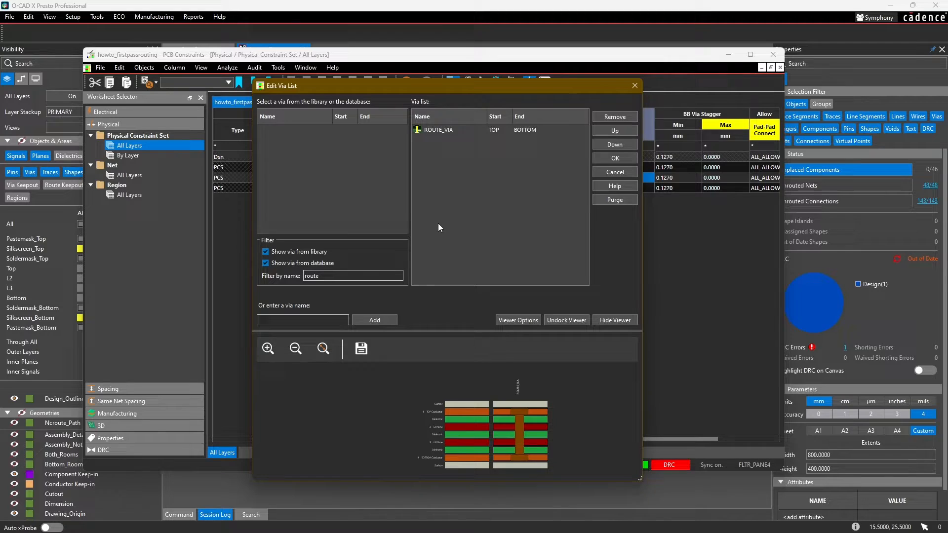
pyautogui.click(615, 158)
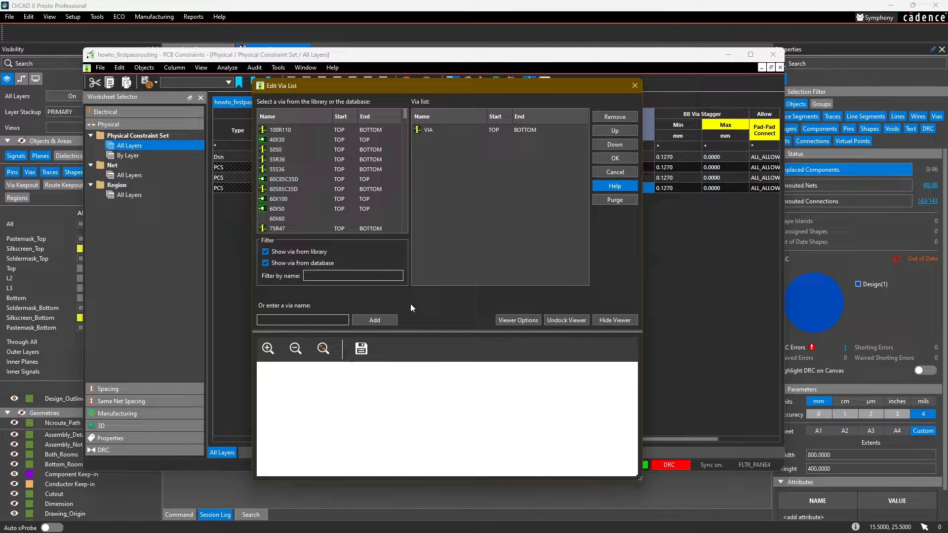
pyautogui.write('route')
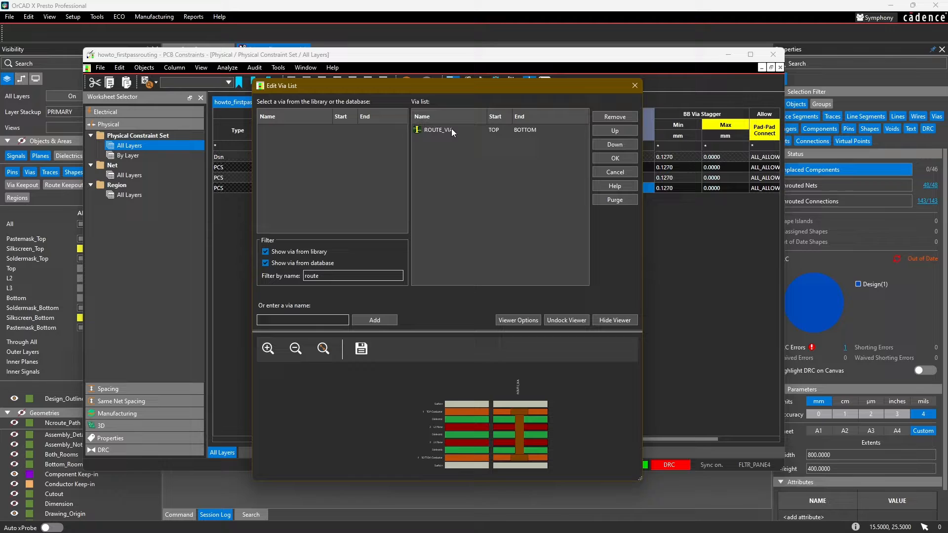
pyautogui.click(614, 158)
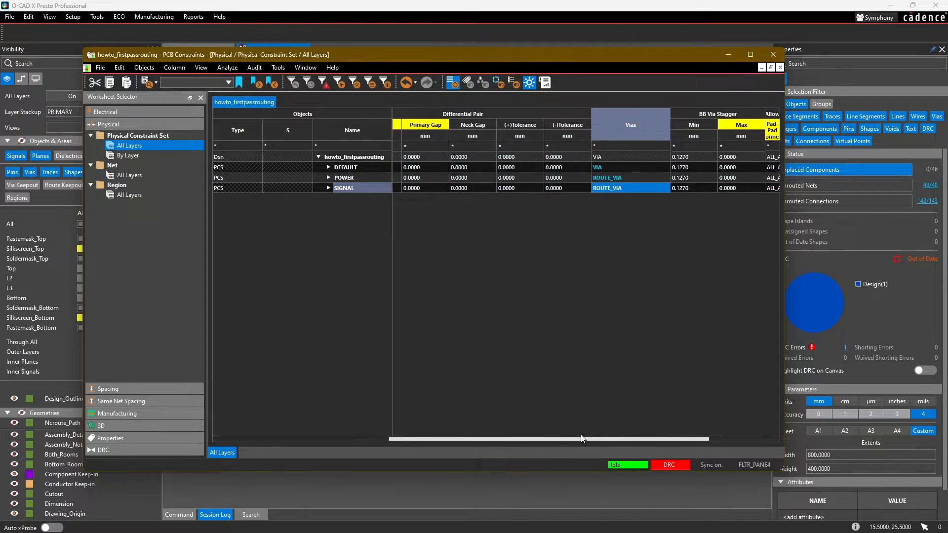
# Switch to the Physical Net All Layers worksheet and browse the nets, all still on DEFAULT.
pyautogui.hscroll(3)
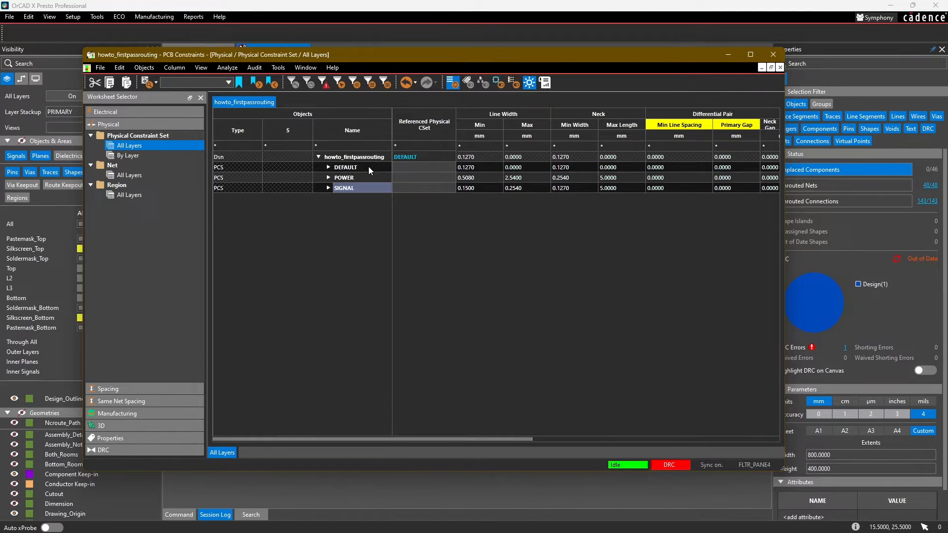
pyautogui.click(344, 187)
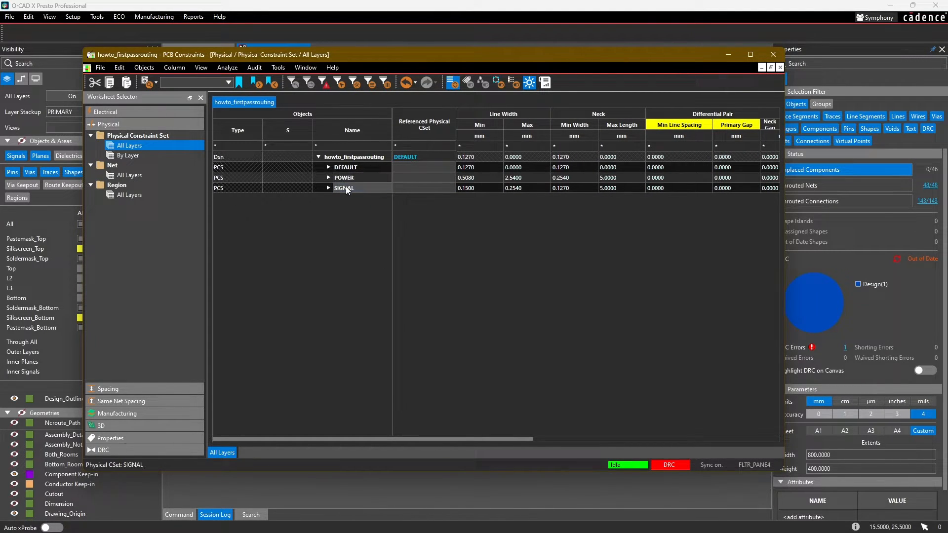
pyautogui.moveTo(323, 188)
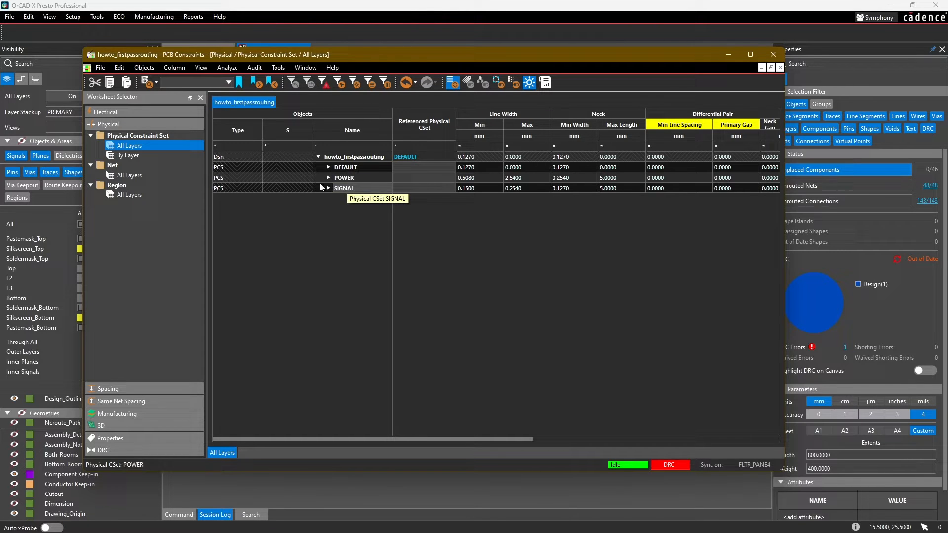
pyautogui.click(129, 175)
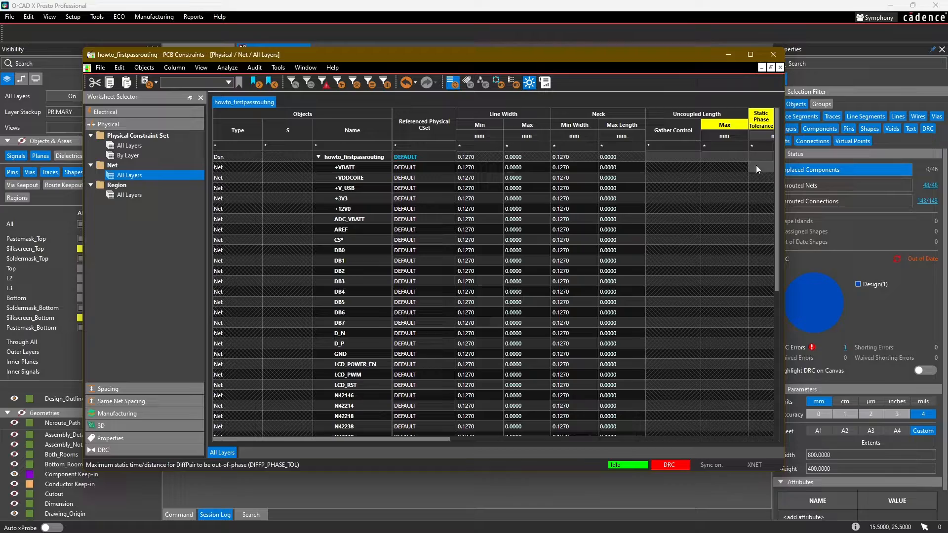
pyautogui.scroll(-3)
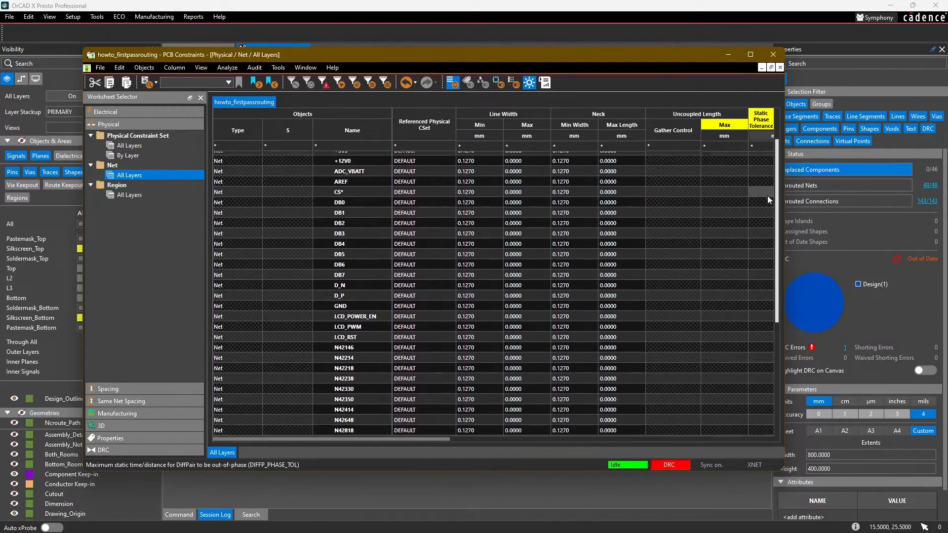
pyautogui.scroll(-3)
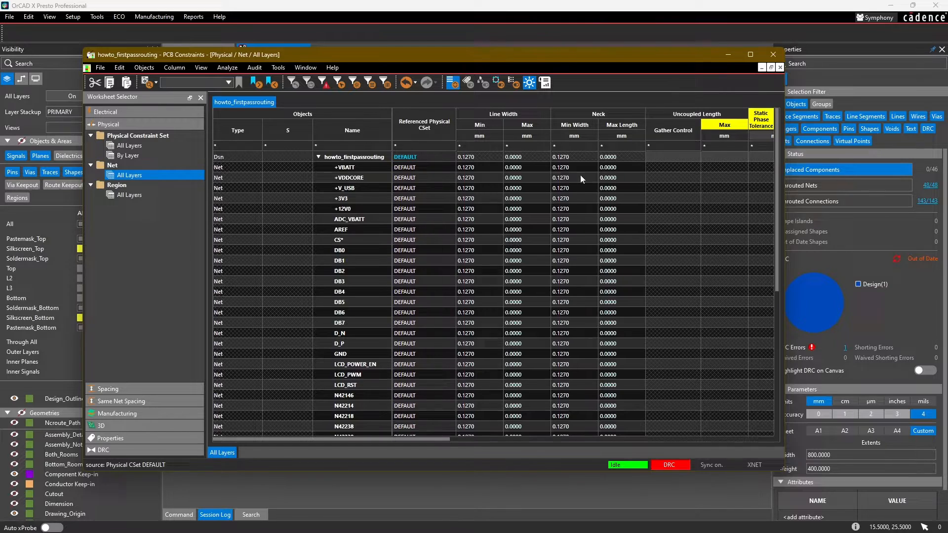
pyautogui.click(341, 250)
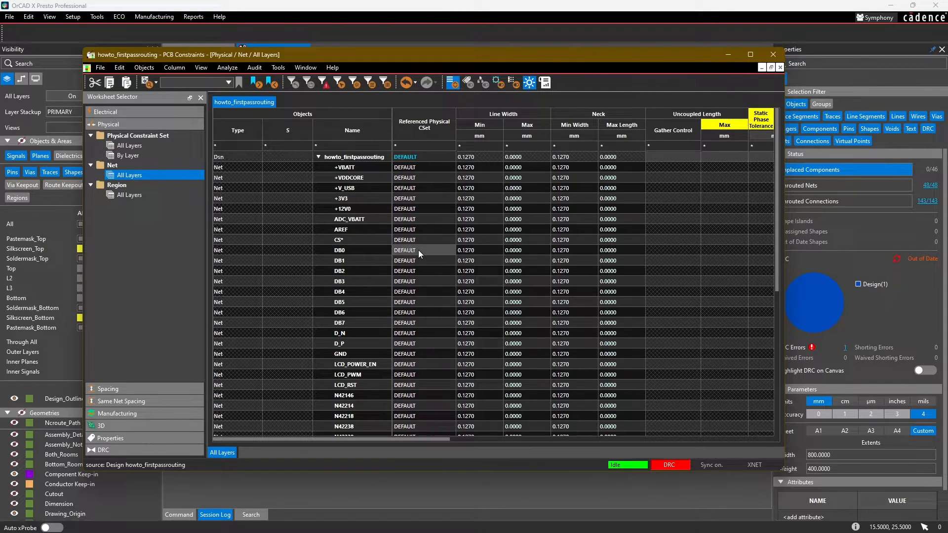
pyautogui.click(339, 261)
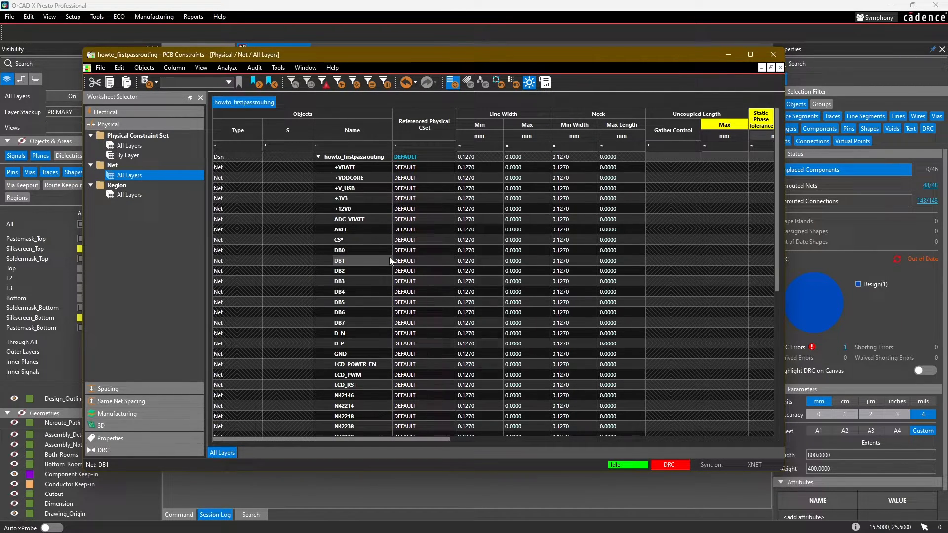
pyautogui.click(340, 240)
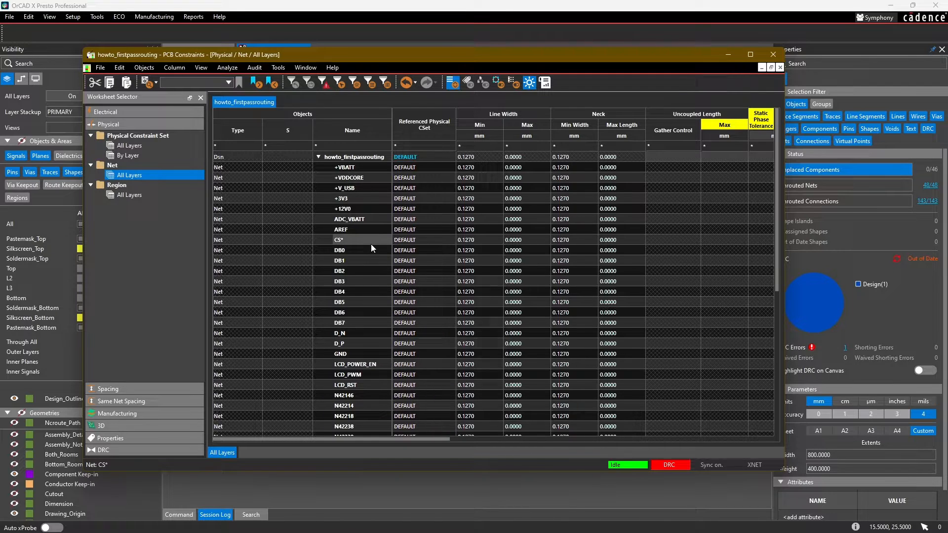
pyautogui.click(344, 166)
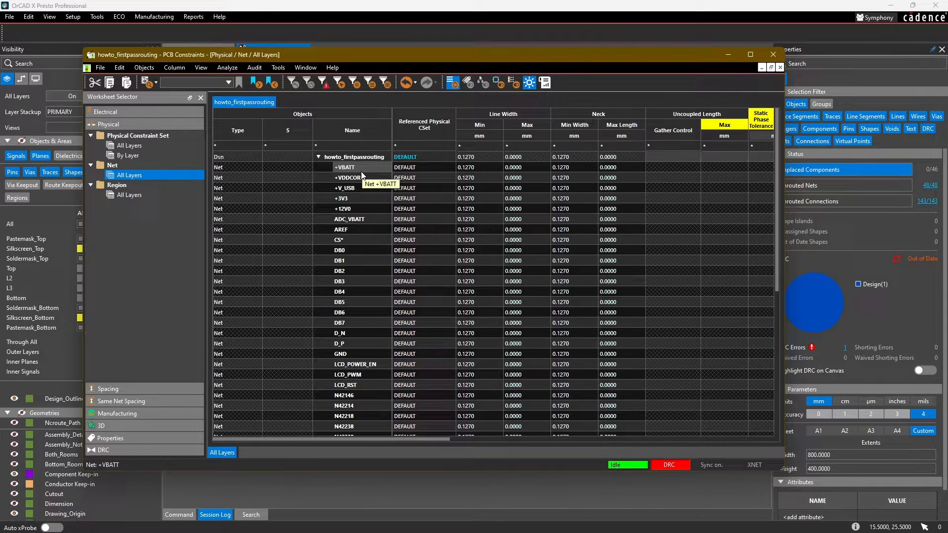
pyautogui.click(348, 178)
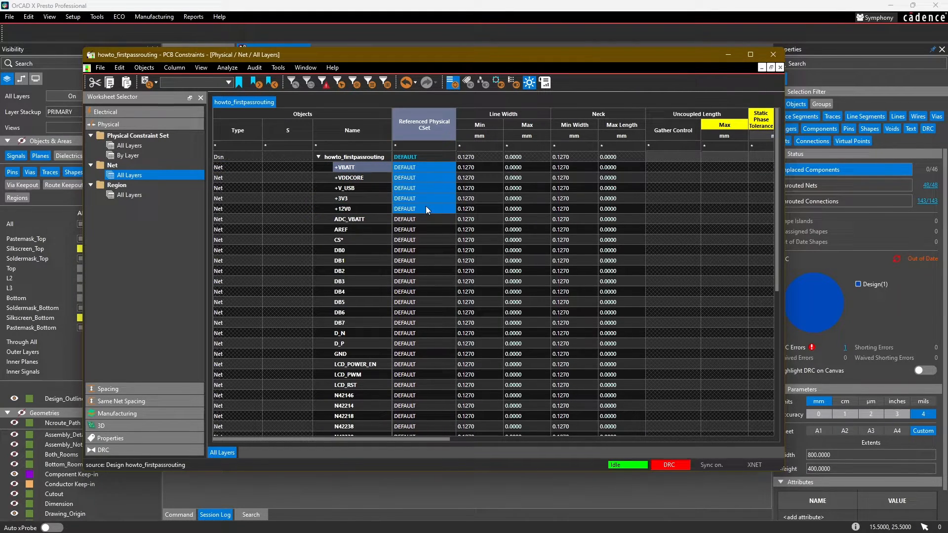
# Set Referenced Physical CSet to POWER for +VBATT, +VDDCORE, +V_USB, +3V3, +12V0 and GND.
pyautogui.click(423, 208)
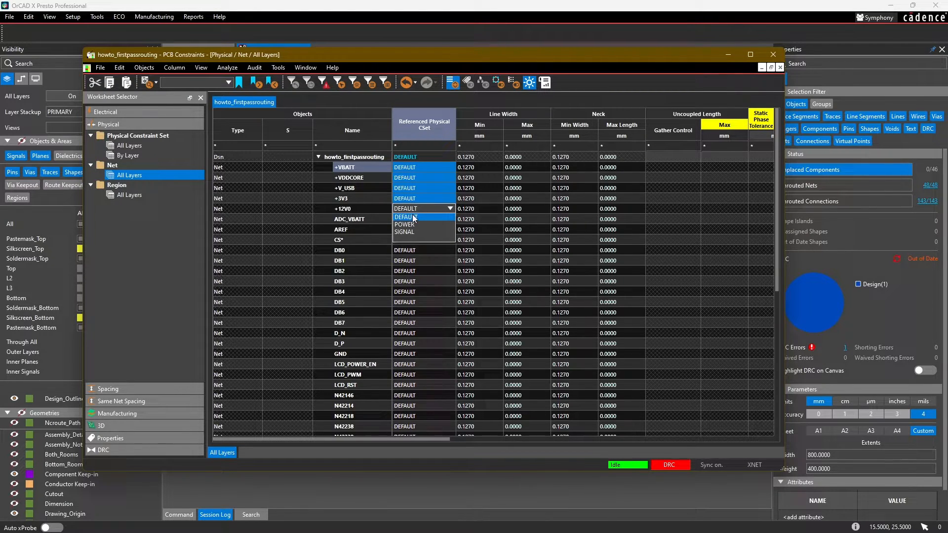
pyautogui.click(404, 225)
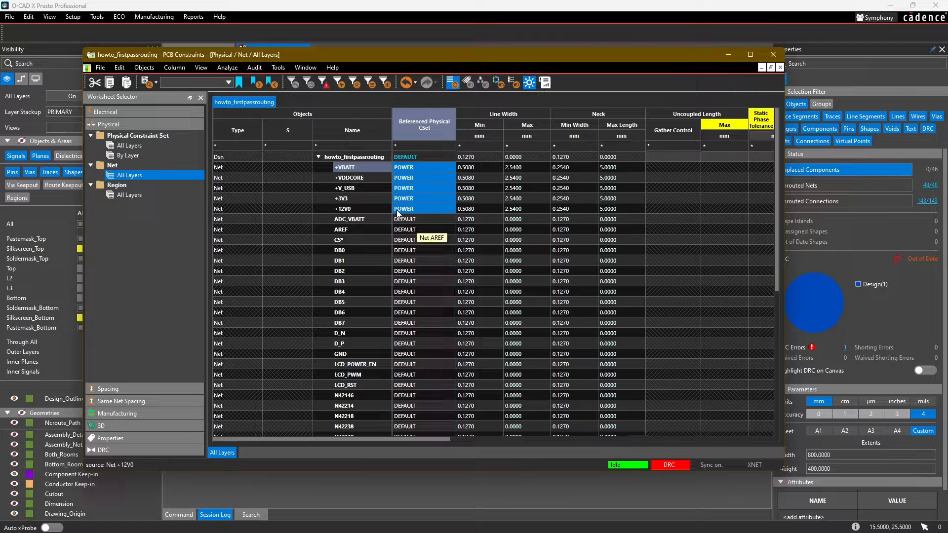
pyautogui.moveTo(584, 115)
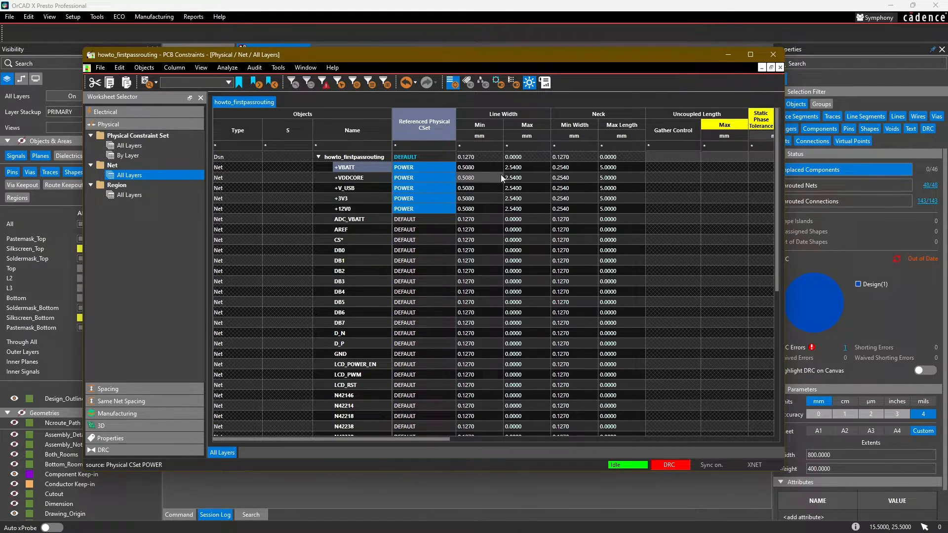
pyautogui.click(526, 167)
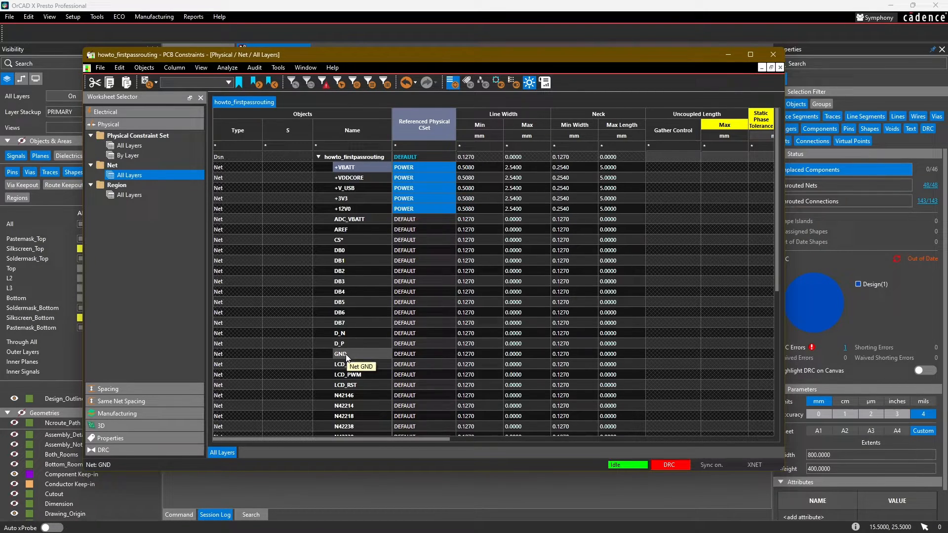
pyautogui.click(423, 353)
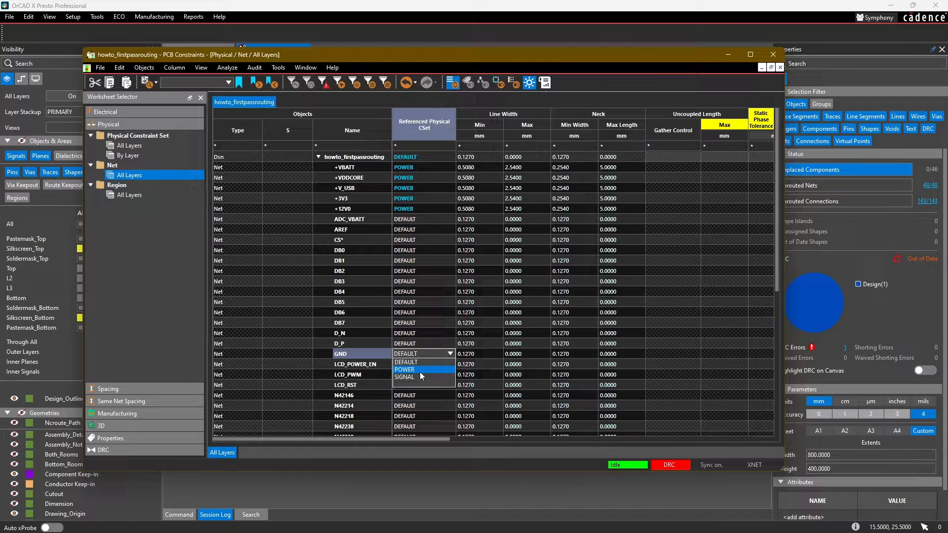
pyautogui.click(405, 369)
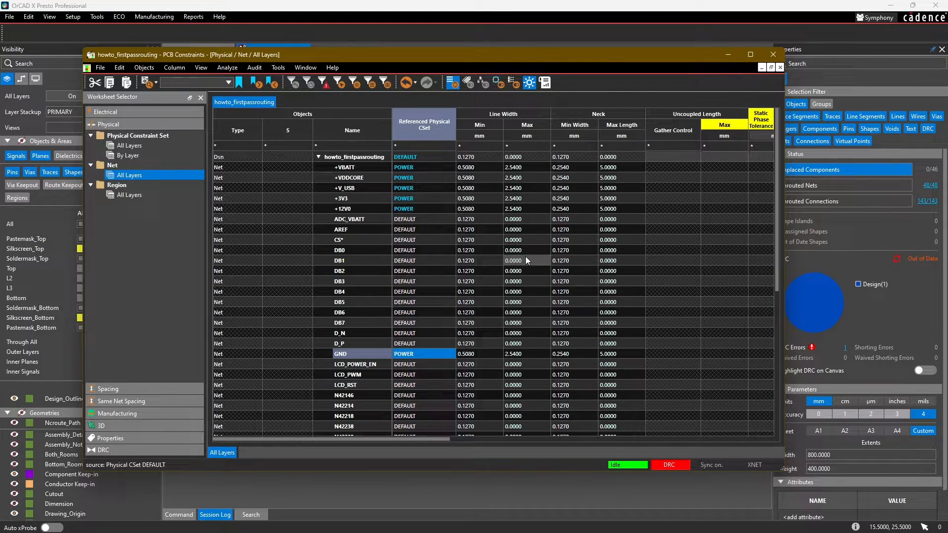
pyautogui.click(340, 229)
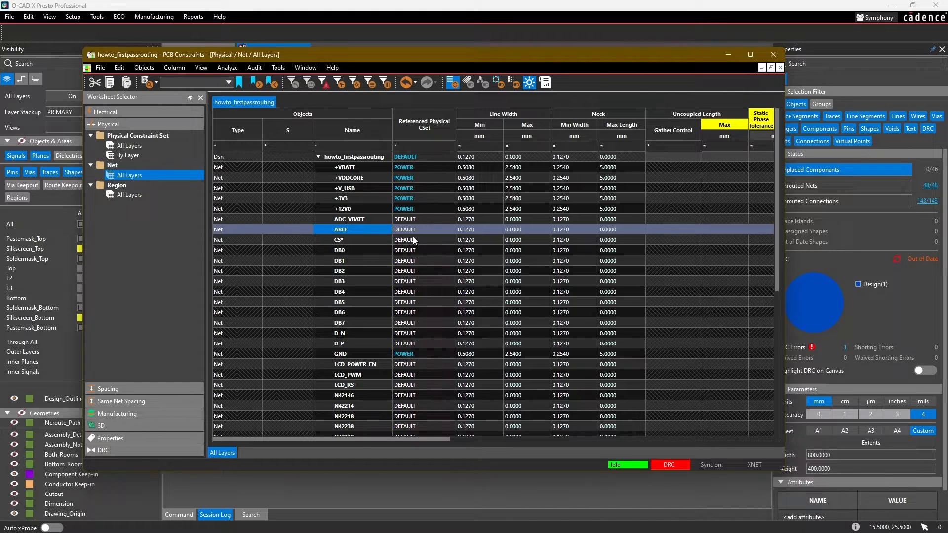
pyautogui.moveTo(412, 219)
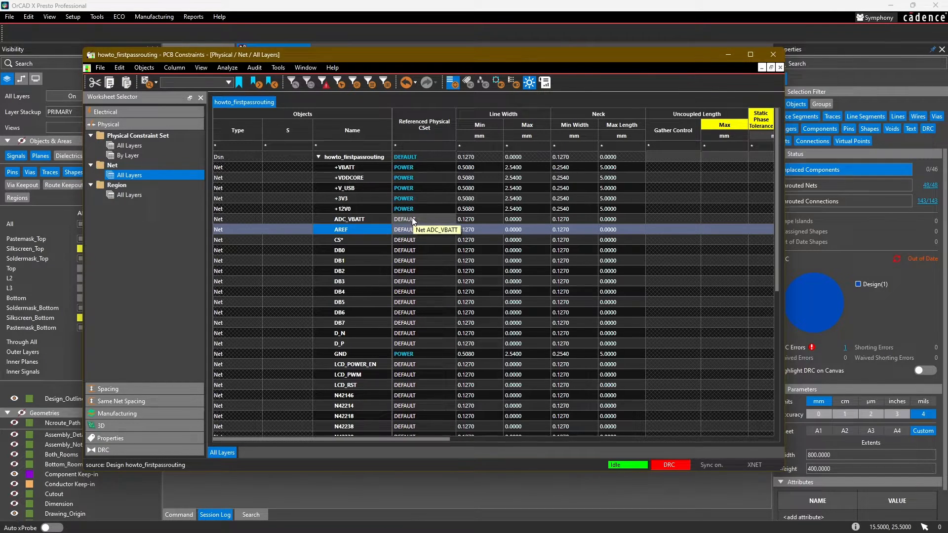
pyautogui.moveTo(425, 213)
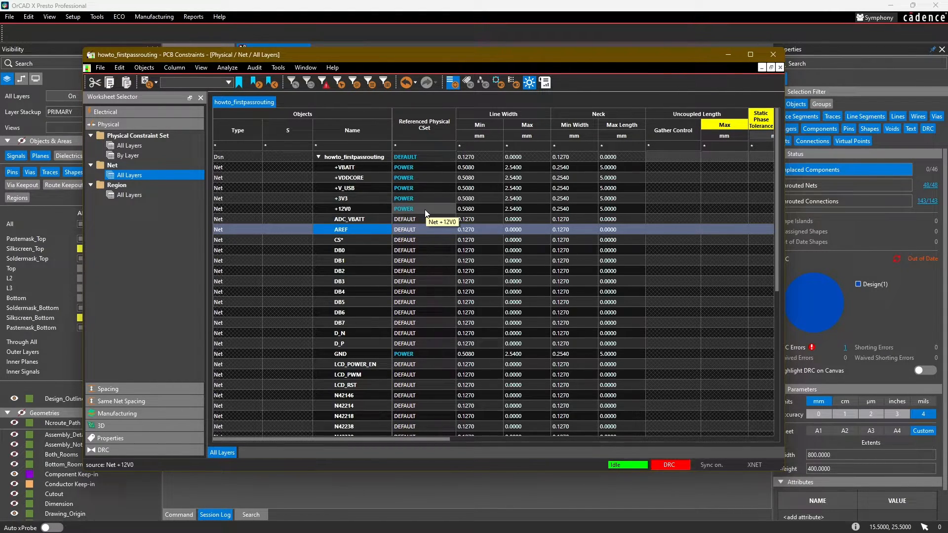
pyautogui.moveTo(407, 260)
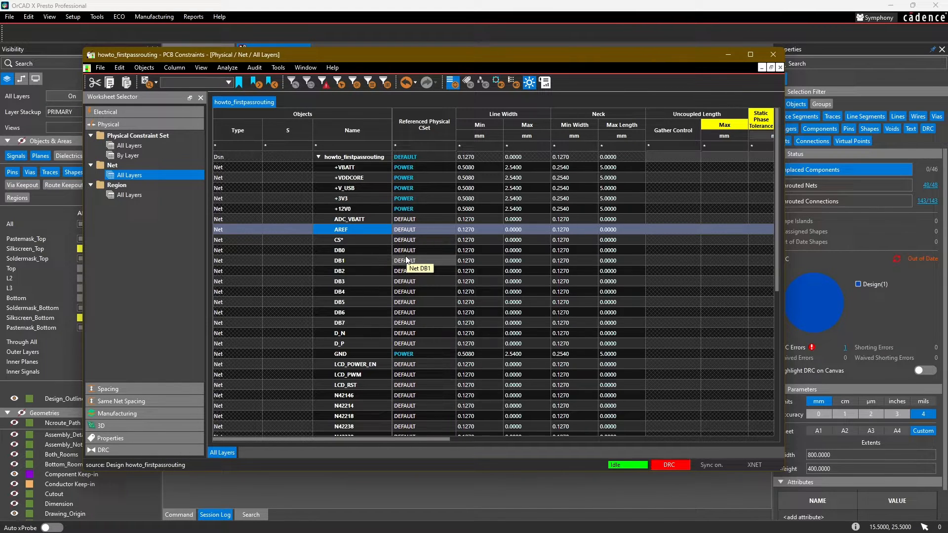
pyautogui.moveTo(404, 208)
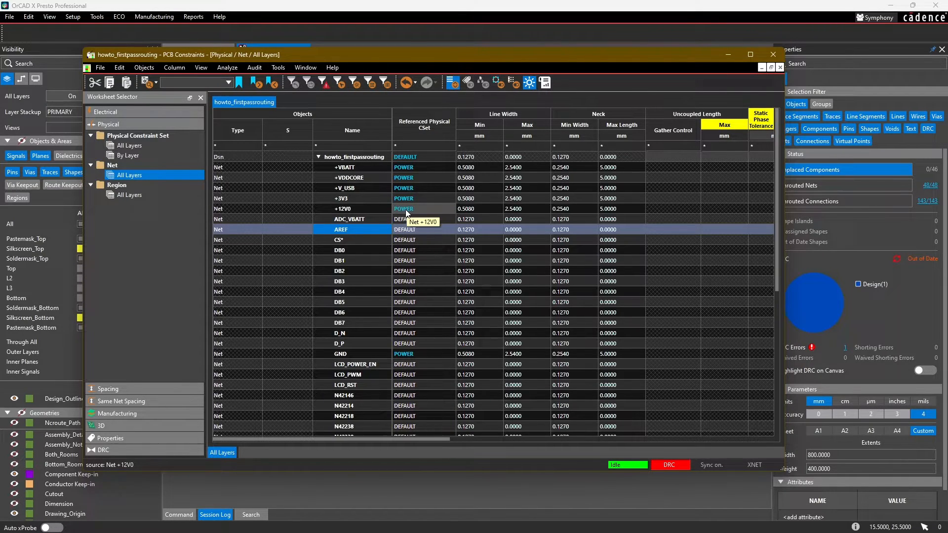
pyautogui.moveTo(353, 168)
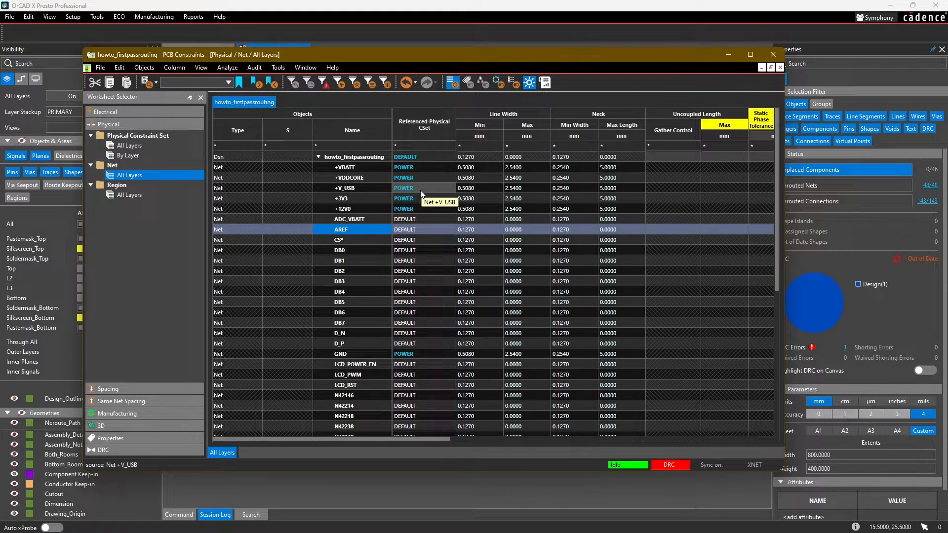
pyautogui.click(480, 189)
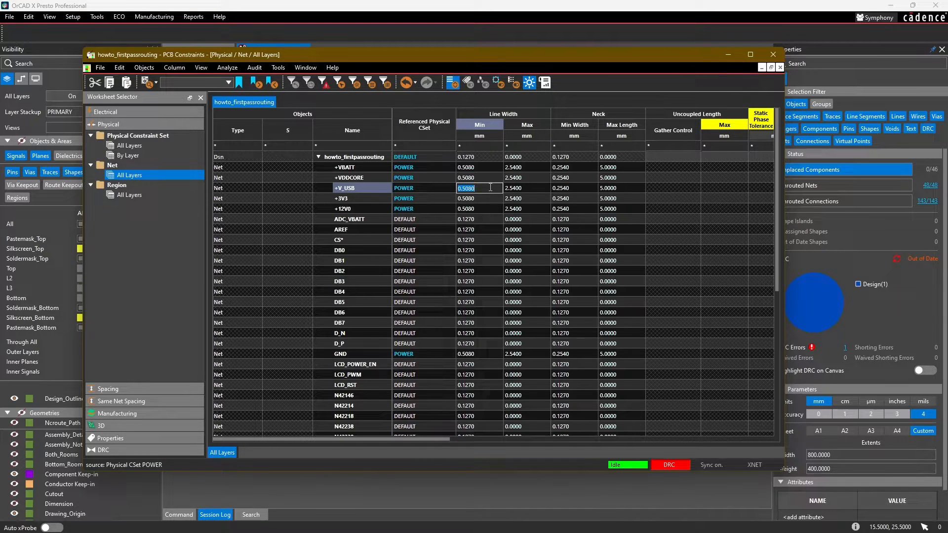
pyautogui.write('0.')
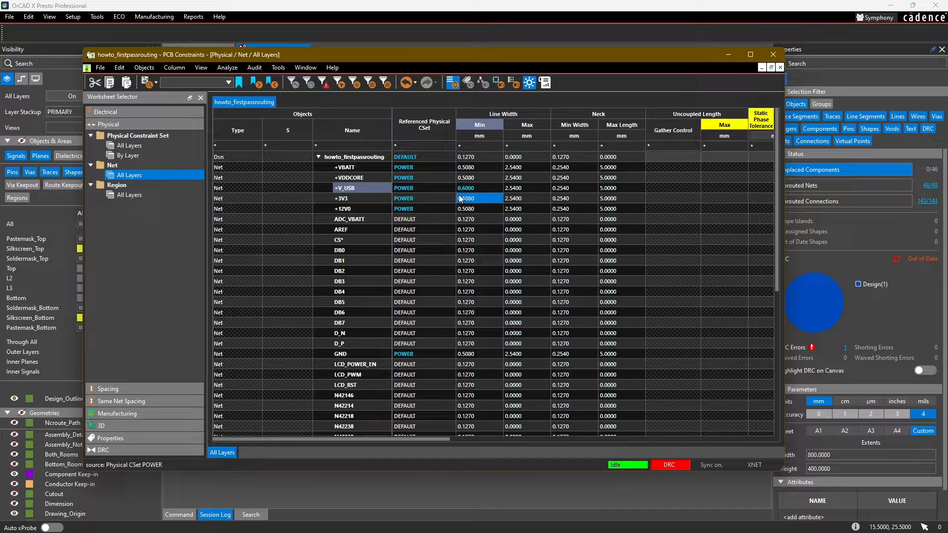
pyautogui.click(478, 189)
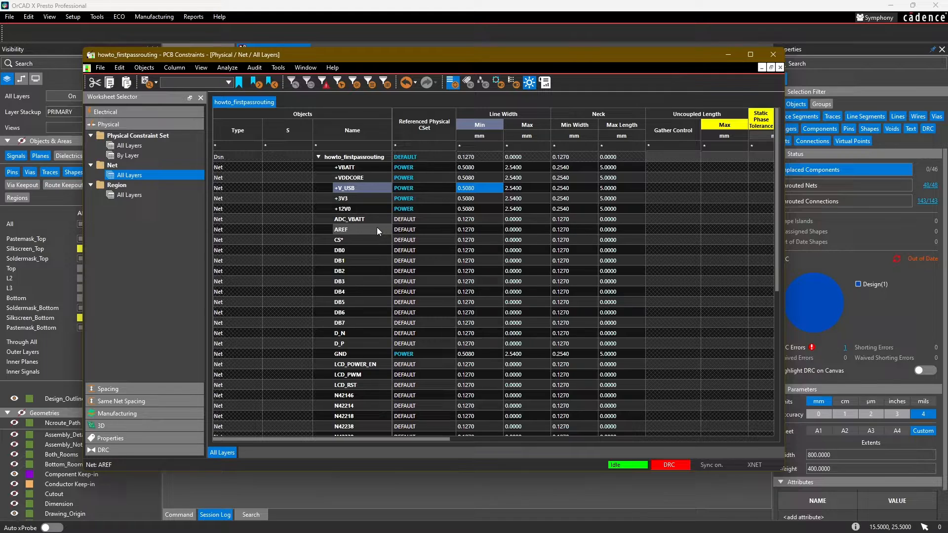
pyautogui.moveTo(356, 219)
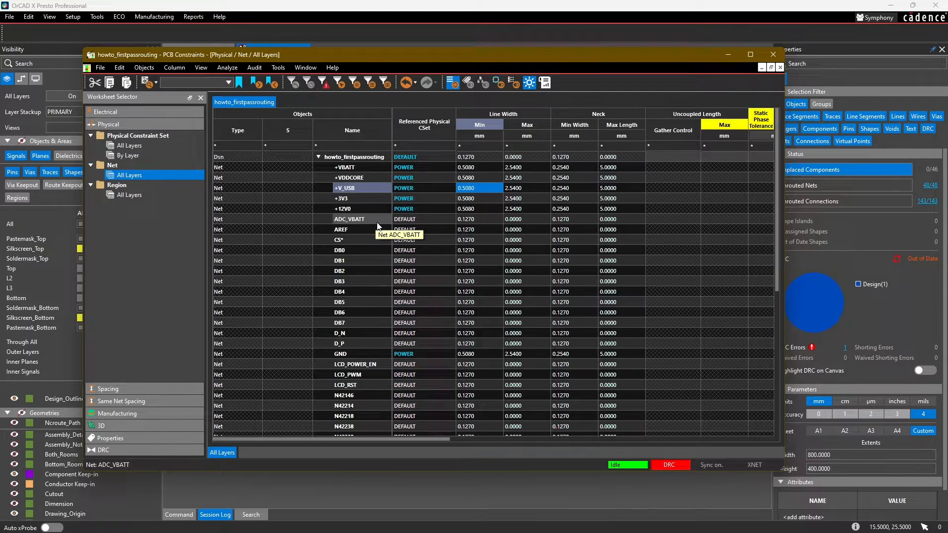
pyautogui.click(424, 219)
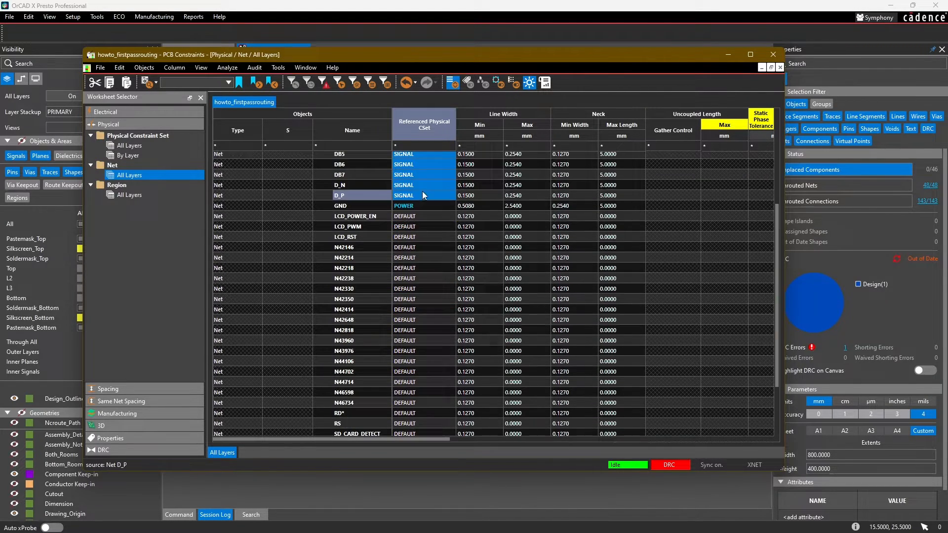
# Assign SIGNAL to nets N42648 through WR* and LCD_POWER_EN through N42414.
pyautogui.click(424, 216)
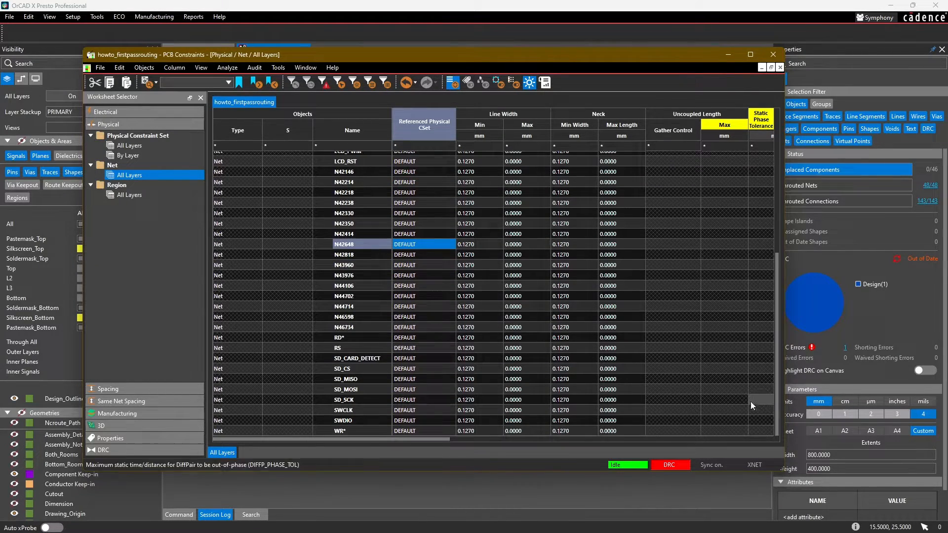
pyautogui.click(424, 430)
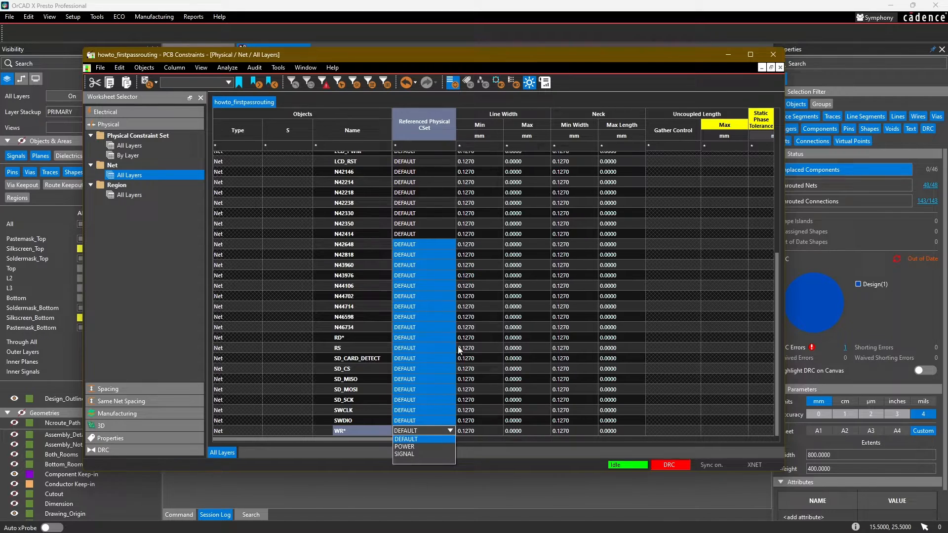
pyautogui.click(403, 454)
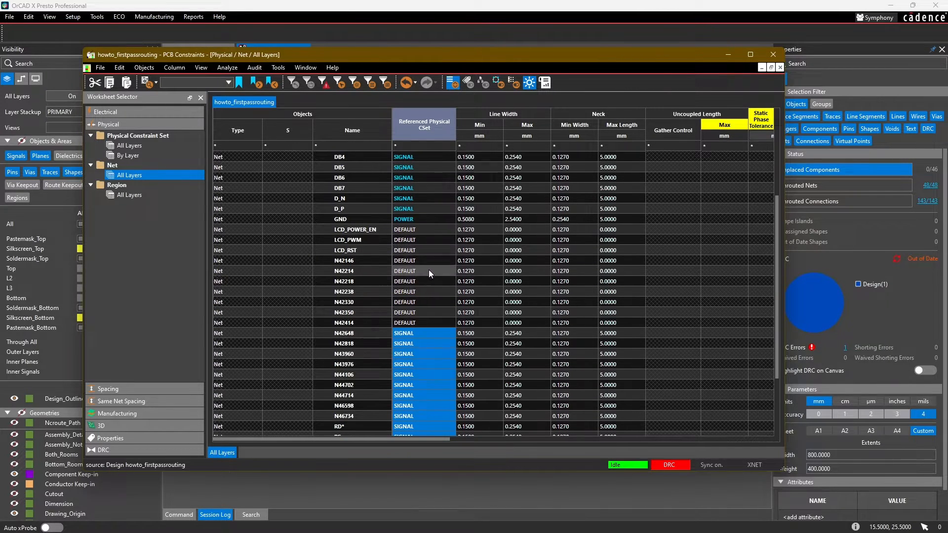
pyautogui.click(423, 229)
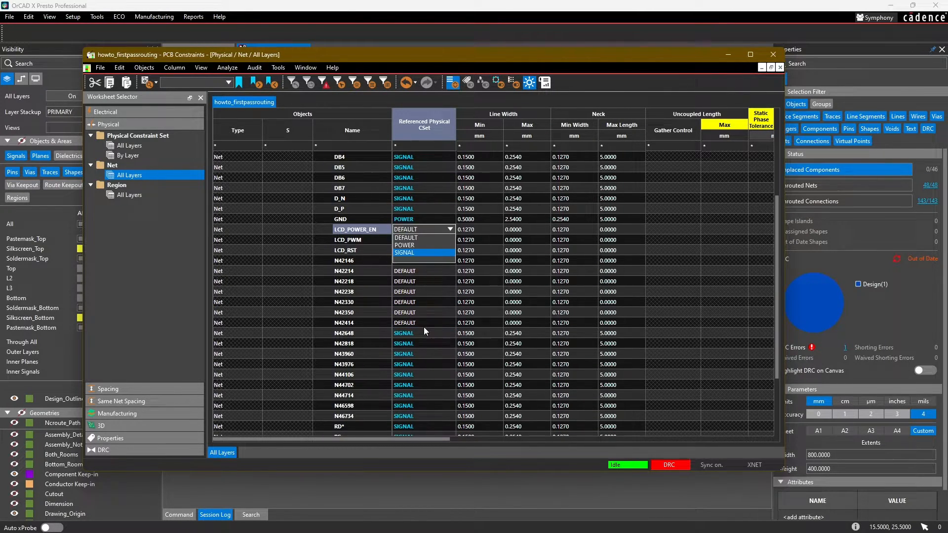
pyautogui.click(403, 252)
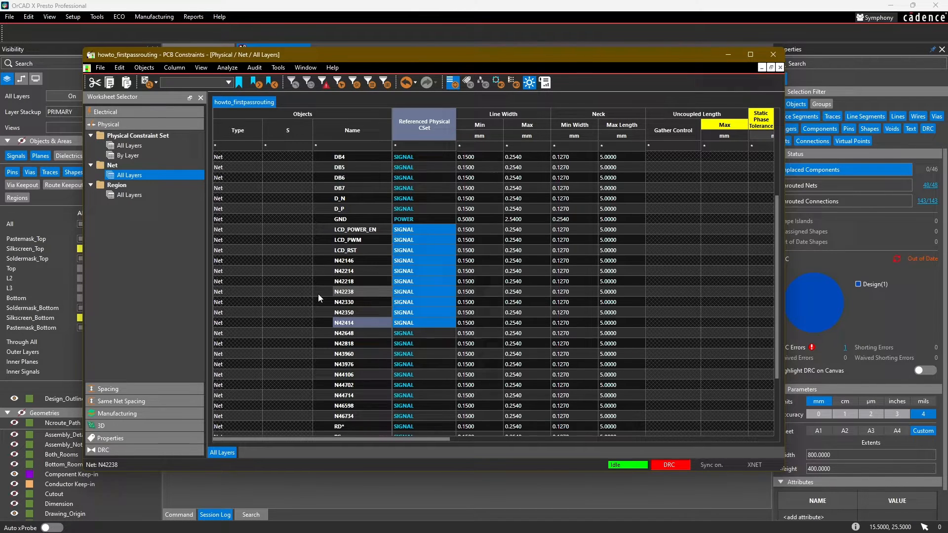
# Check the constraint sets of nets N42238, CS*, SD_CS and +3V3.
pyautogui.click(345, 321)
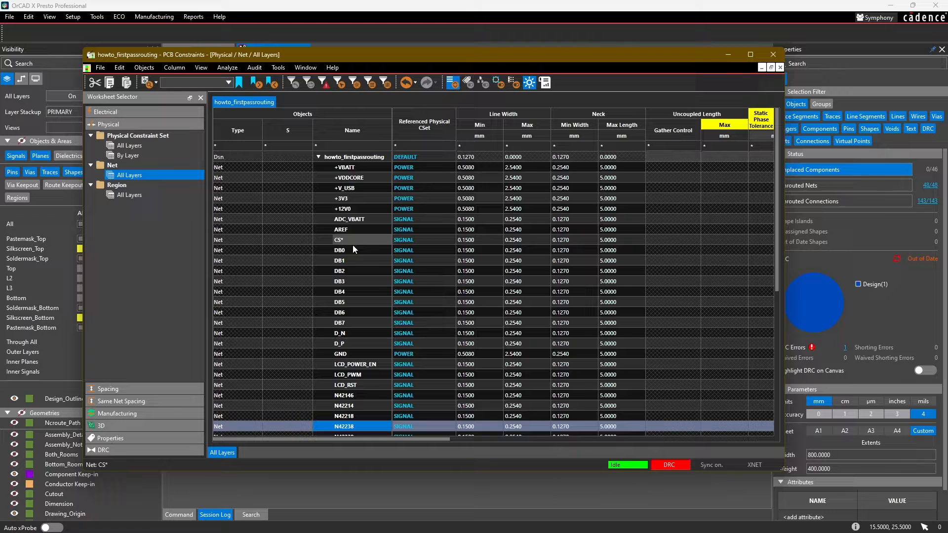
pyautogui.click(340, 250)
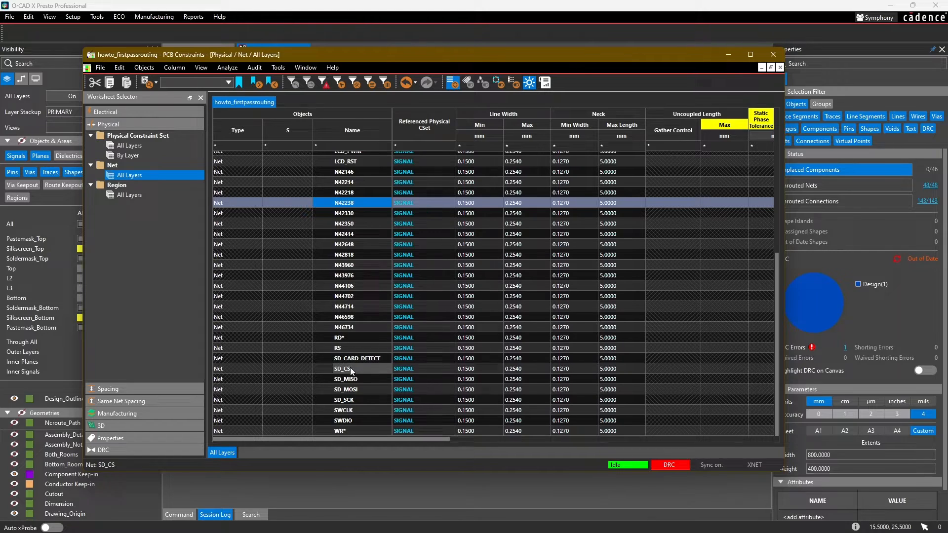
pyautogui.click(345, 379)
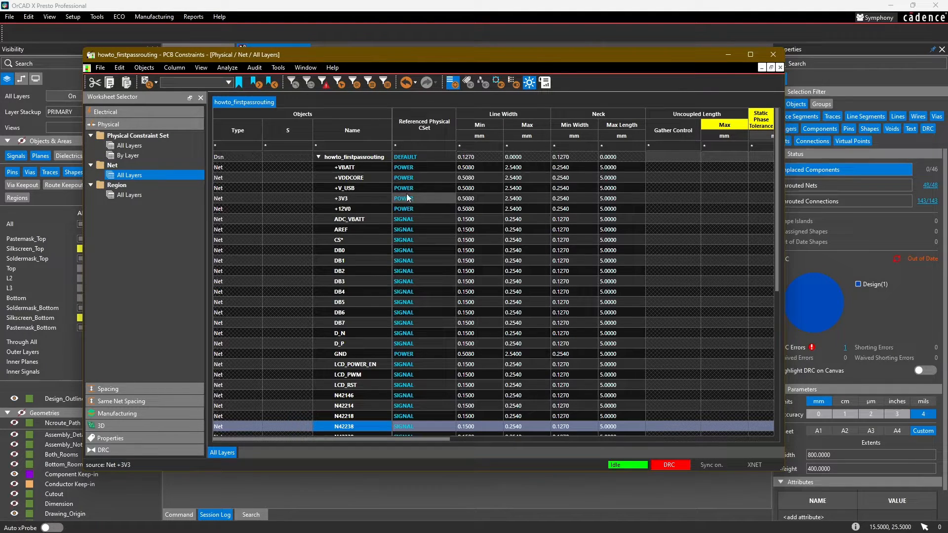
pyautogui.click(403, 188)
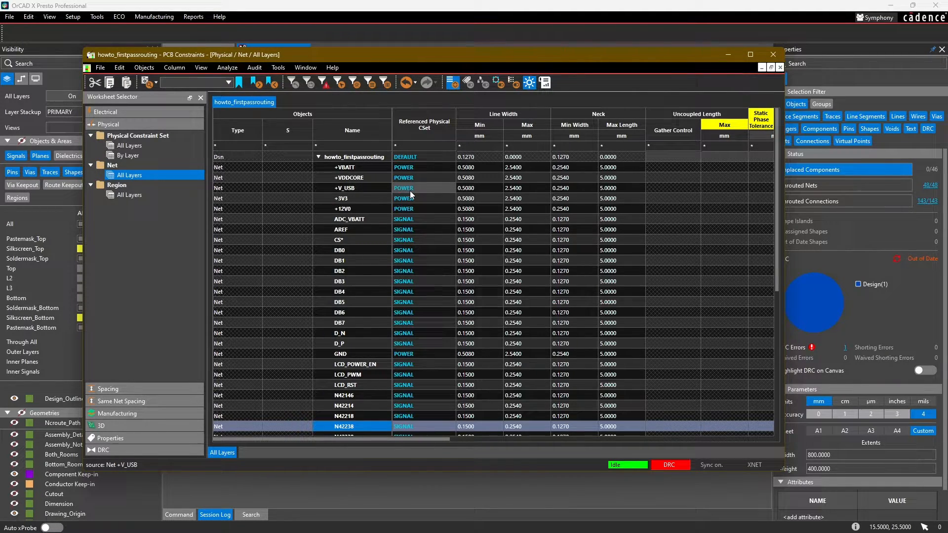
pyautogui.moveTo(412, 193)
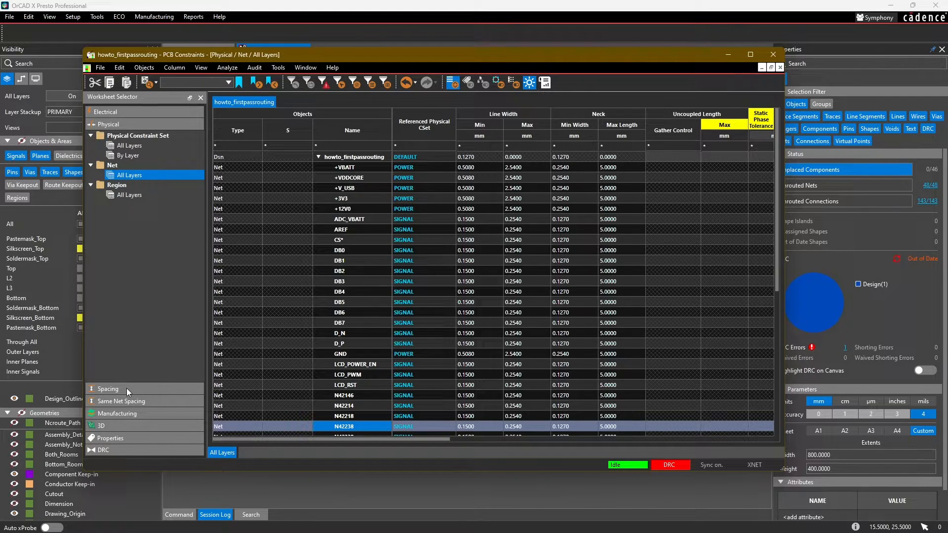
# Show the all-layers Spacing Constraint Set worksheet, where only DEFAULT exists at 0.1270 mm.
pyautogui.click(108, 388)
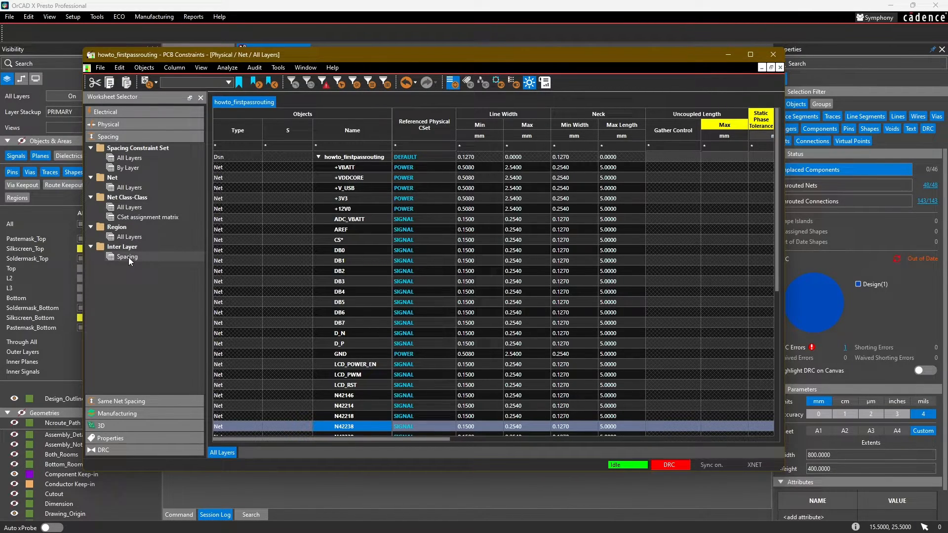
pyautogui.click(128, 167)
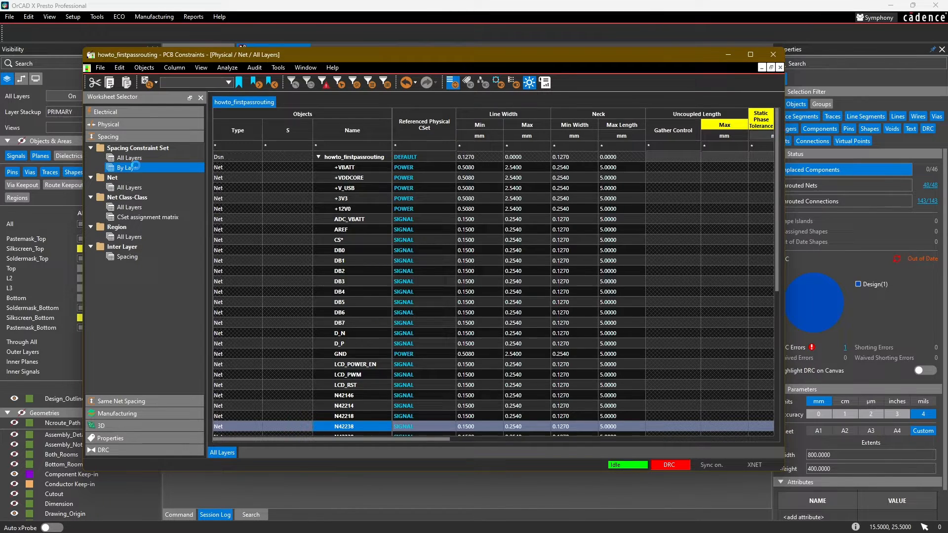
pyautogui.click(129, 158)
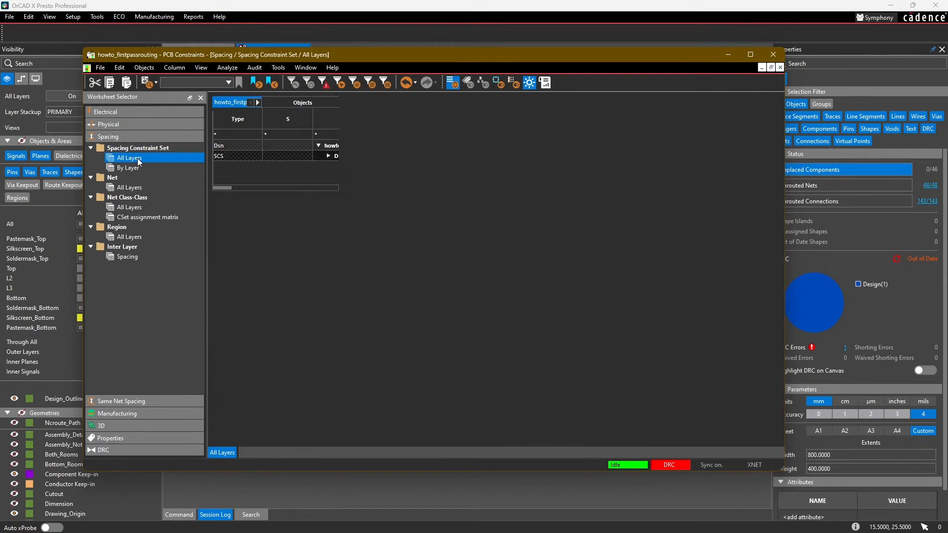
pyautogui.click(128, 158)
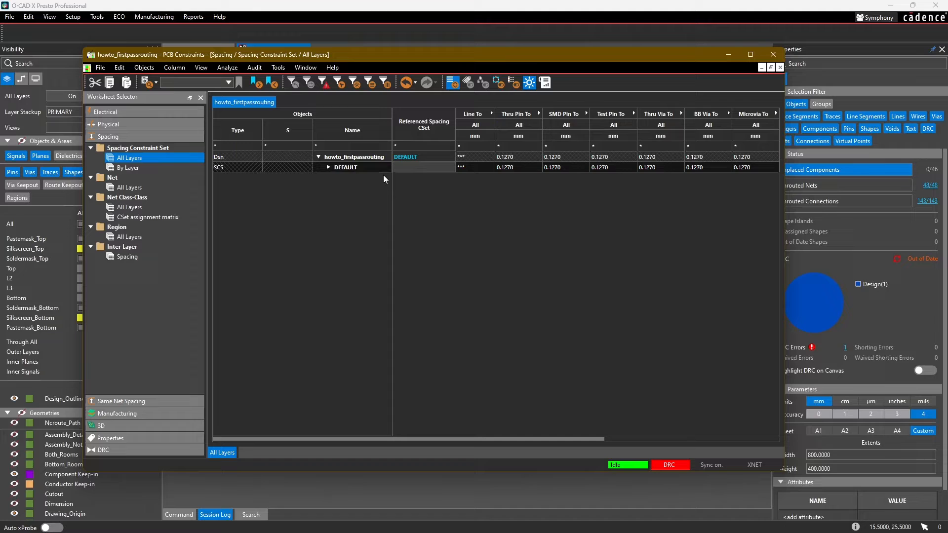
pyautogui.moveTo(432, 286)
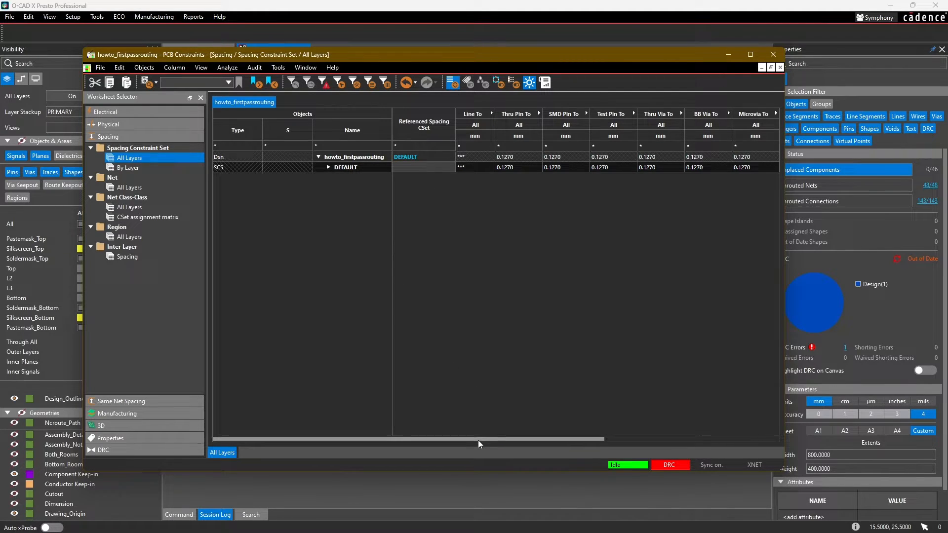
pyautogui.moveTo(515, 455)
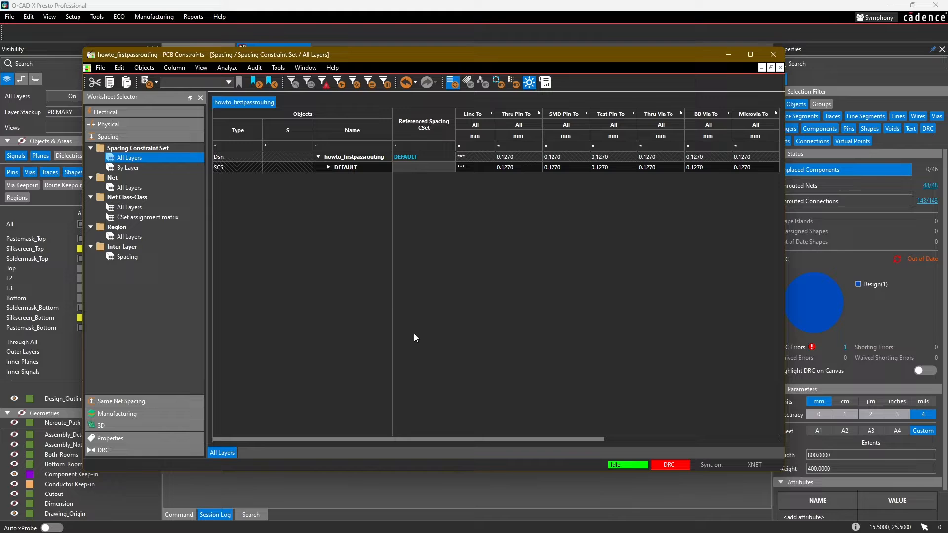
# Create spacing constraint sets named POWER and SIGNAL from the DEFAULT set.
pyautogui.rightClick(345, 167)
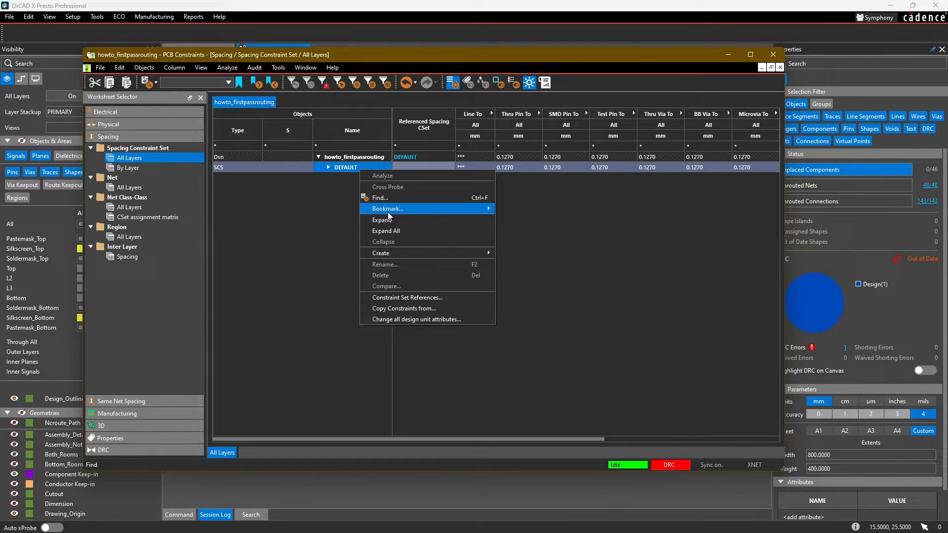
pyautogui.click(380, 253)
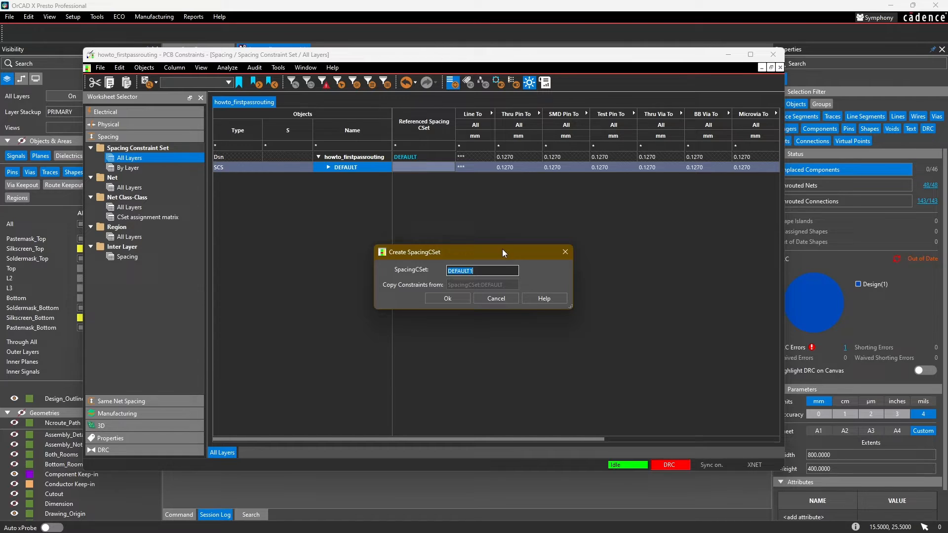
pyautogui.click(446, 298)
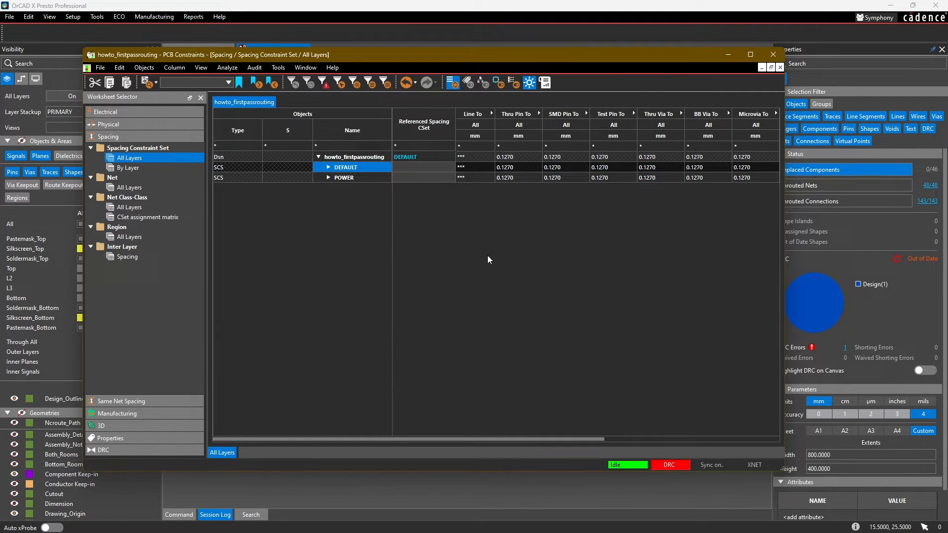
pyautogui.rightClick(346, 167)
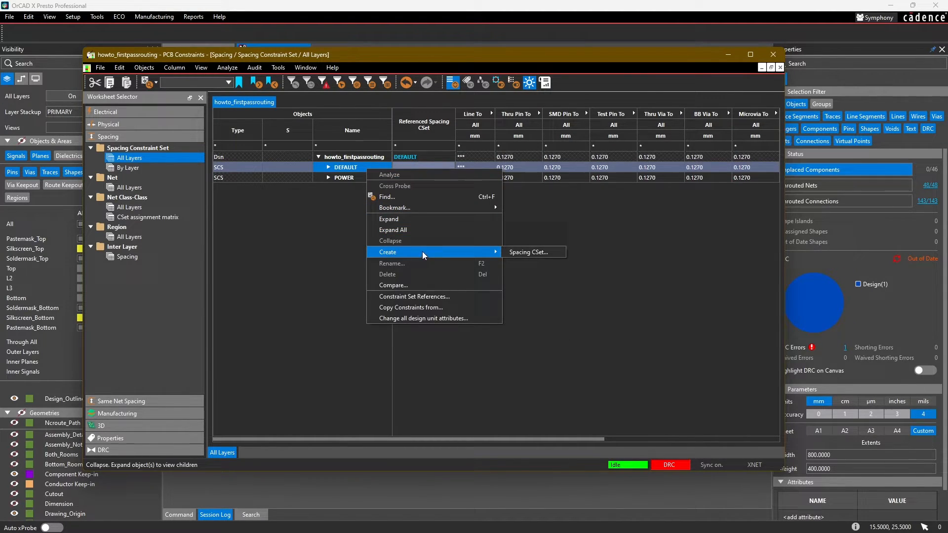
pyautogui.click(528, 252)
pyautogui.write('SIGNAL')
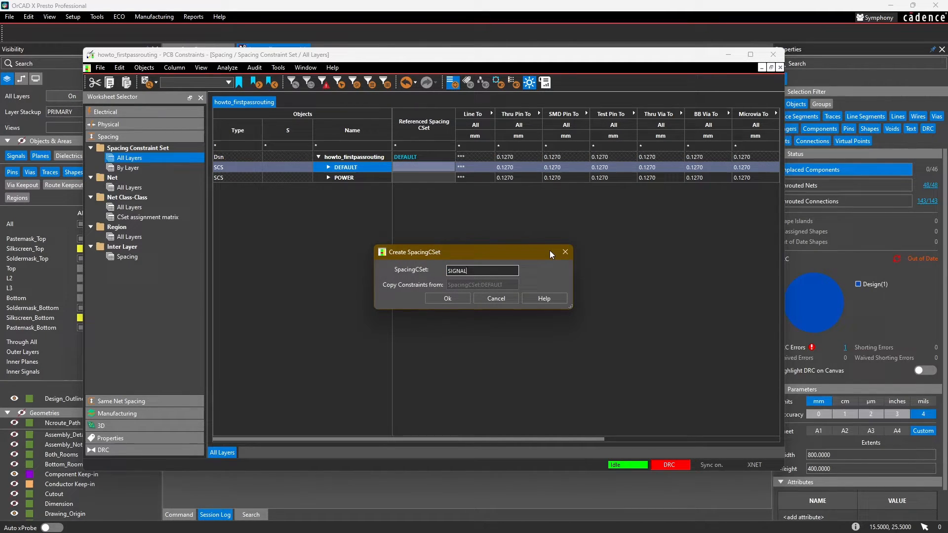
pyautogui.click(447, 299)
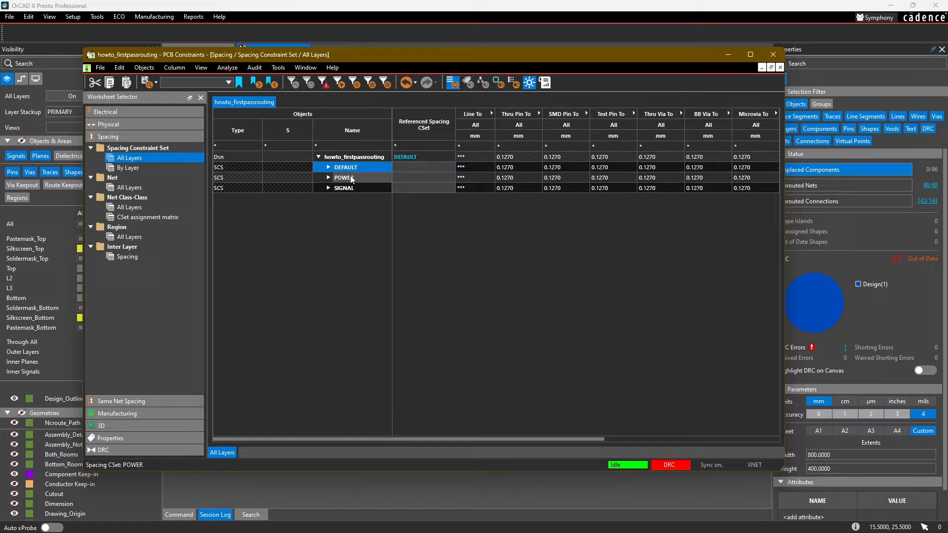
pyautogui.click(474, 178)
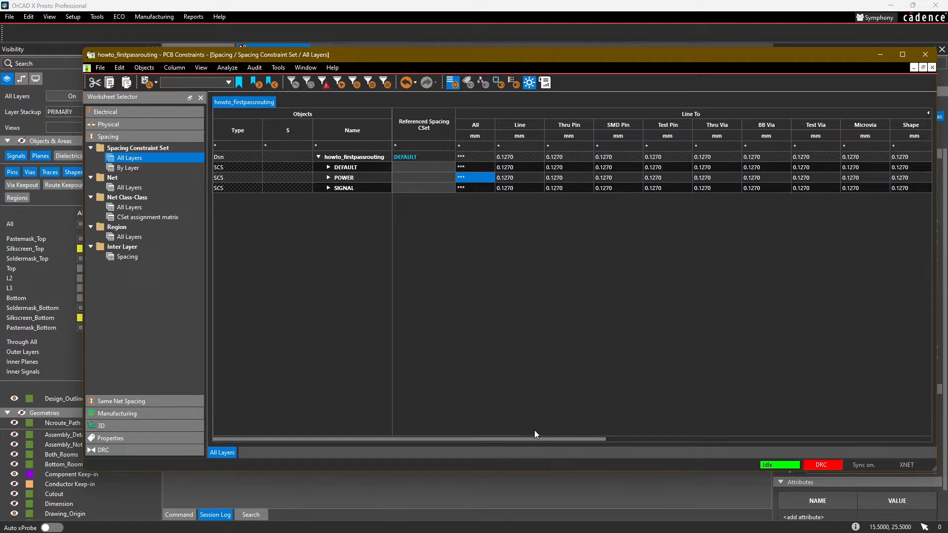
# Enter 0.254 mm for POWER and 0.15 mm for SIGNAL in the Line To All column.
pyautogui.moveTo(532, 438); pyautogui.dragTo(580, 441)
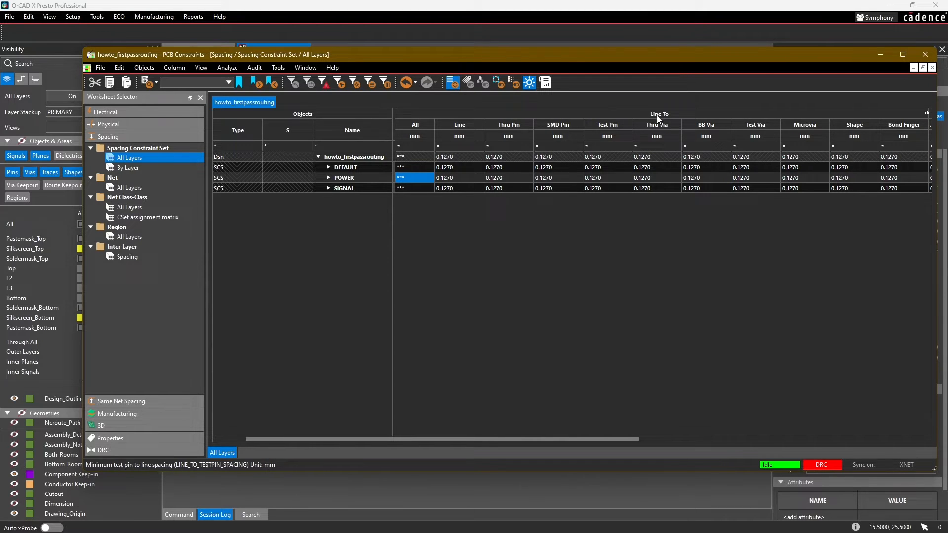
pyautogui.moveTo(619, 130)
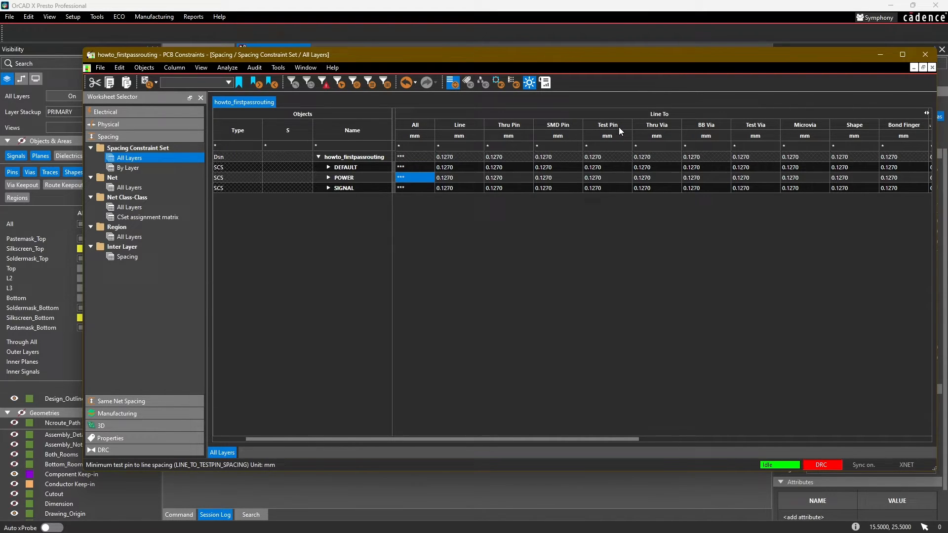
pyautogui.hscroll(3)
pyautogui.write('0.2540')
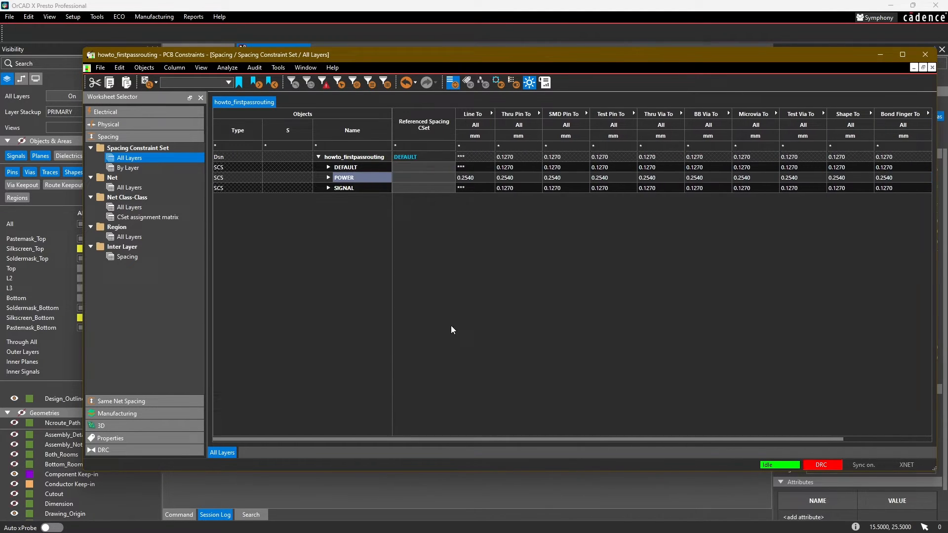
pyautogui.click(344, 188)
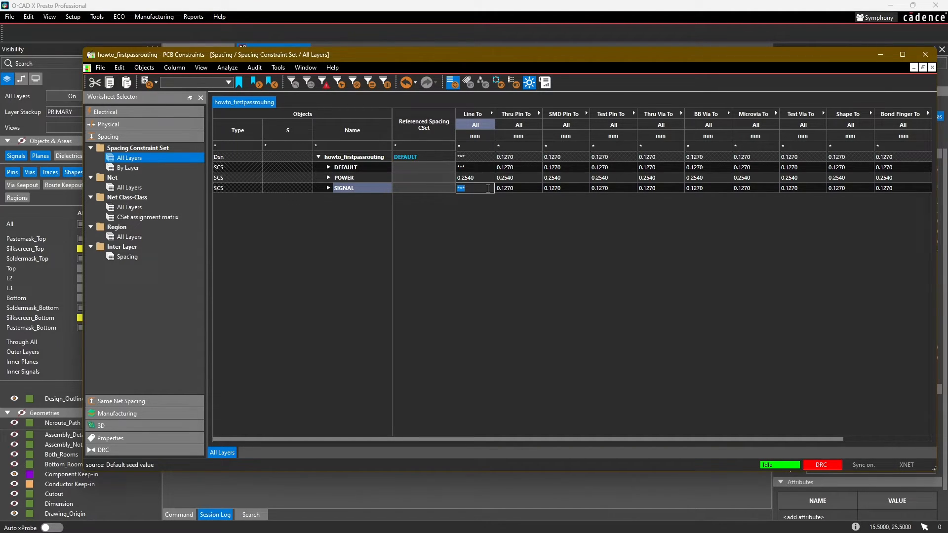
pyautogui.write('0.1500')
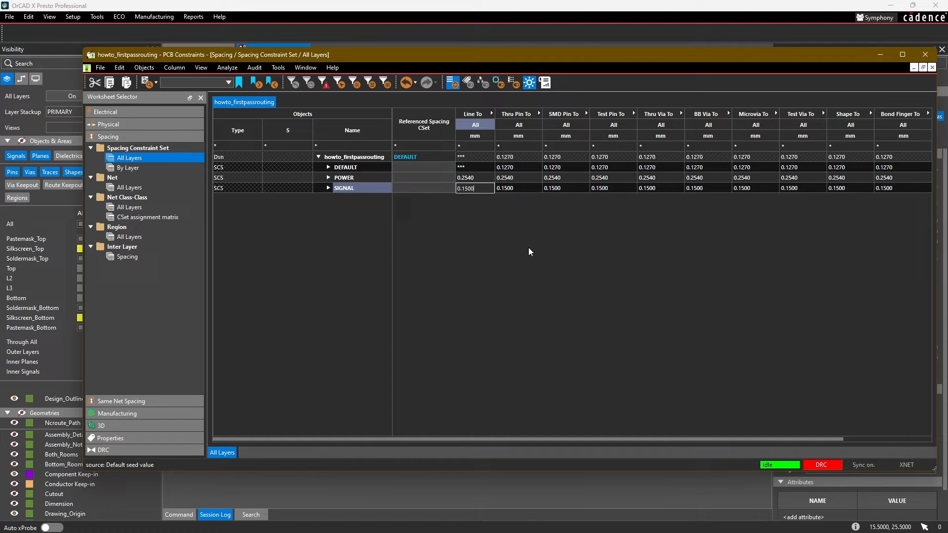
pyautogui.moveTo(325, 246)
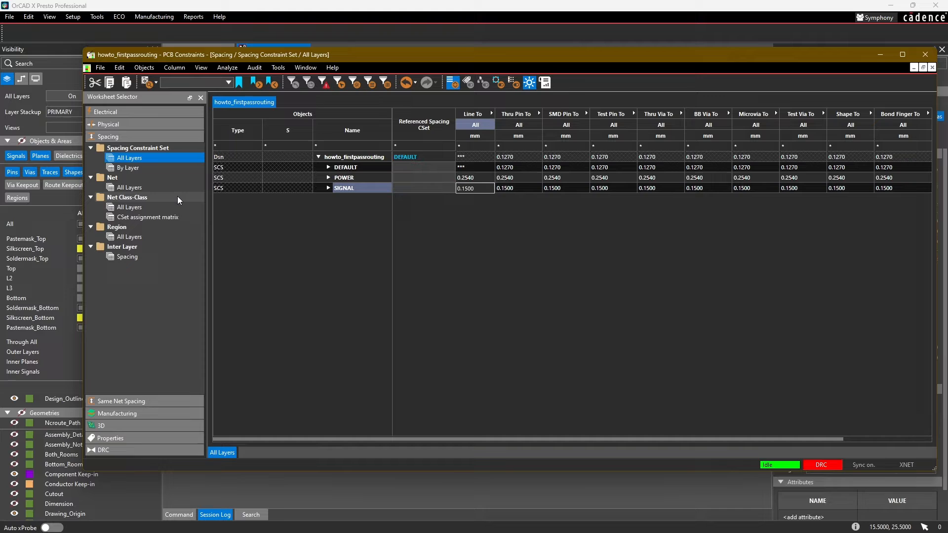
# In Net > All Layers, reference POWER for supply nets and GND, SIGNAL for others.
pyautogui.click(128, 188)
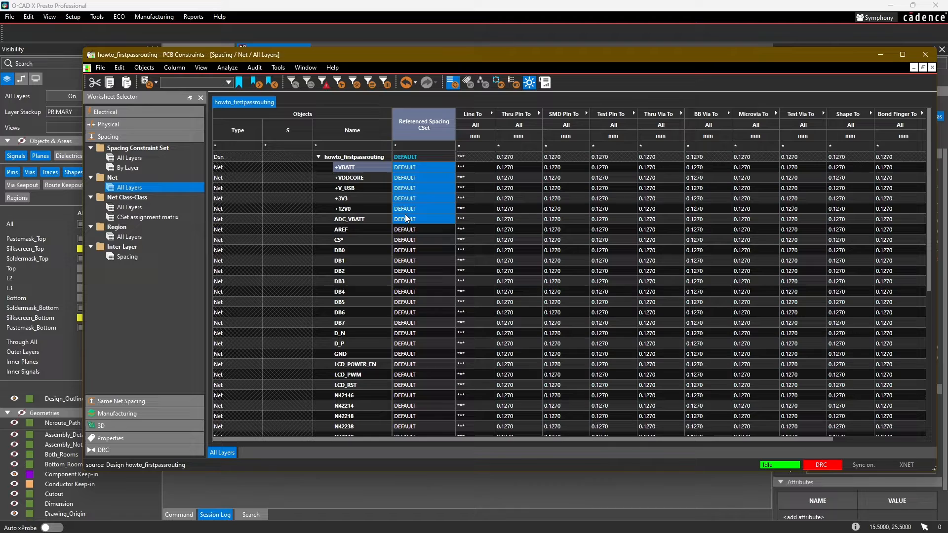
pyautogui.click(447, 208)
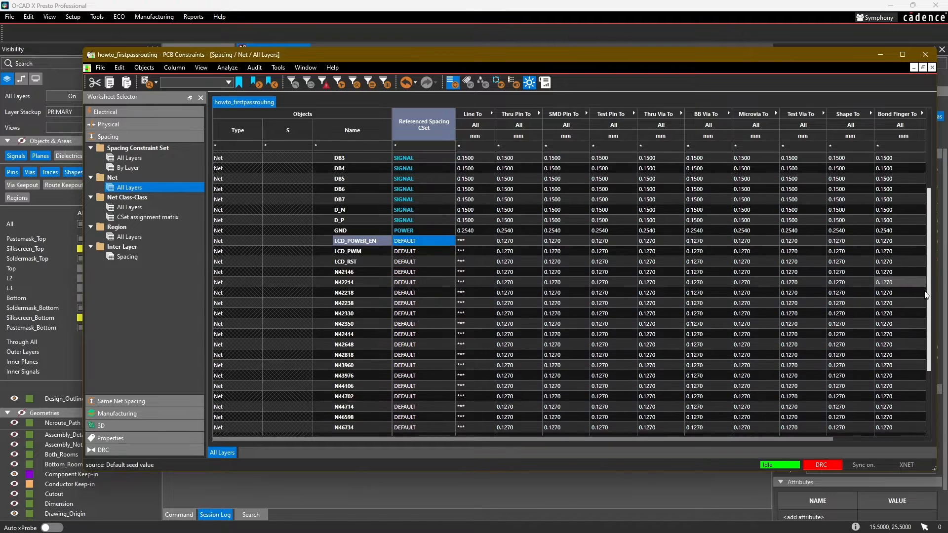
pyautogui.scroll(-3)
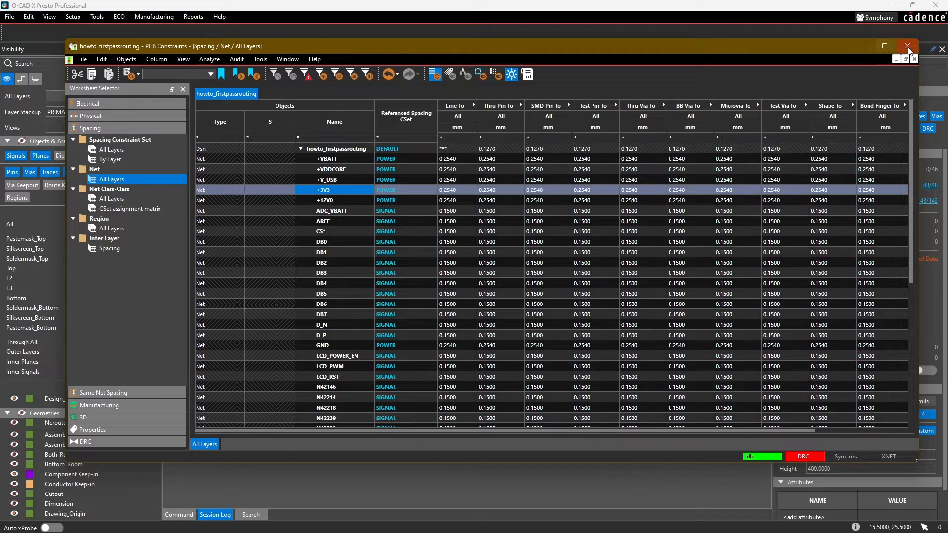
# Close Constraint Manager, list the 53 DRC errors and zoom to a Thru Pin spacing violation.
pyautogui.click(907, 46)
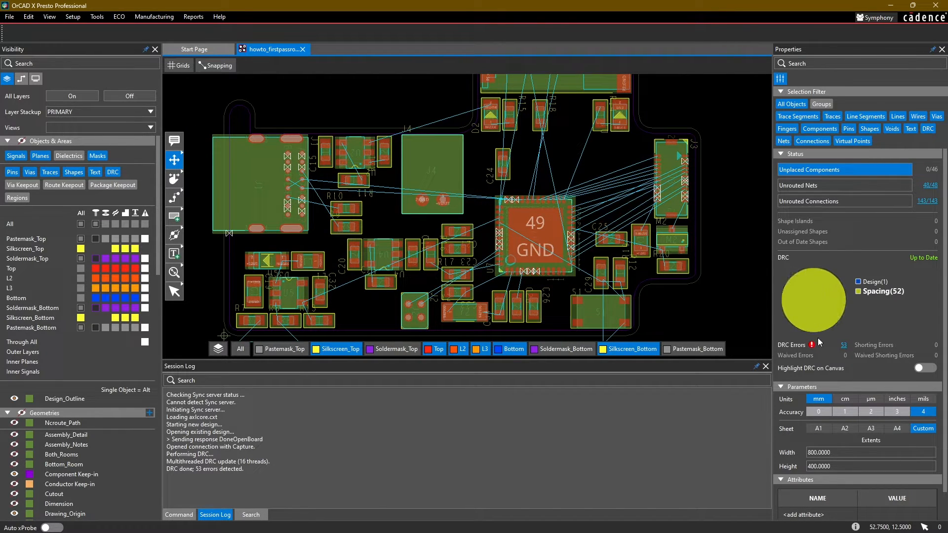
pyautogui.click(841, 344)
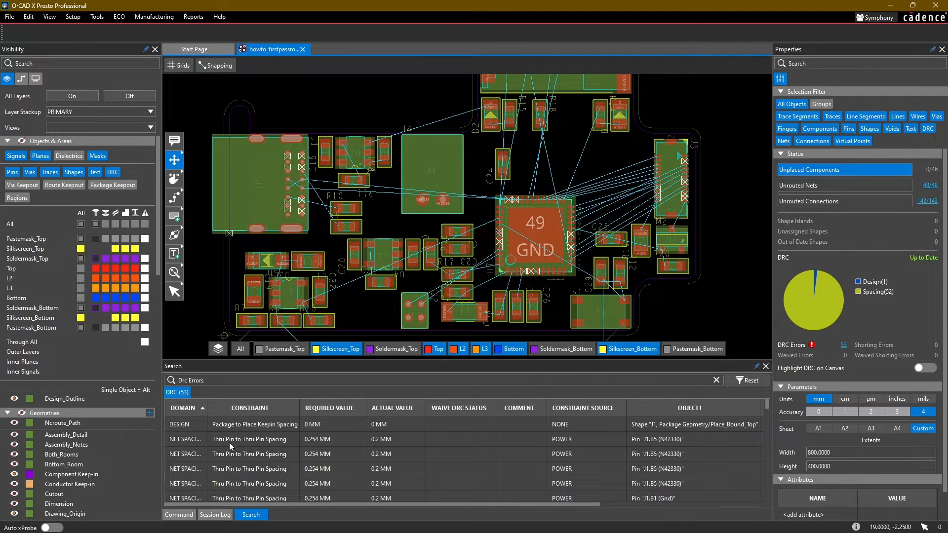
pyautogui.click(250, 439)
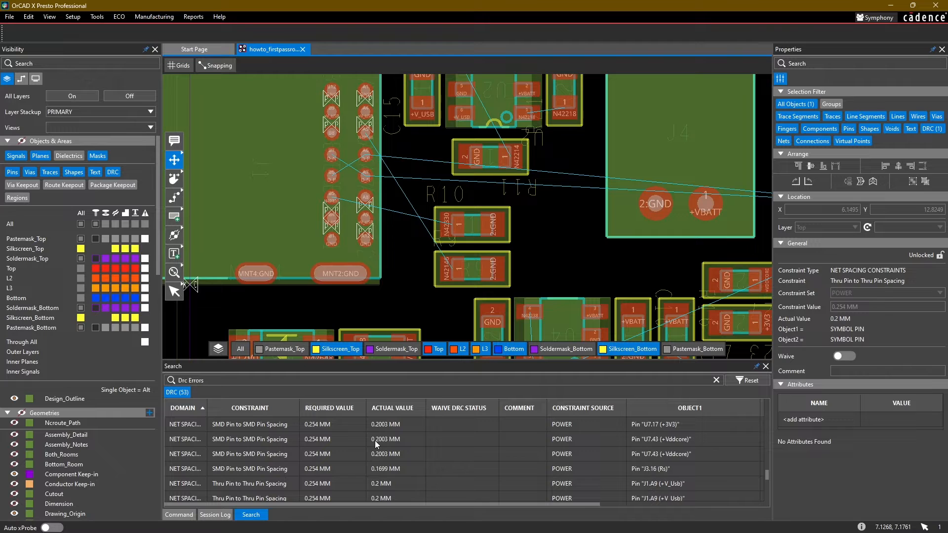
pyautogui.scroll(-3)
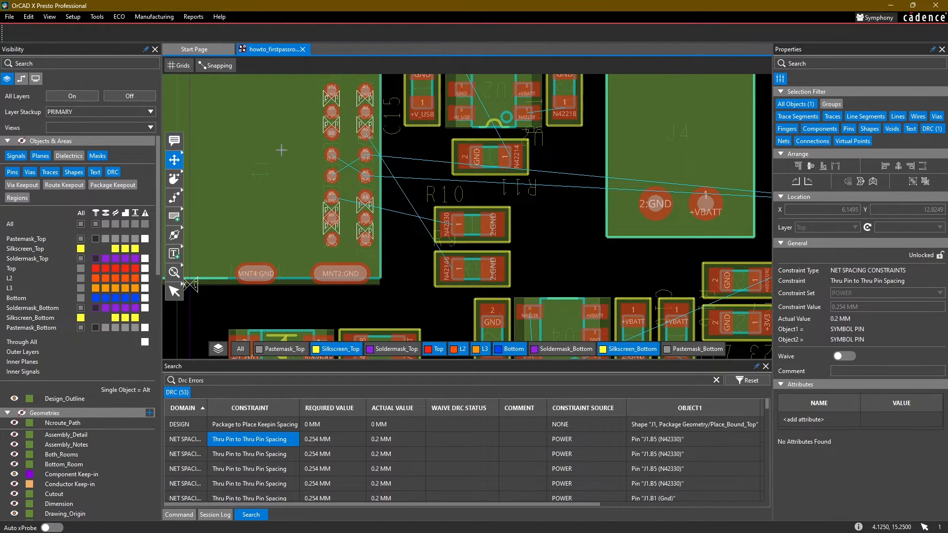
pyautogui.moveTo(350, 194)
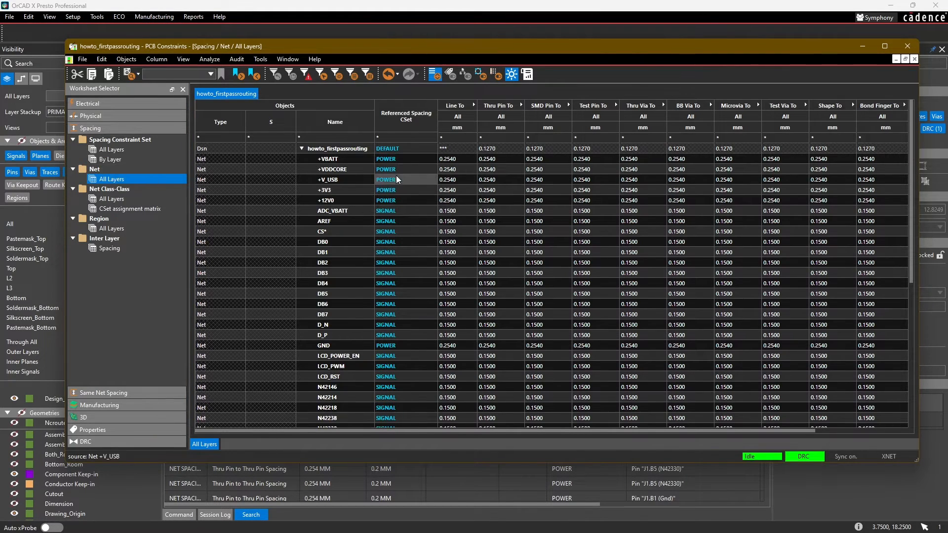
pyautogui.moveTo(396, 194)
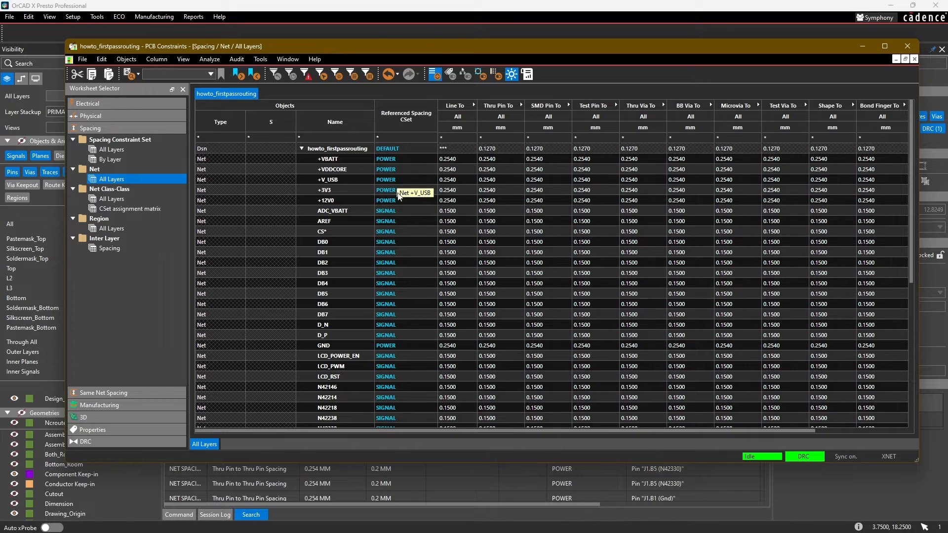
pyautogui.moveTo(396, 200)
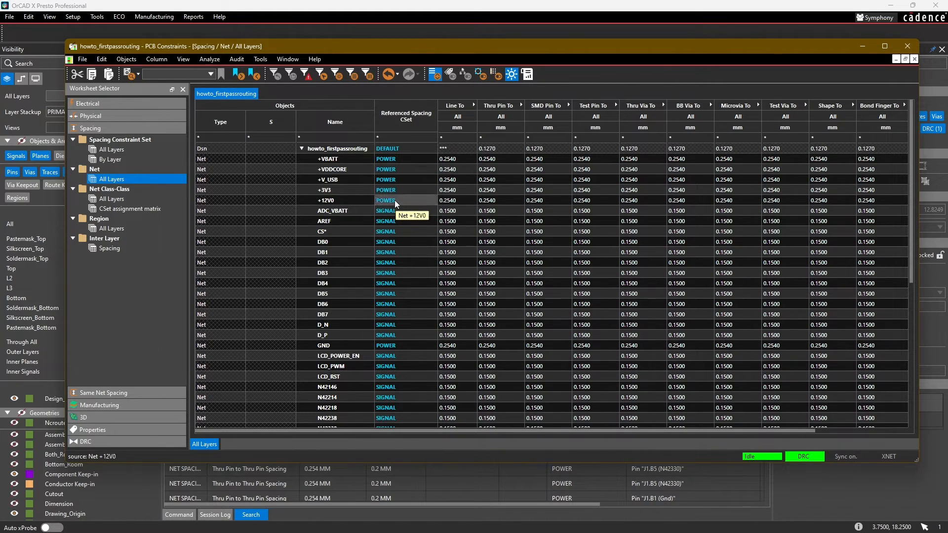
pyautogui.moveTo(415, 164)
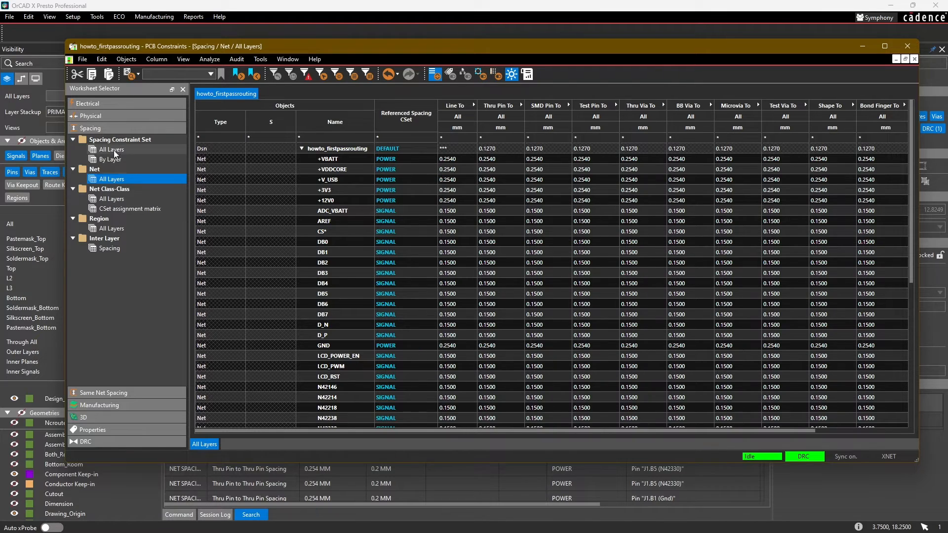
# Change the POWER spacing set to 0.15 mm and check the per-net spacing worksheet.
pyautogui.click(110, 159)
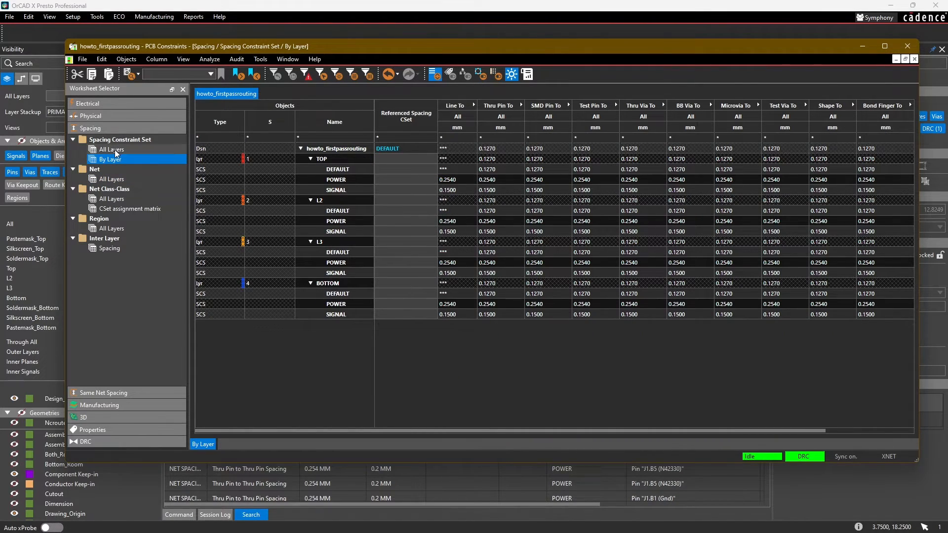
pyautogui.click(111, 149)
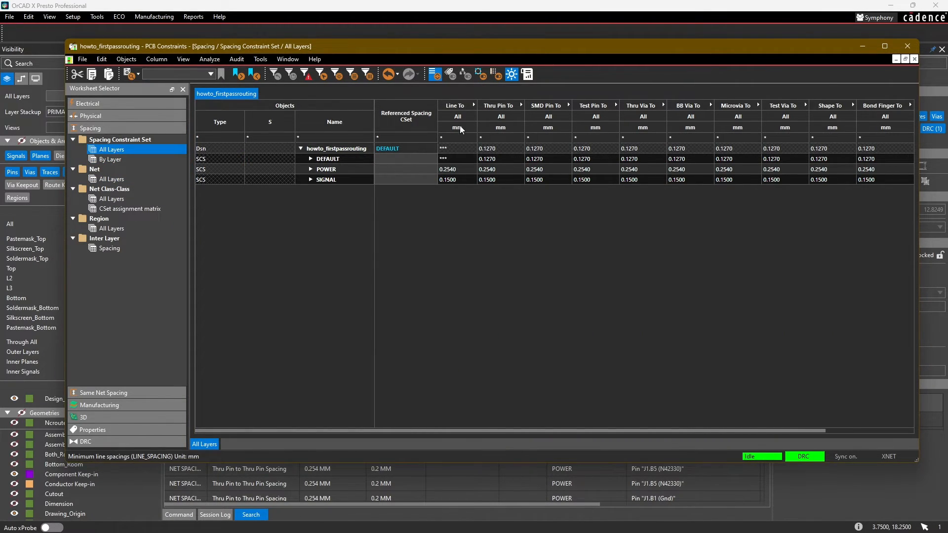
pyautogui.moveTo(515, 121)
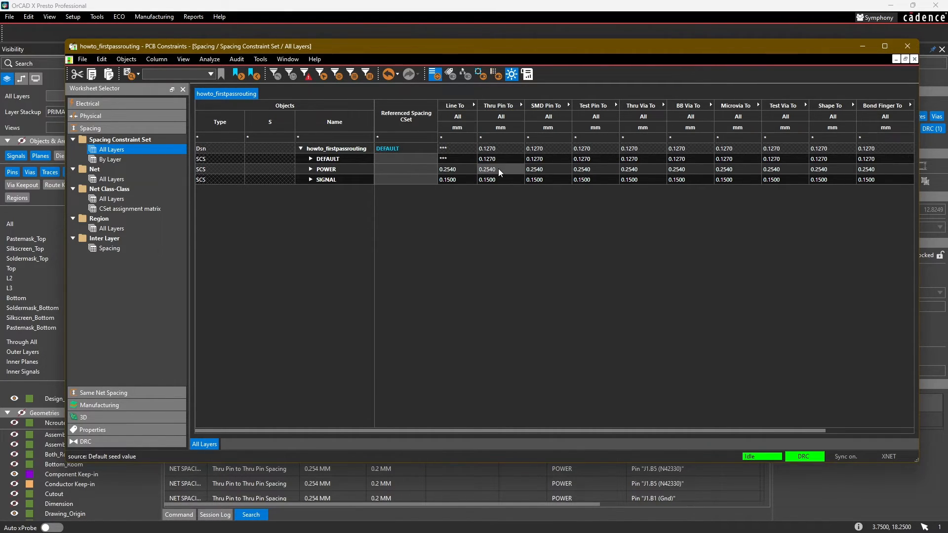
pyautogui.click(485, 169)
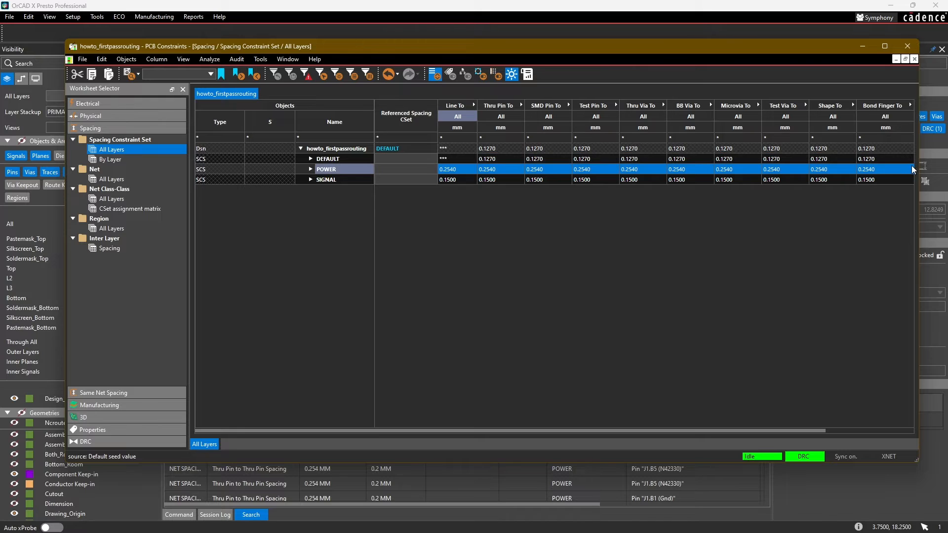
pyautogui.hscroll(3)
pyautogui.write('0.000')
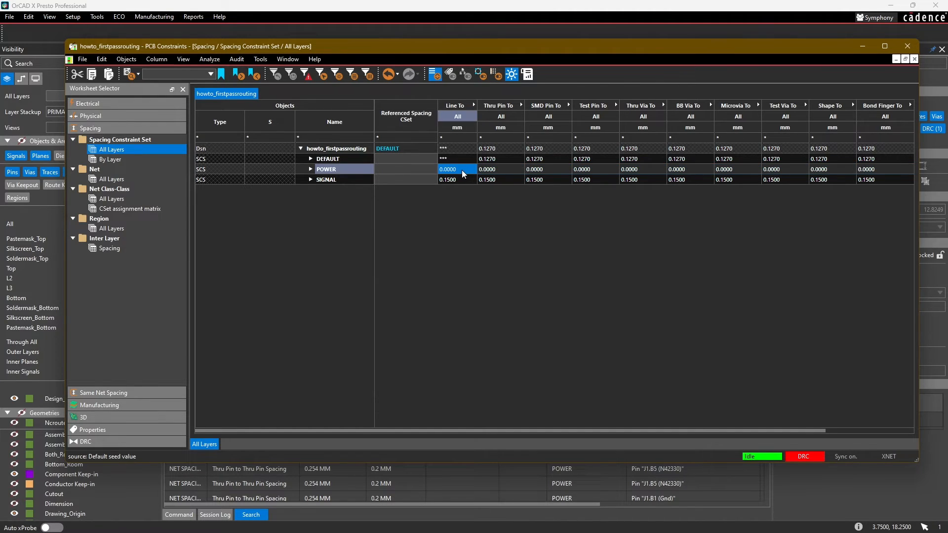
pyautogui.write('0.1500')
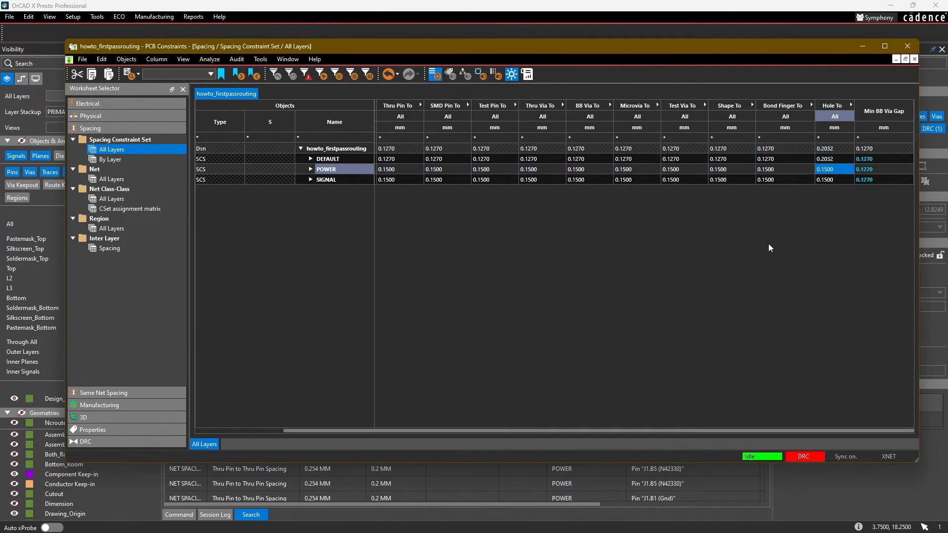
pyautogui.click(111, 179)
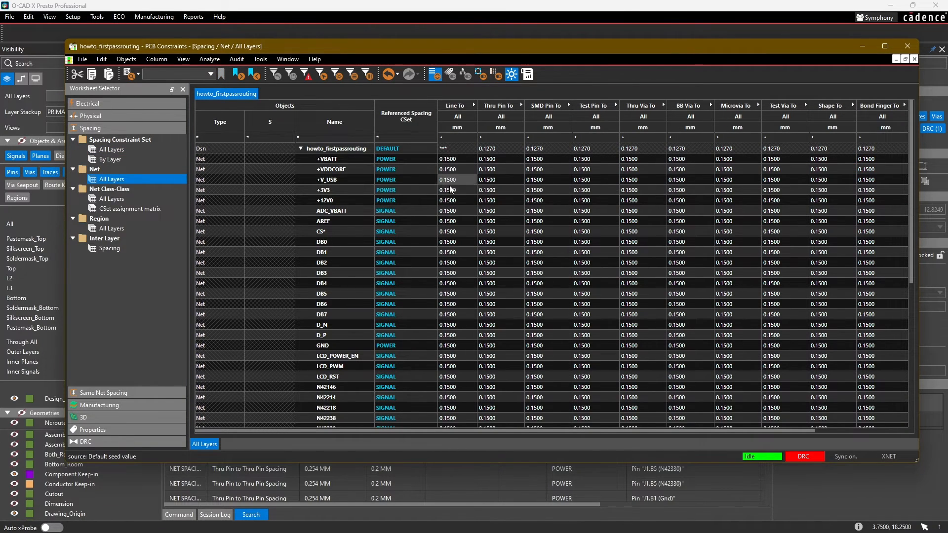
pyautogui.click(456, 200)
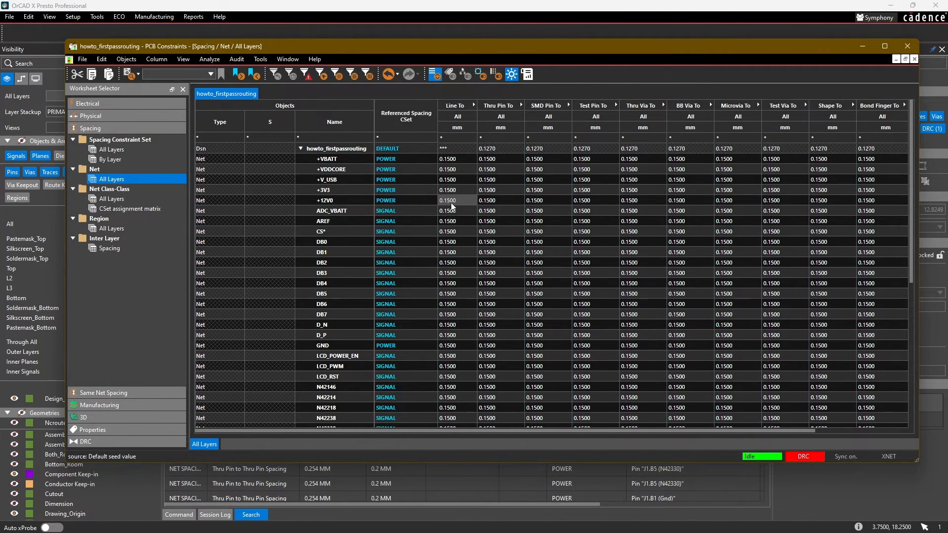
pyautogui.moveTo(449, 200)
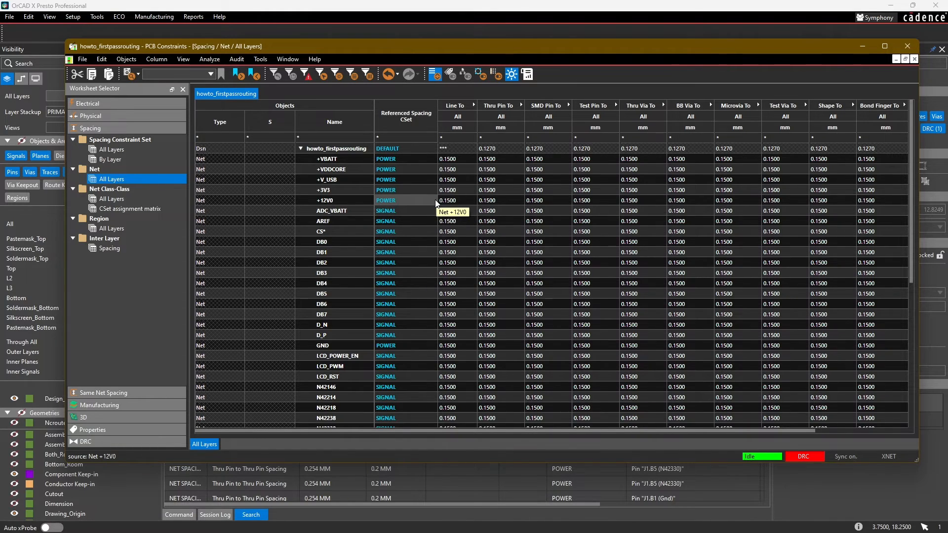